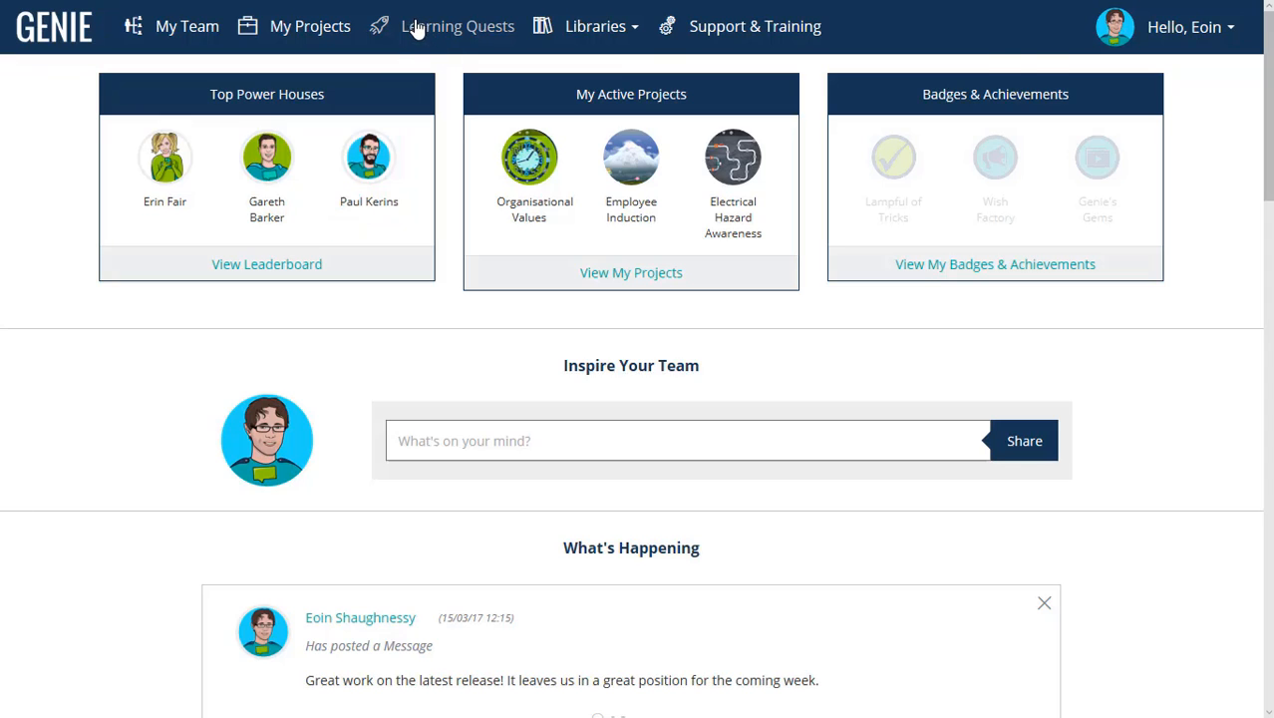
Go to Learning Quests and begin a new quest.
{"action": "left_click", "coordinate": [456, 26]}
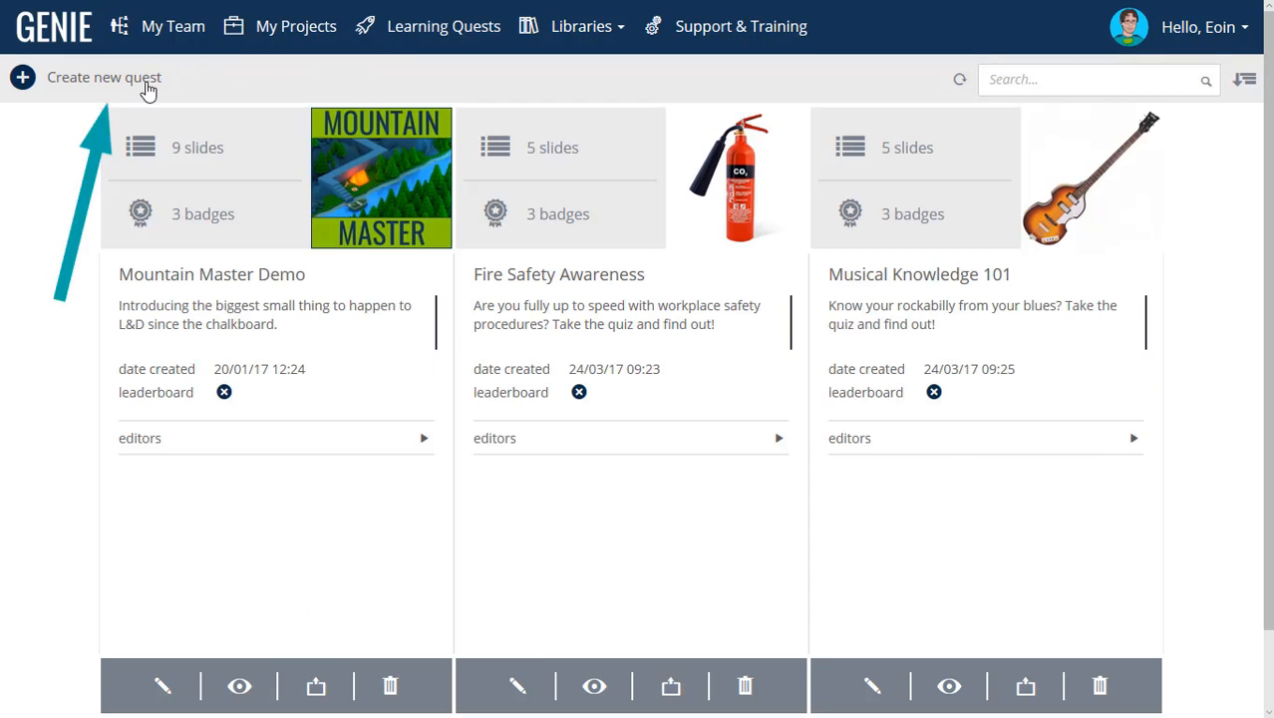
{"action": "left_click", "coordinate": [103, 77]}
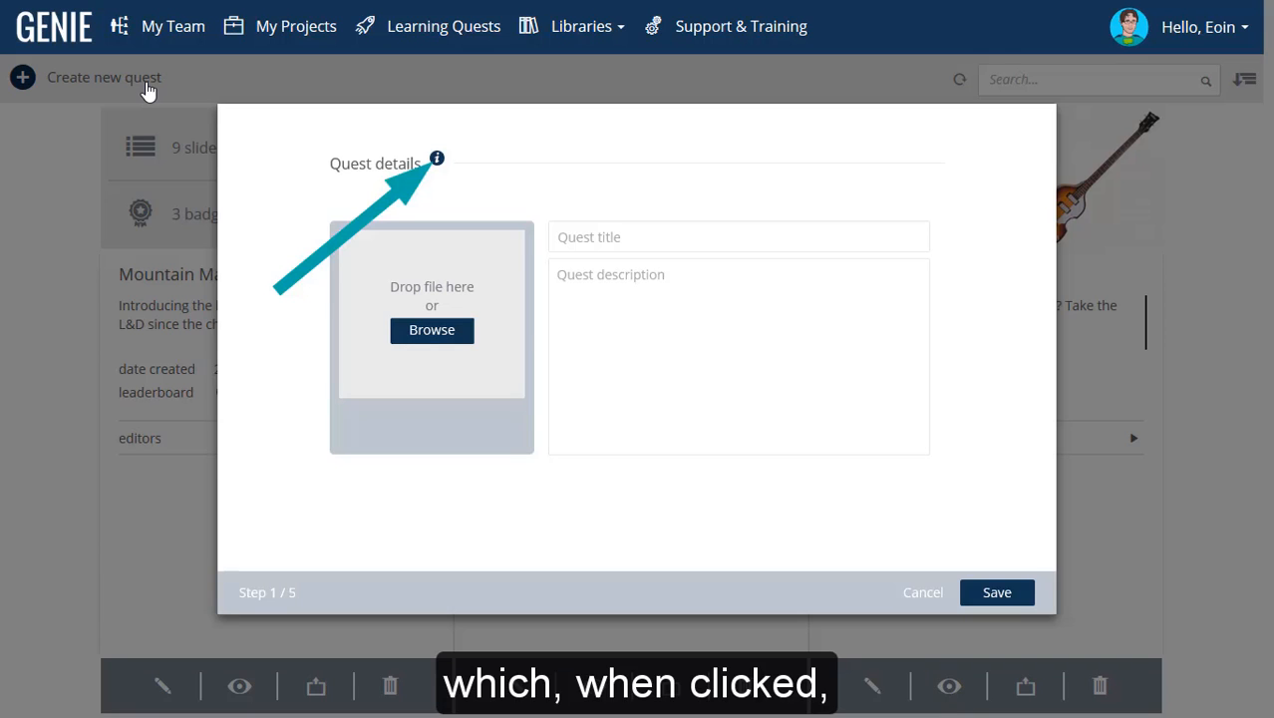
Add an image, title 'Customer Service Superheroes' and the 'When disaster strikes' description, then save.
{"action": "left_click", "coordinate": [439, 158]}
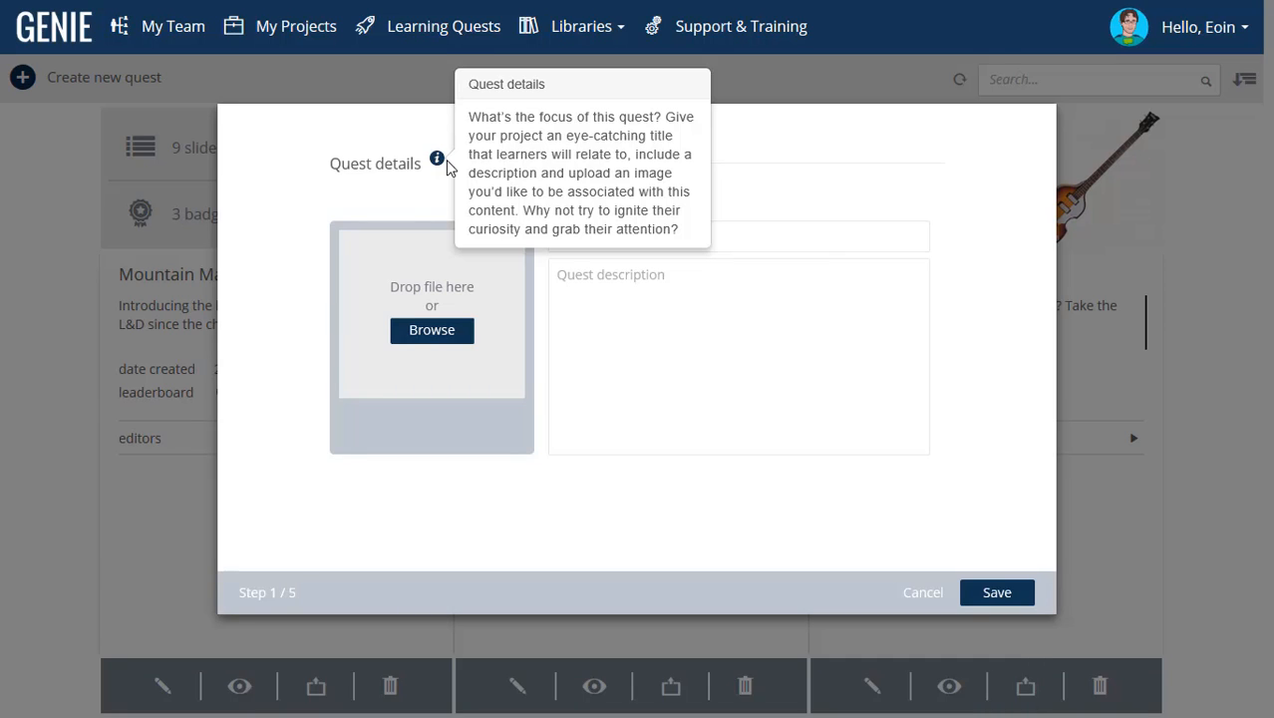
{"action": "mouse_move", "coordinate": [420, 190]}
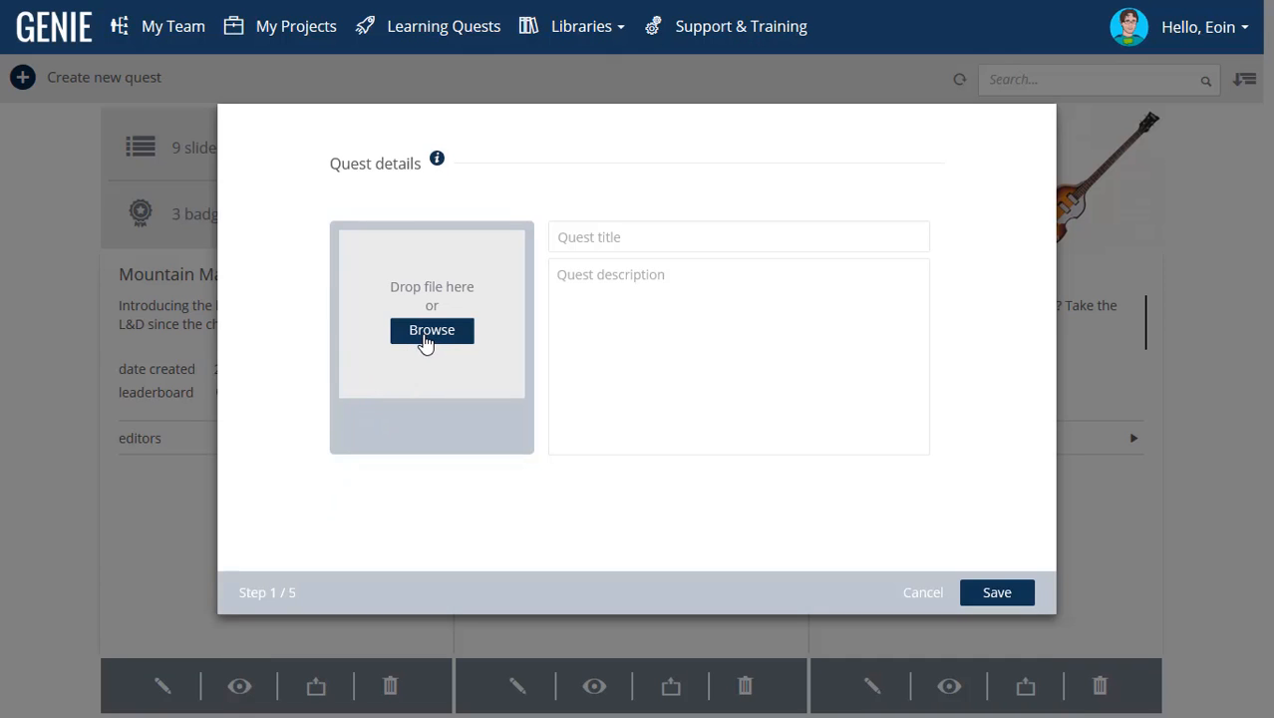
{"action": "mouse_move", "coordinate": [231, 187]}
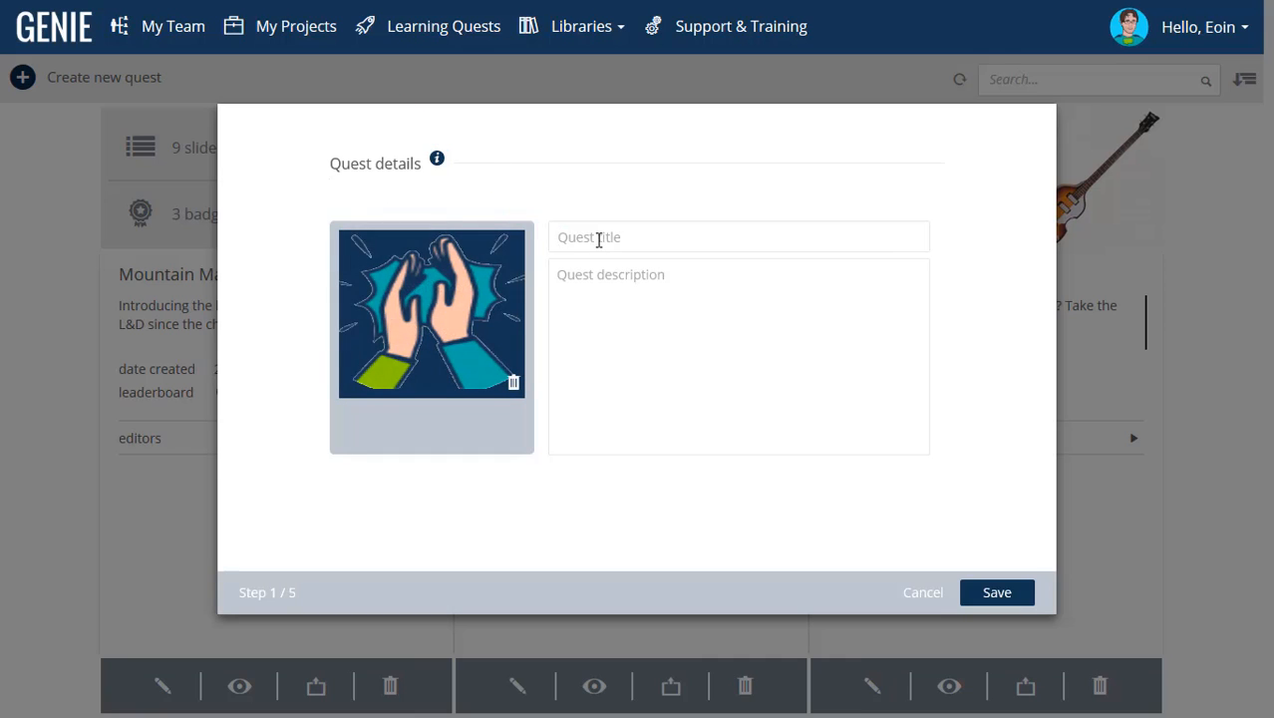
{"action": "type", "text": "Customer Service Superheroes"}
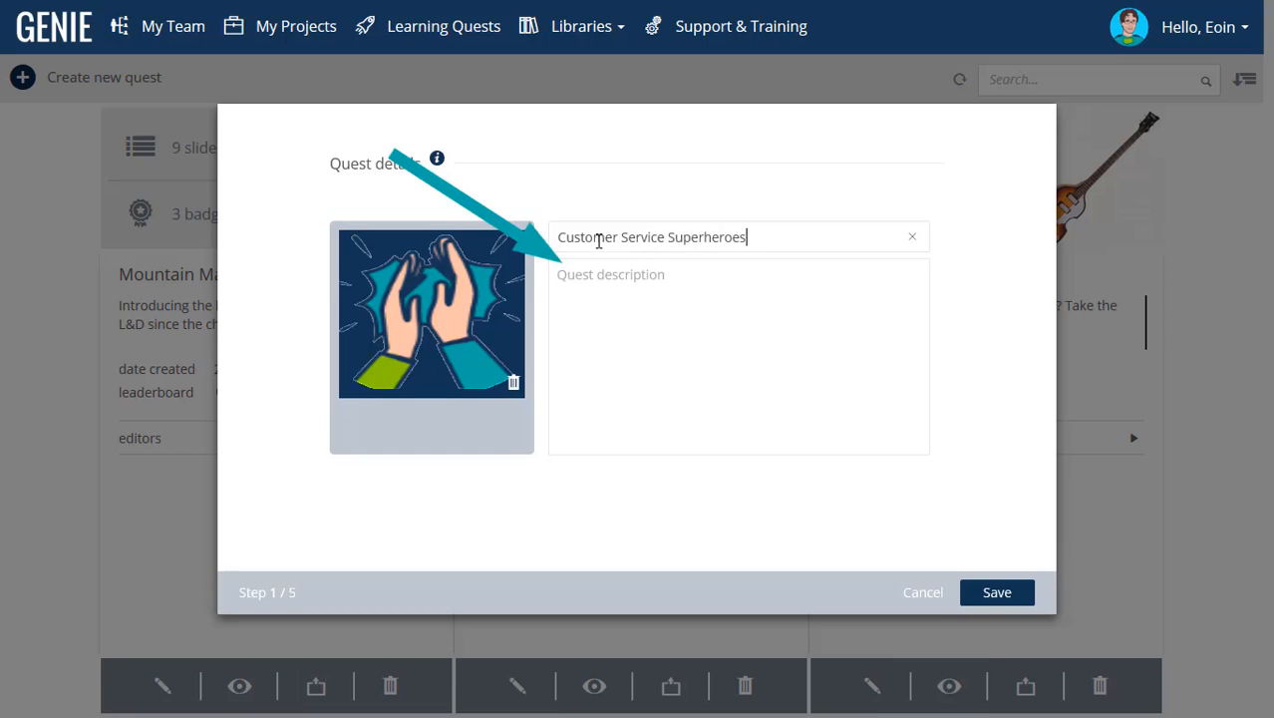
{"action": "type", "text": "When disast"}
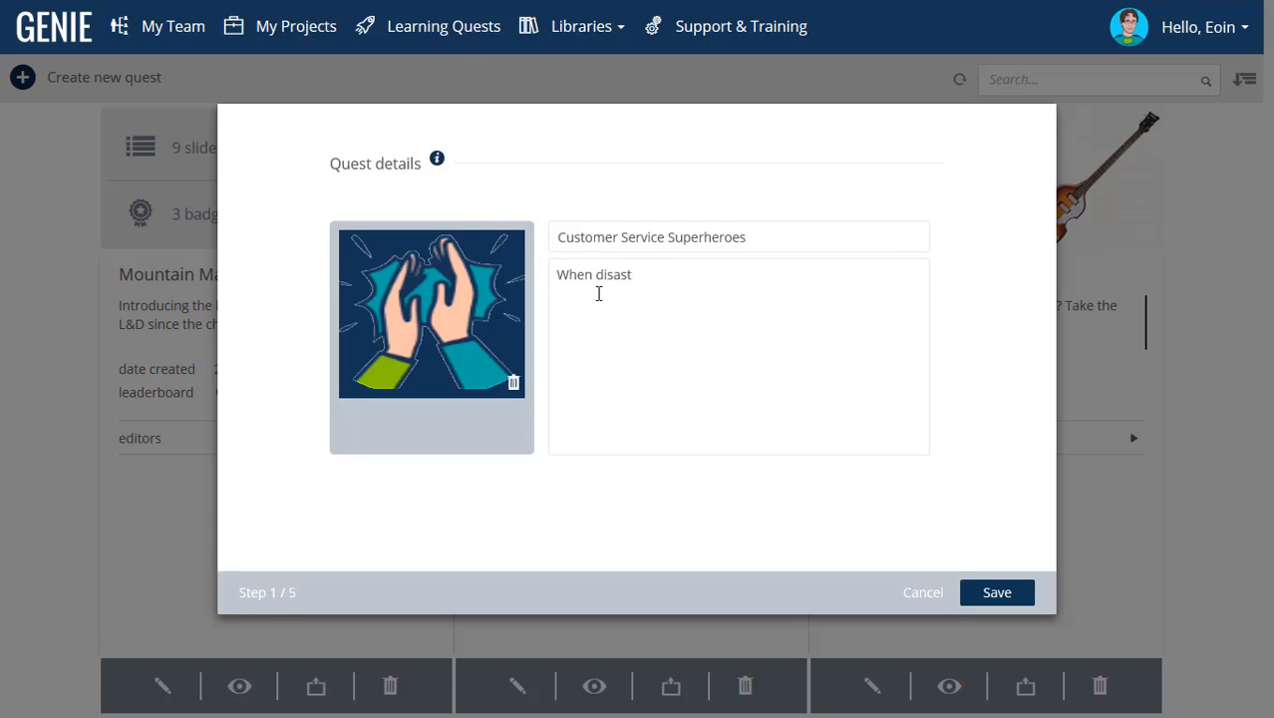
{"action": "type", "text": "er strikes, who are your clients going to call?"}
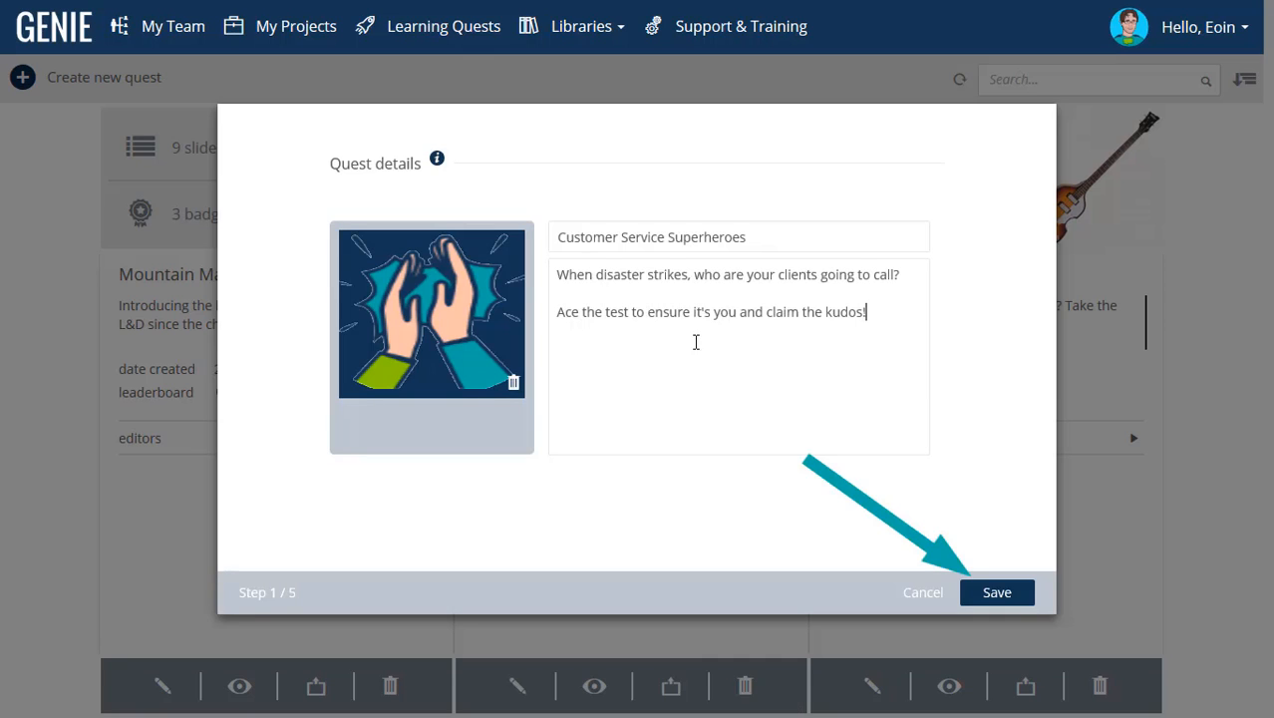
{"action": "left_click", "coordinate": [997, 593]}
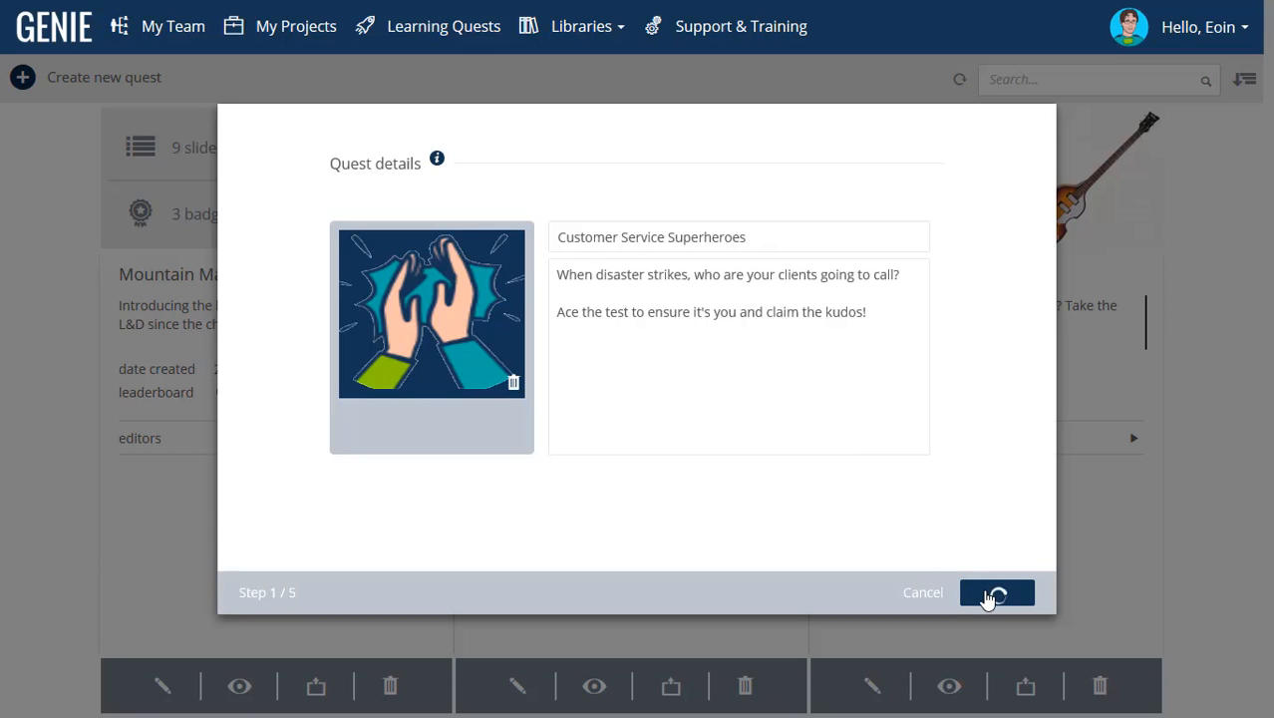
Create an asset folder titled 'Customer Service Superheroes'.
{"action": "left_click", "coordinate": [997, 592]}
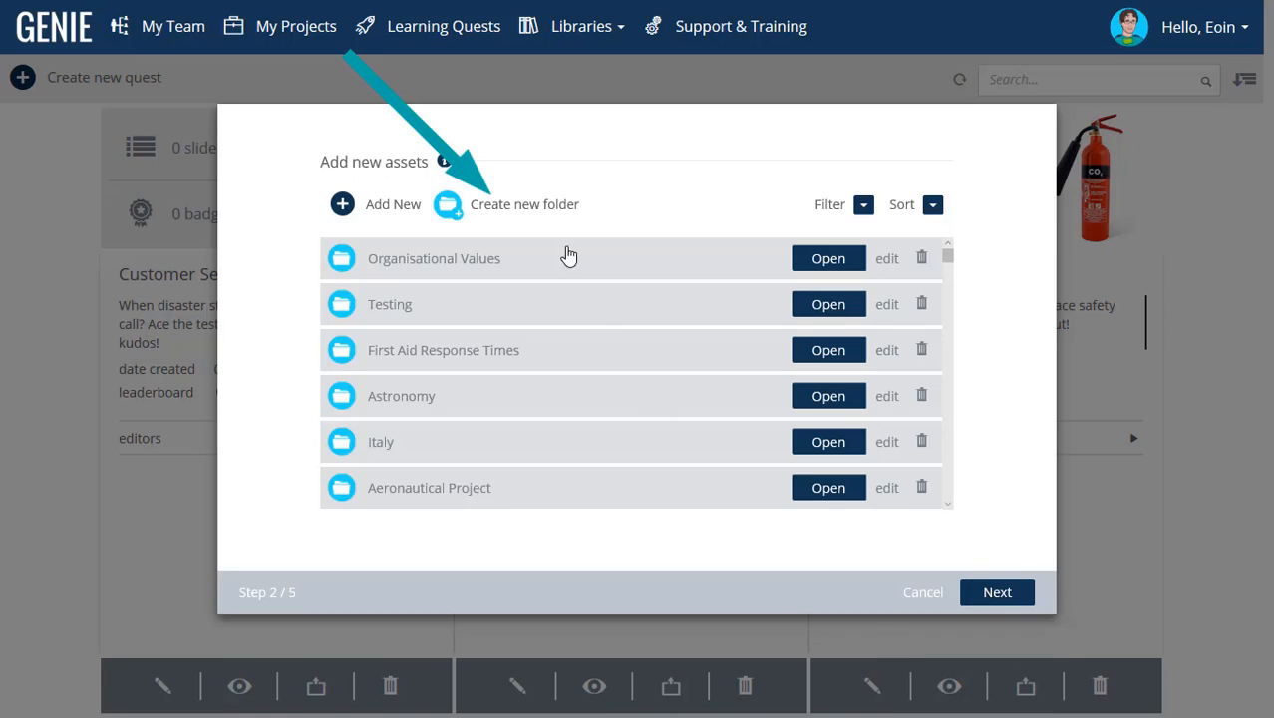
{"action": "left_click", "coordinate": [526, 204]}
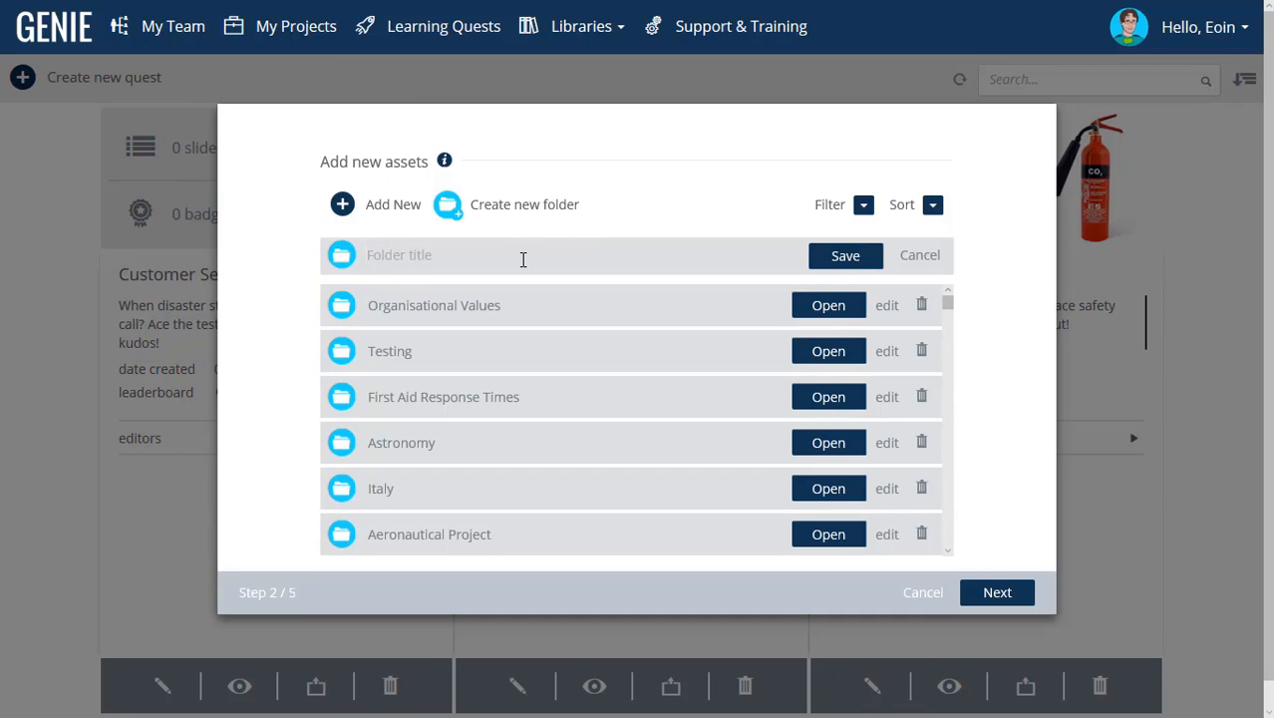
{"action": "type", "text": "Customer Service Superheroes"}
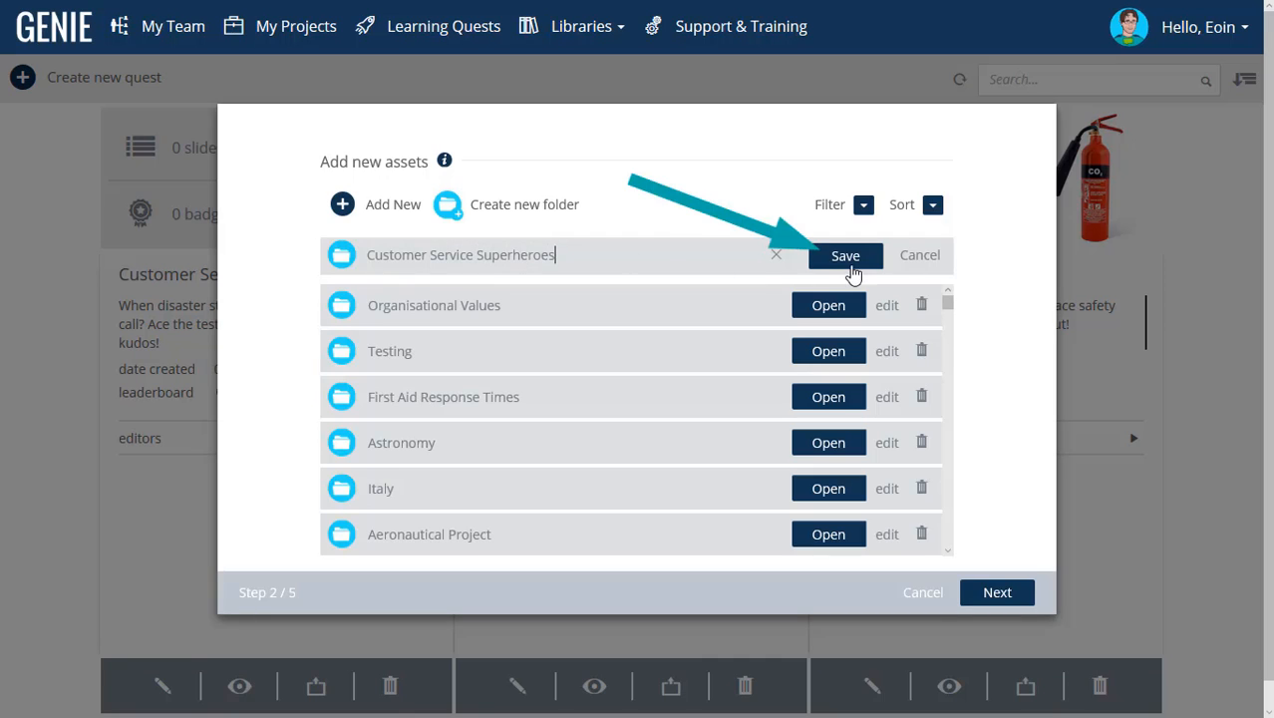
{"action": "left_click", "coordinate": [845, 254]}
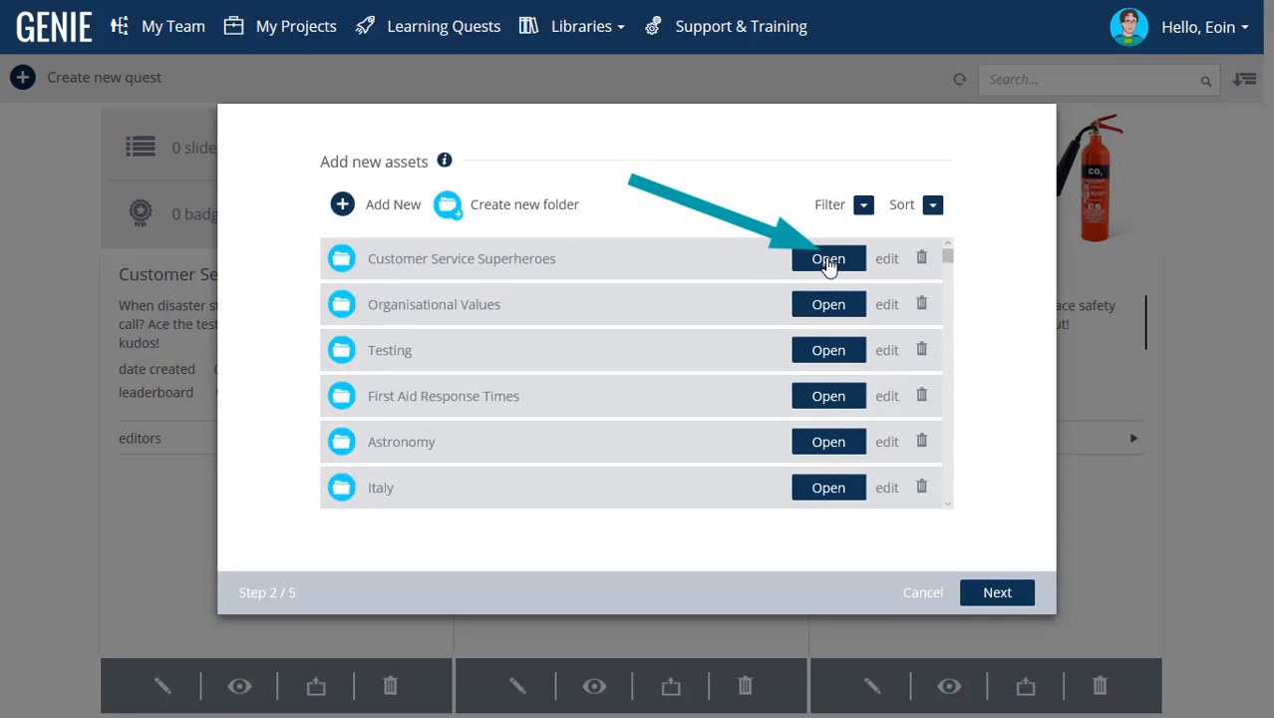
Upload the Superlearner image into the new asset folder and continue to step 3.
{"action": "left_click", "coordinate": [827, 258]}
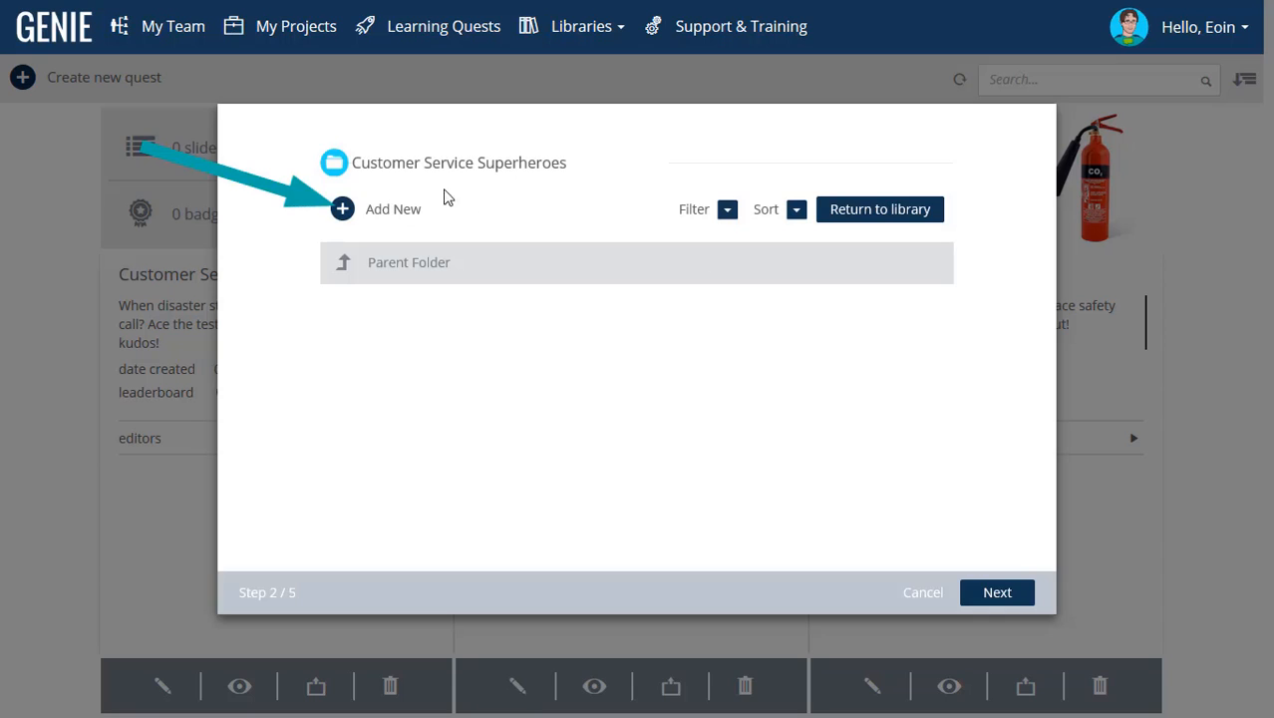
{"action": "left_click", "coordinate": [342, 208]}
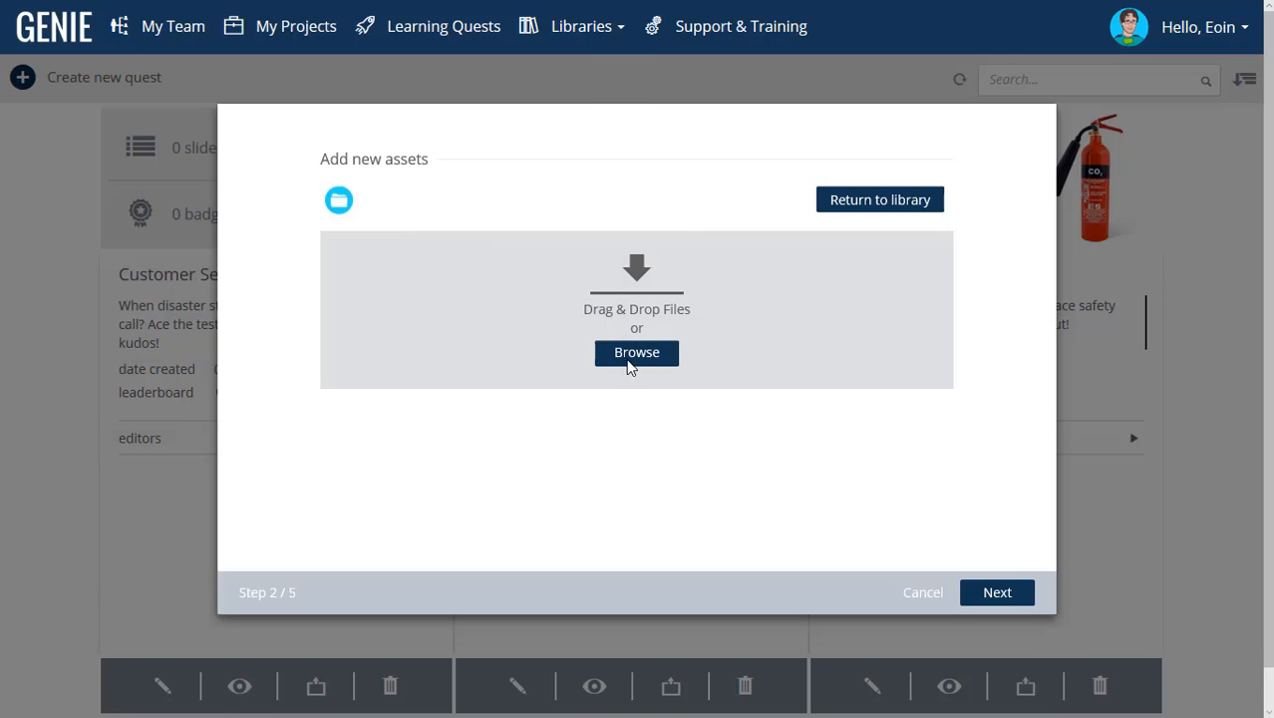
{"action": "left_click", "coordinate": [636, 353]}
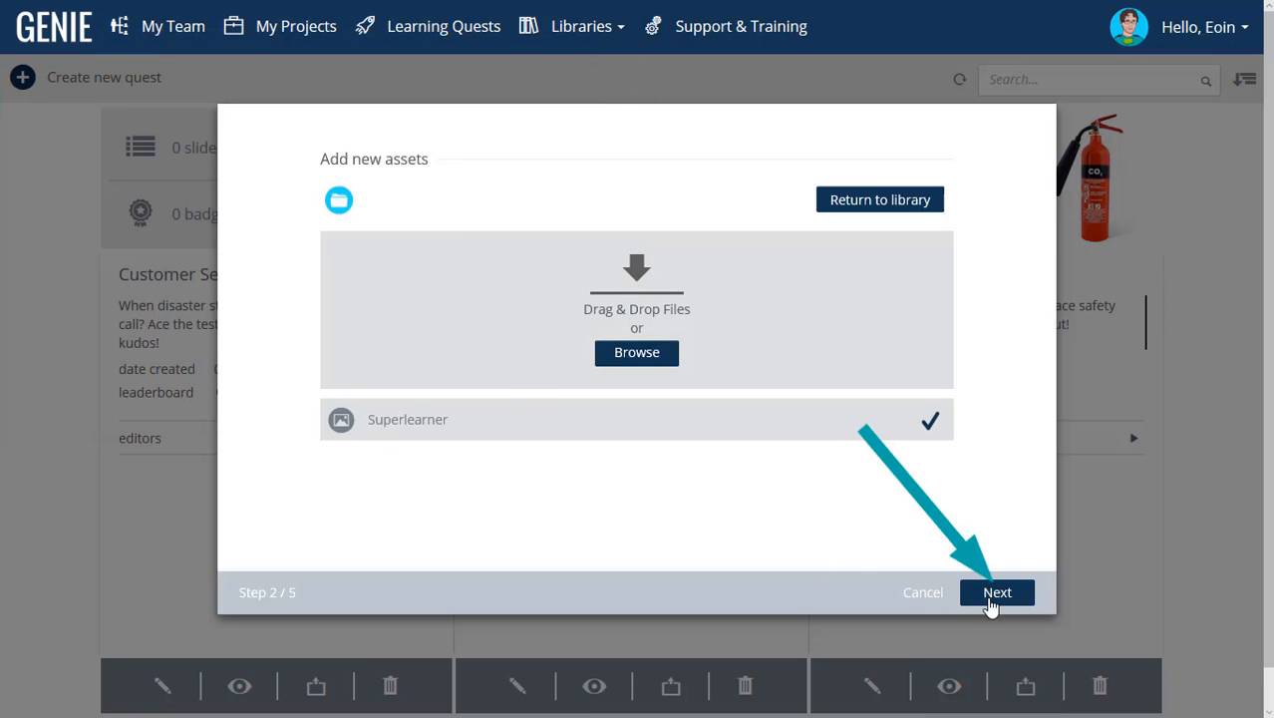
{"action": "left_click", "coordinate": [997, 592]}
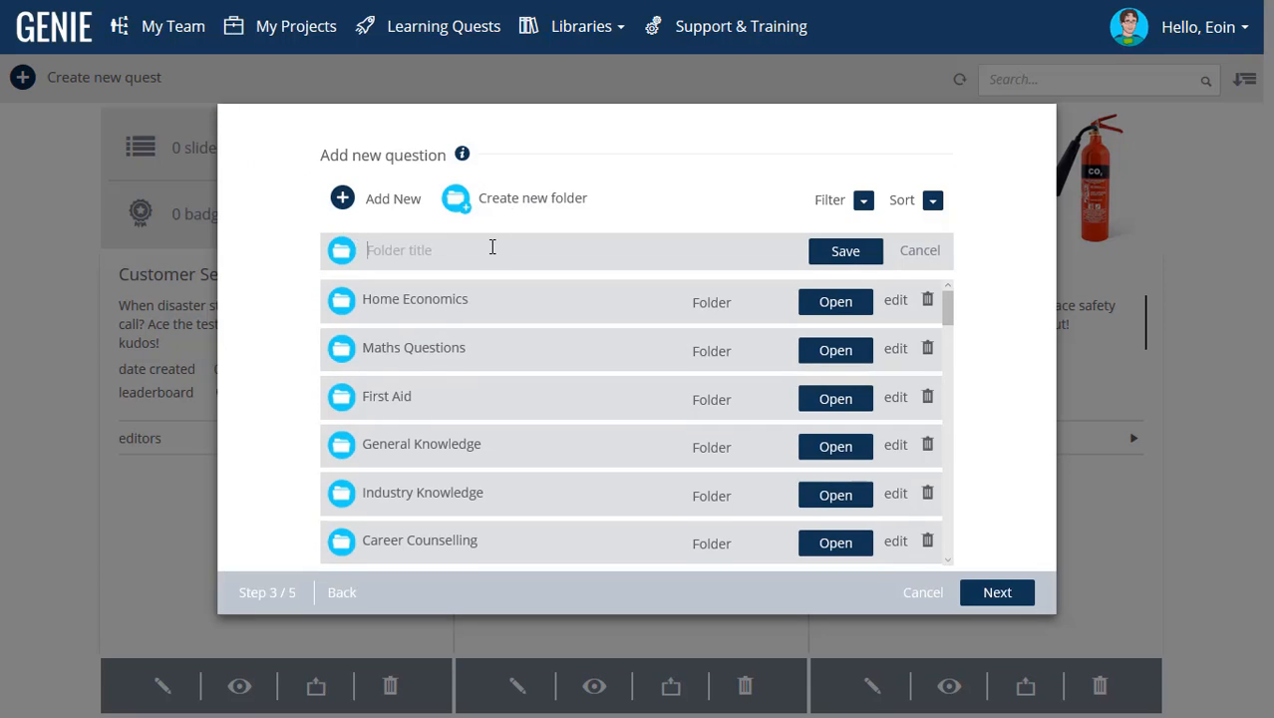
Save and open a 'Customer Service Superheroes' question folder, then list the question types.
{"action": "type", "text": "Customer Service Superheroes"}
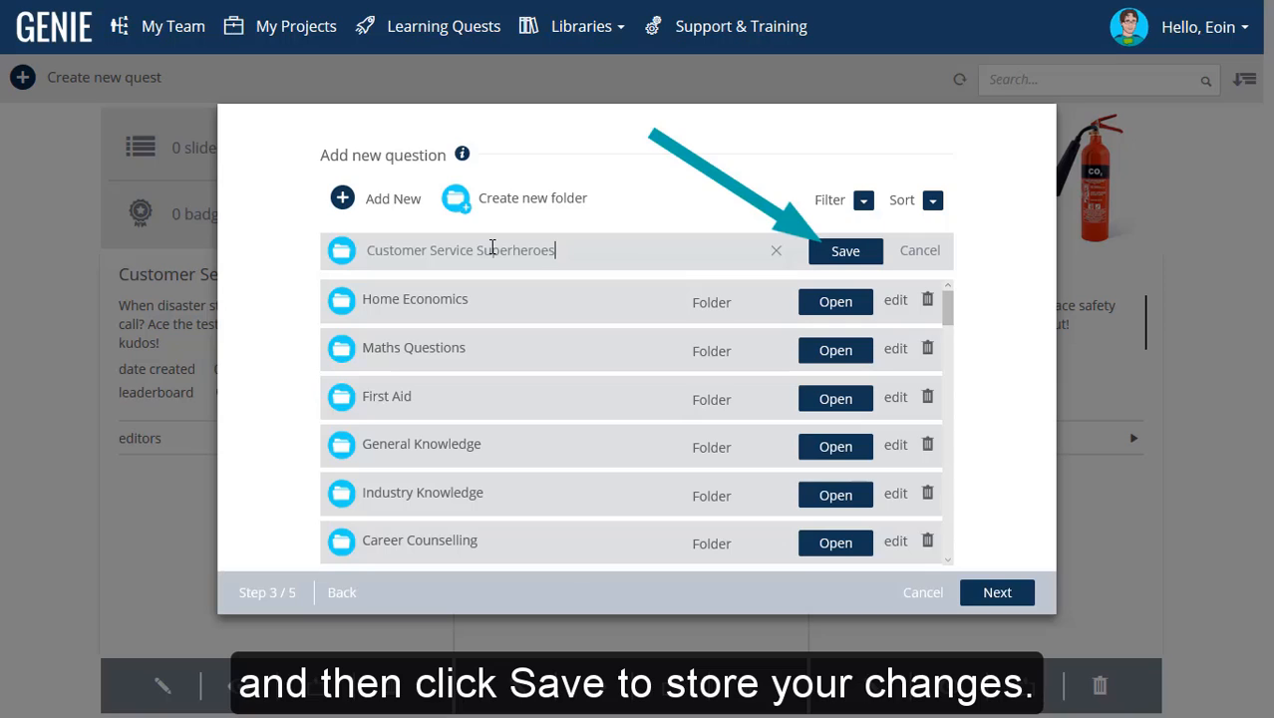
{"action": "left_click", "coordinate": [846, 250]}
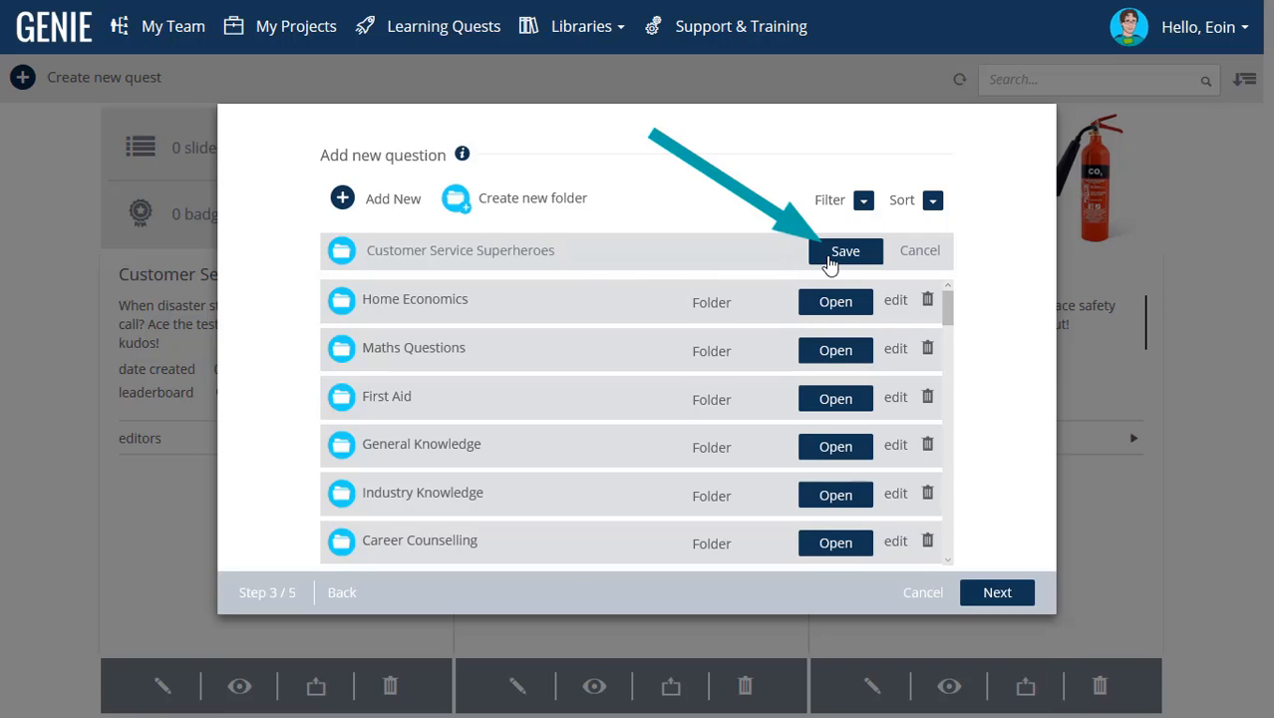
{"action": "left_click", "coordinate": [846, 250]}
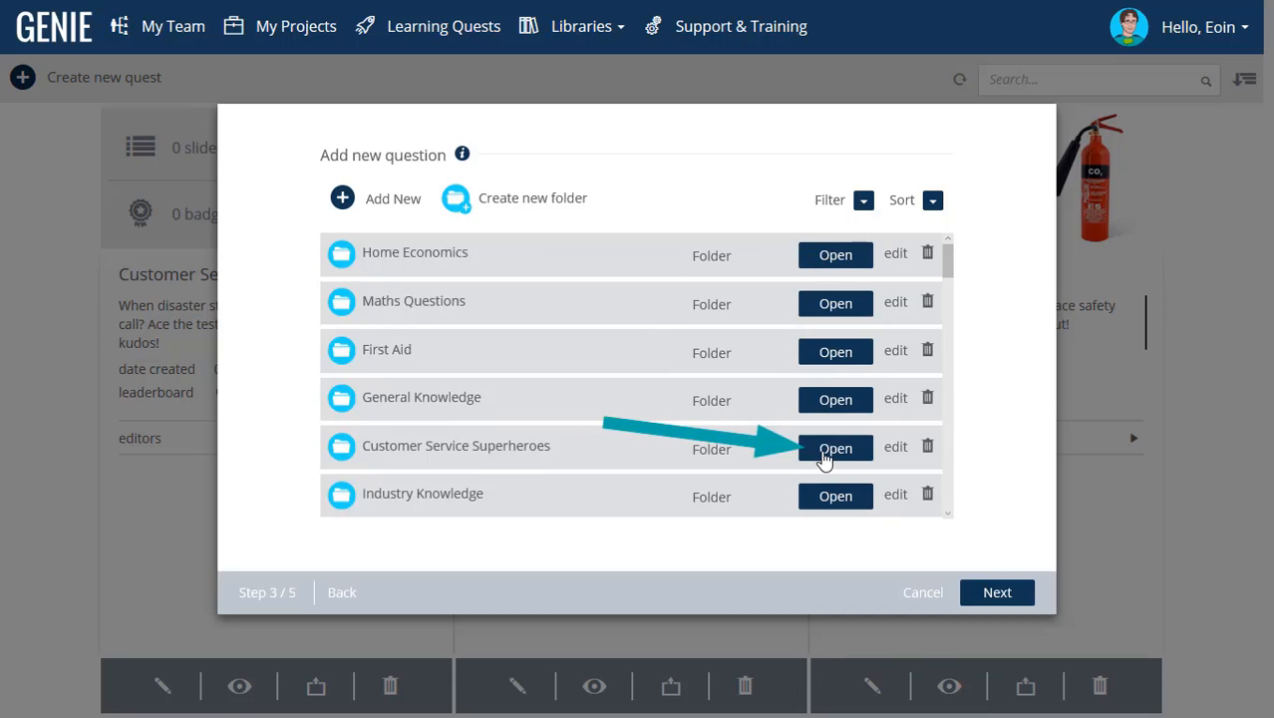
{"action": "left_click", "coordinate": [835, 447]}
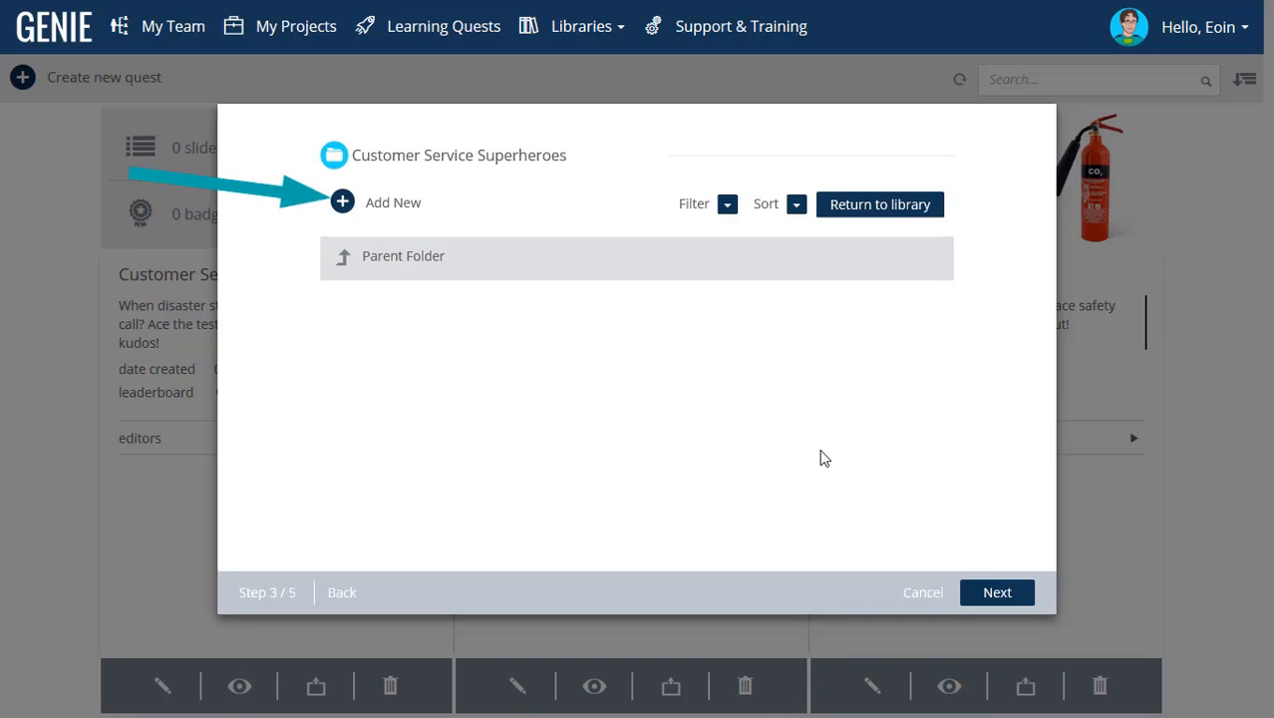
{"action": "left_click", "coordinate": [392, 201]}
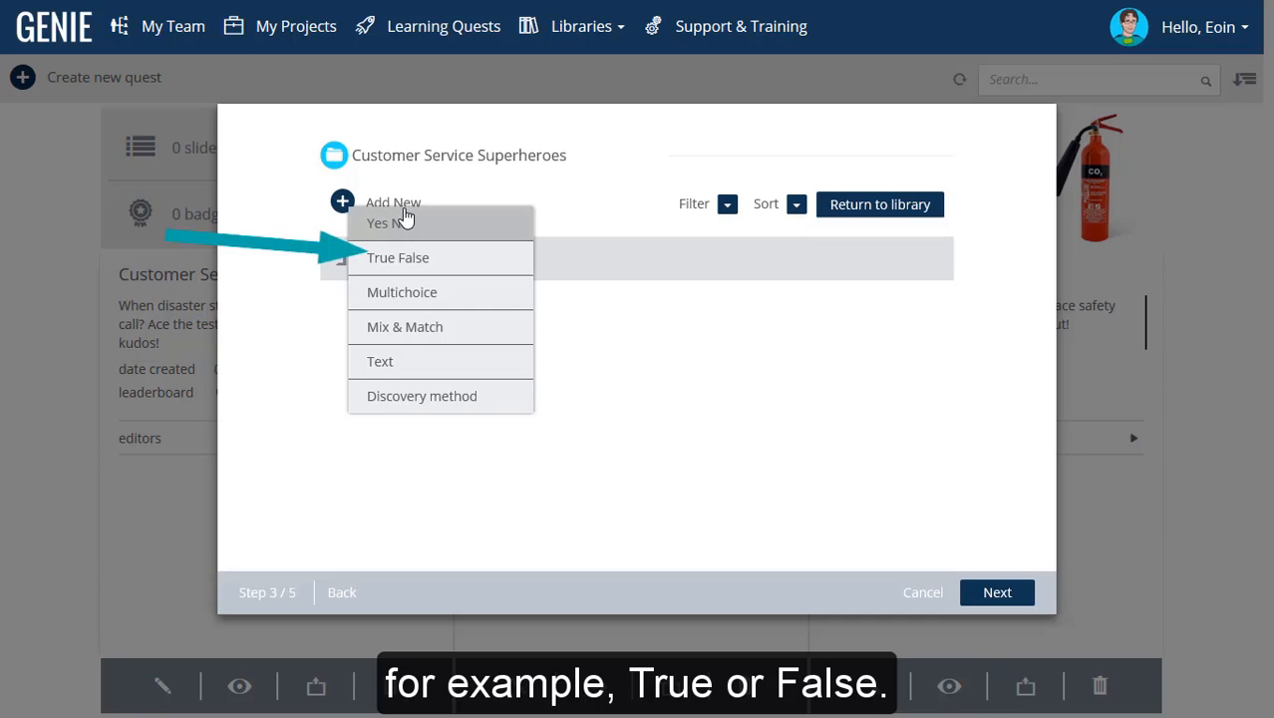
Add a True False question: 'When a customer on the phone becomes angry, hang up right away.'.
{"action": "left_click", "coordinate": [398, 257]}
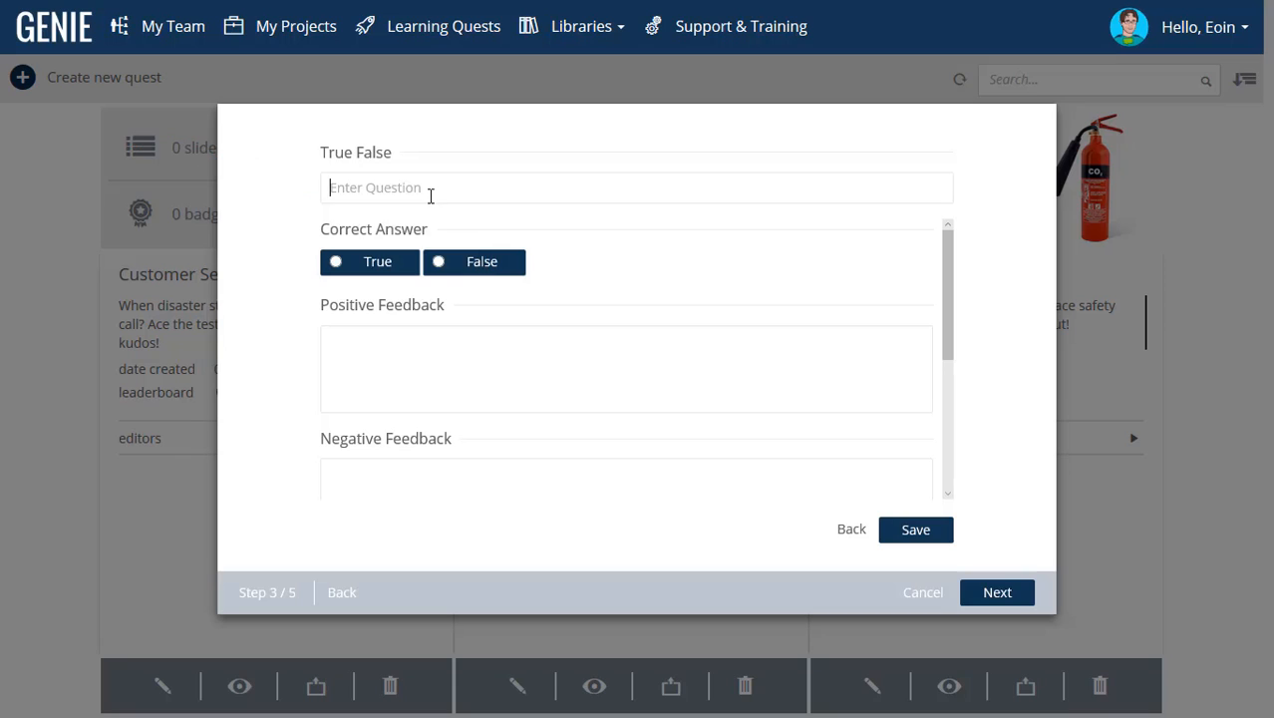
{"action": "type", "text": "When a customer on the phone becomes"}
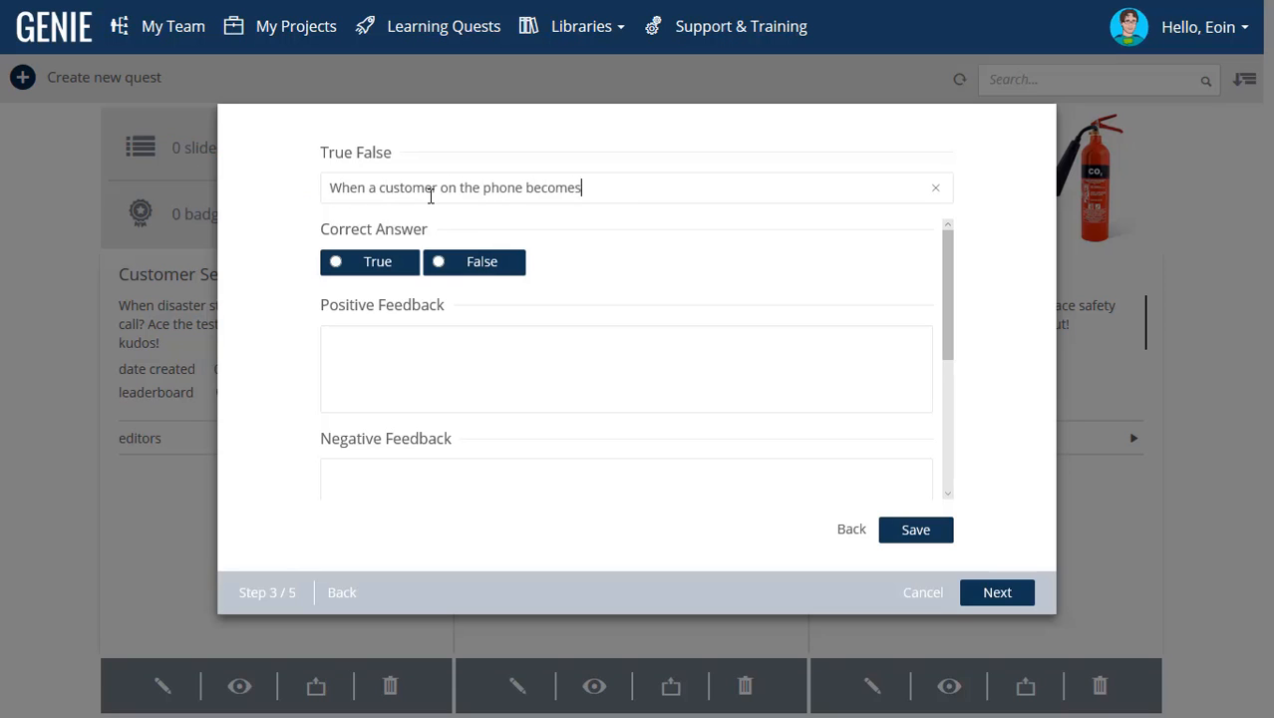
{"action": "type", "text": "angry, hang up right away."}
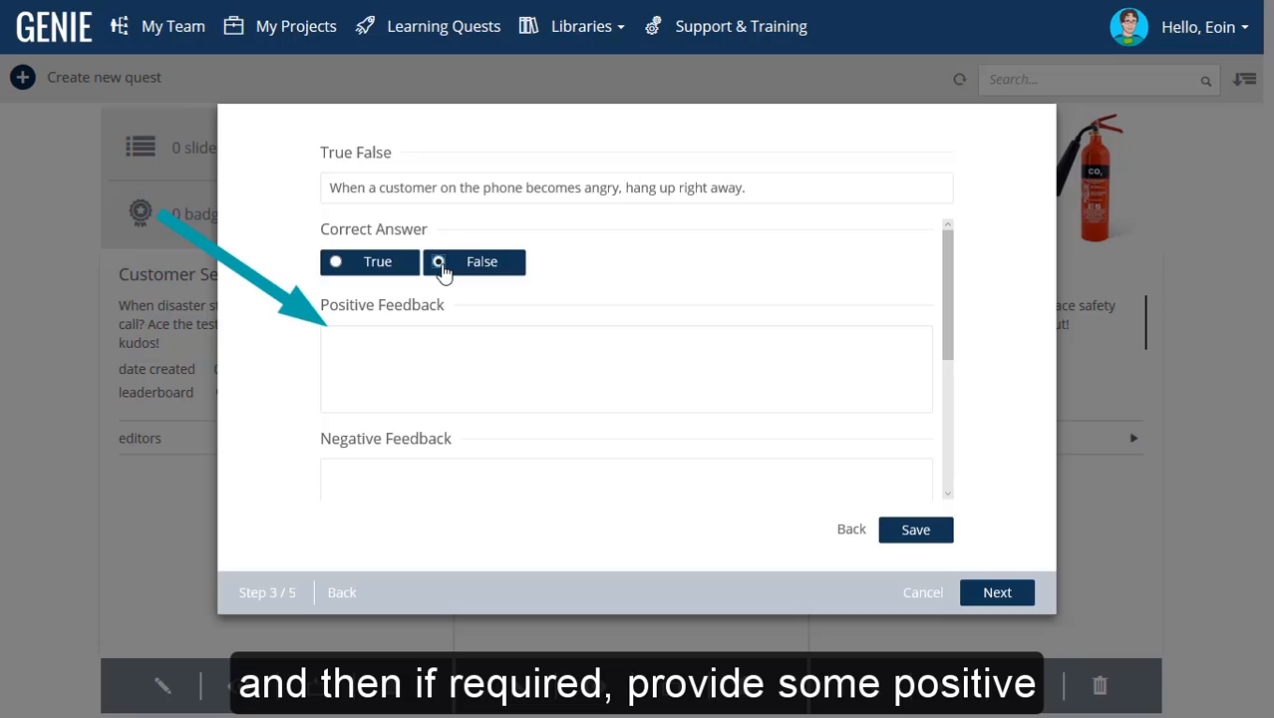
Enter the correct and incorrect feedback, save the question, and continue to badges.
{"action": "type", "text": "Correct! The customer may have a legitimate complaint"}
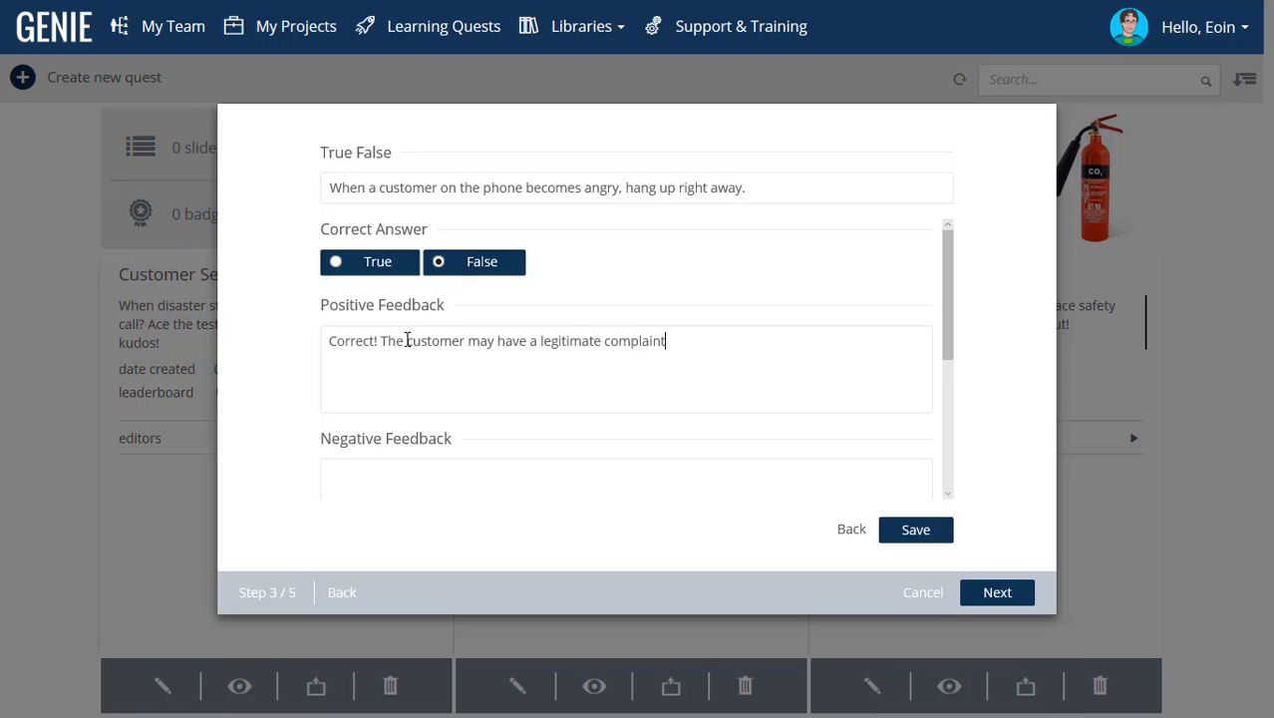
{"action": "type", "text": ", which you can resolve by talking through the issue."}
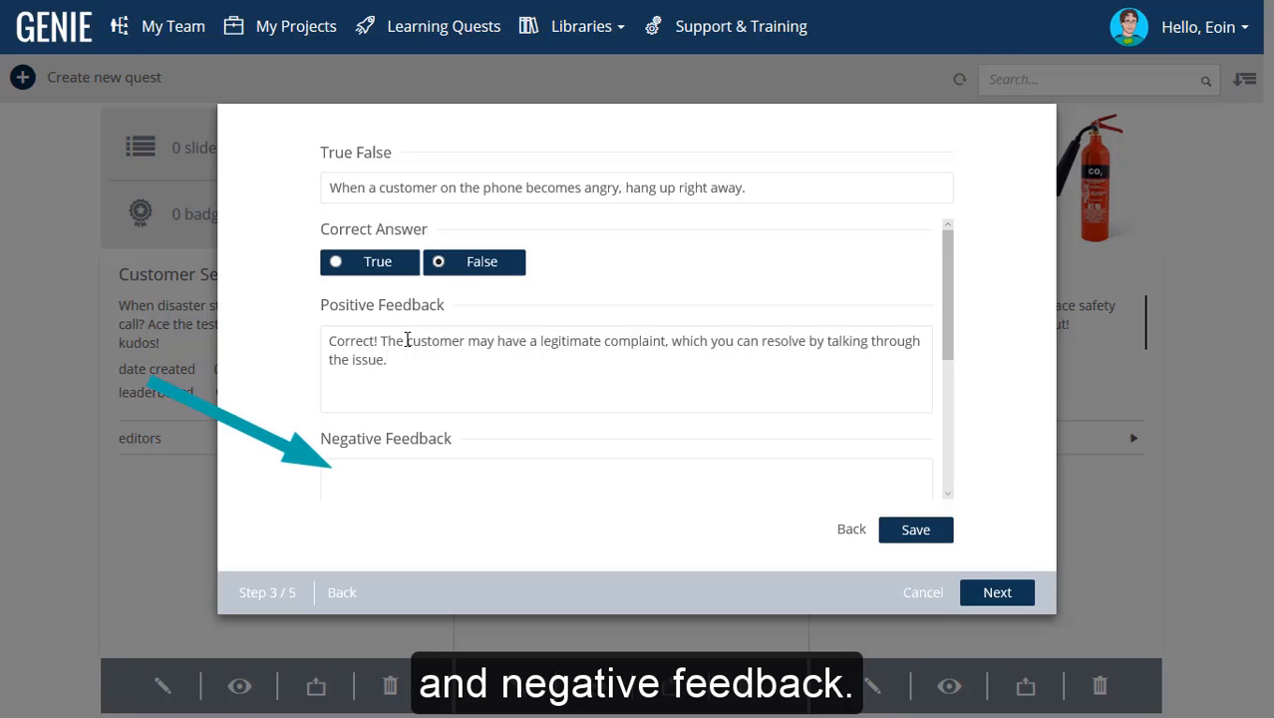
{"action": "type", "text": "In"}
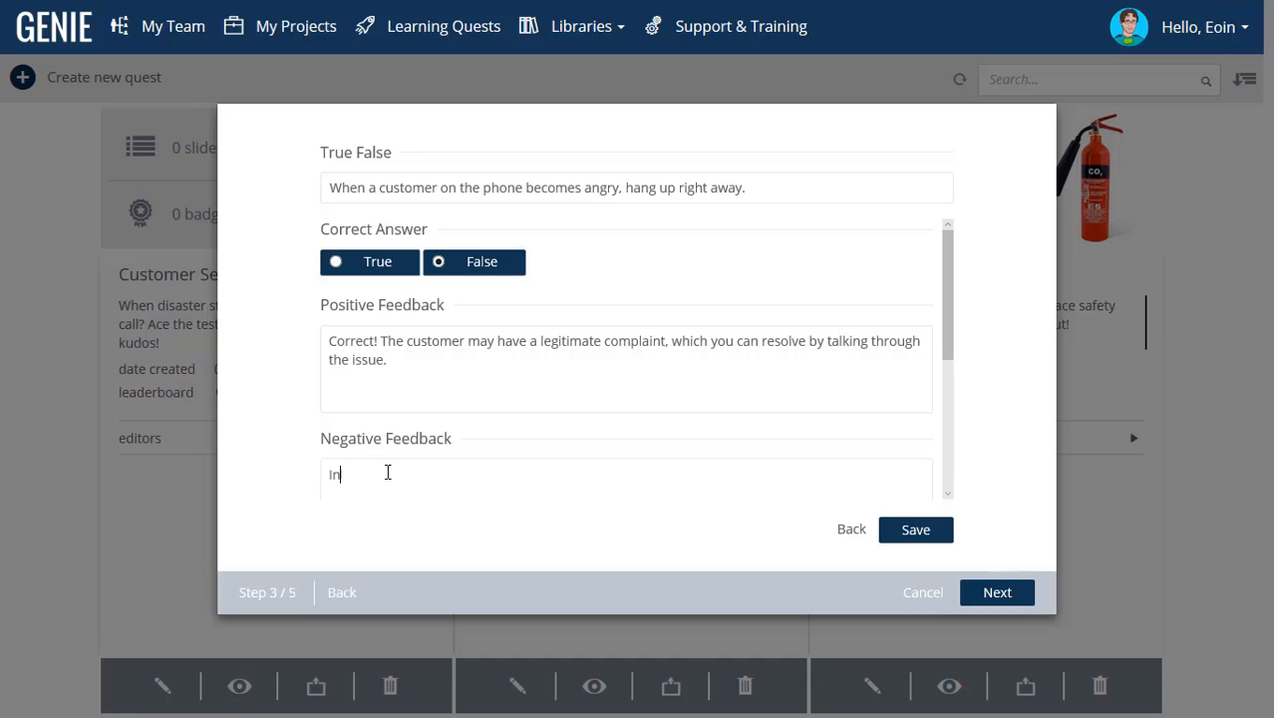
{"action": "type", "text": "Incorrect, hanging up may further"}
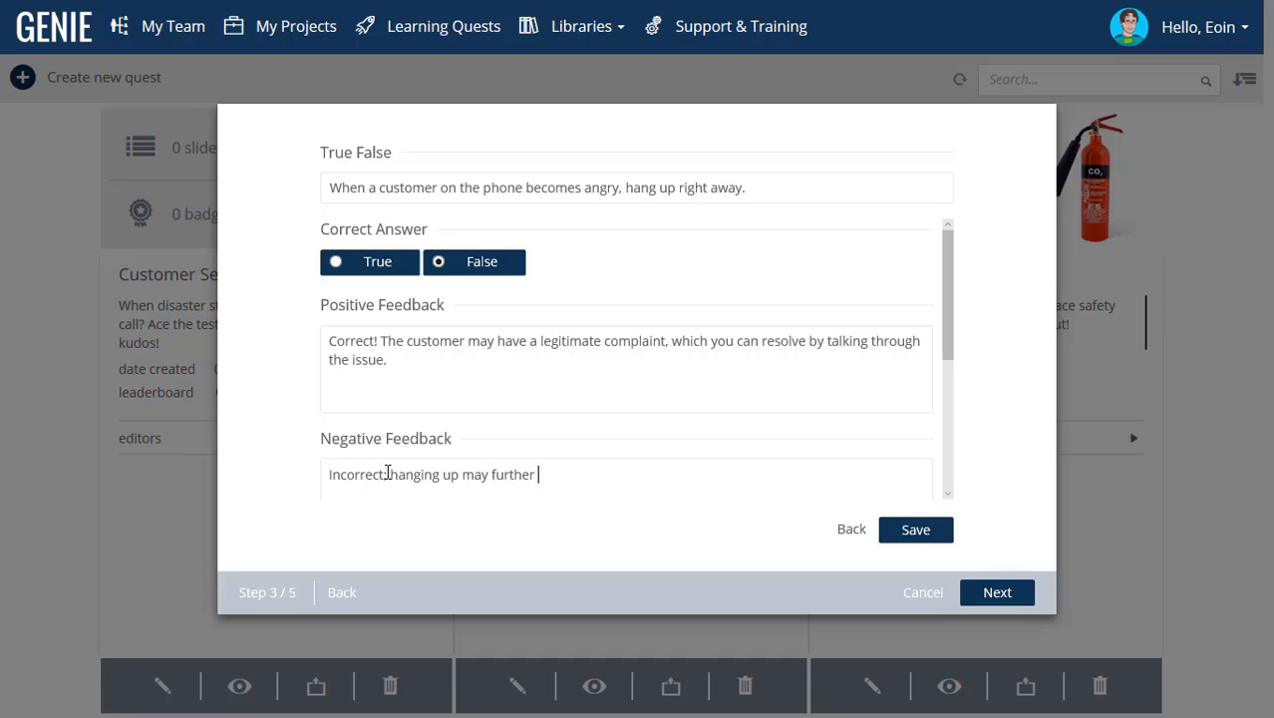
{"action": "type", "text": "irritate the customer and lead to bad wor"}
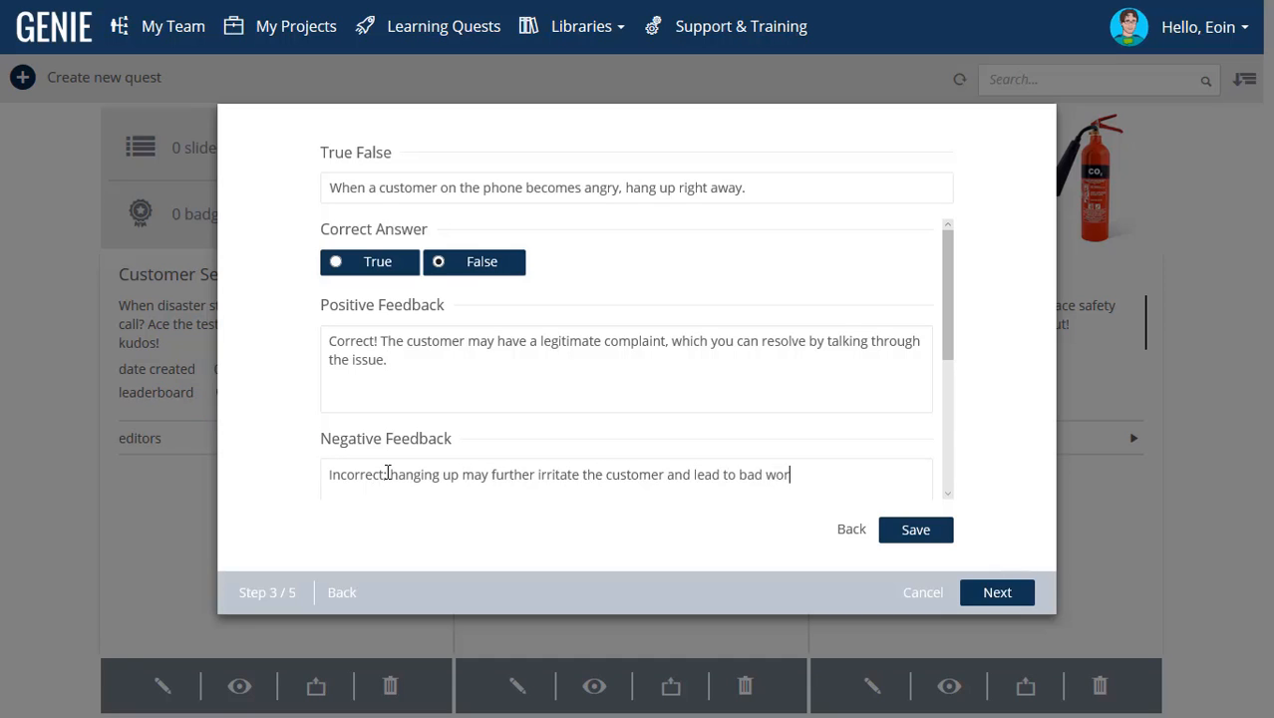
{"action": "type", "text": "d-of-mouth."}
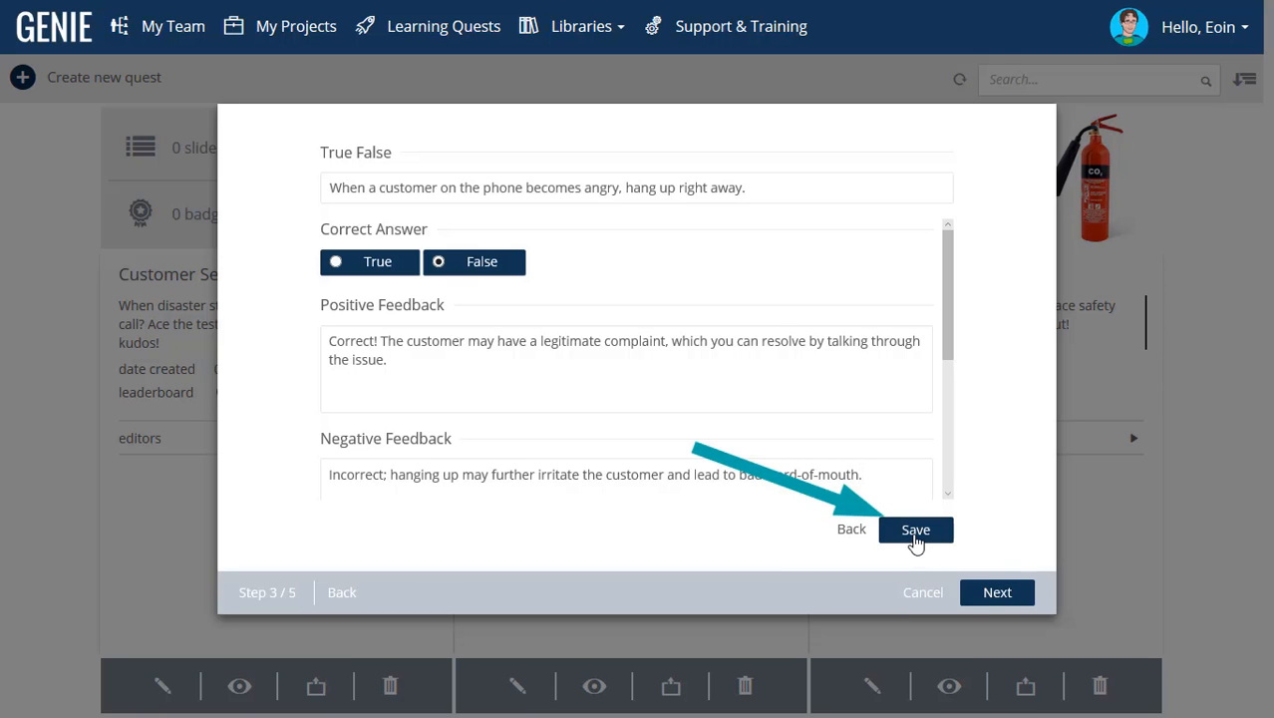
{"action": "left_click", "coordinate": [915, 529]}
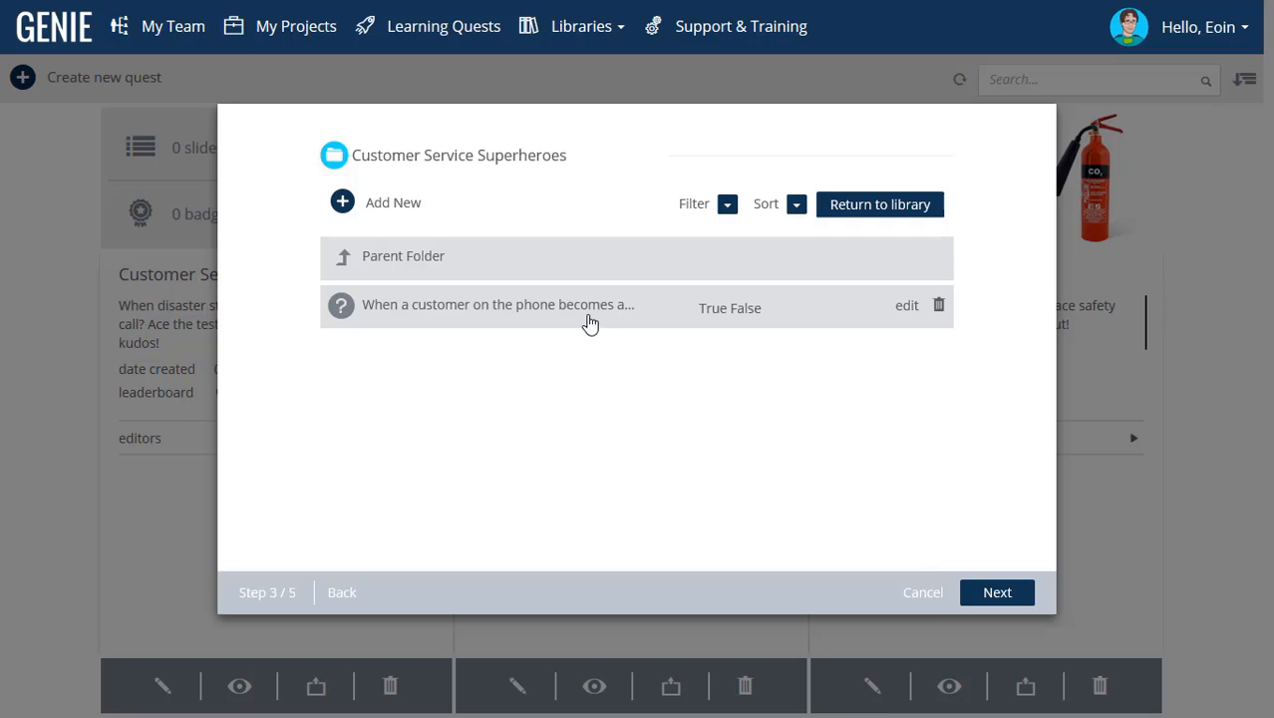
{"action": "left_click", "coordinate": [997, 592]}
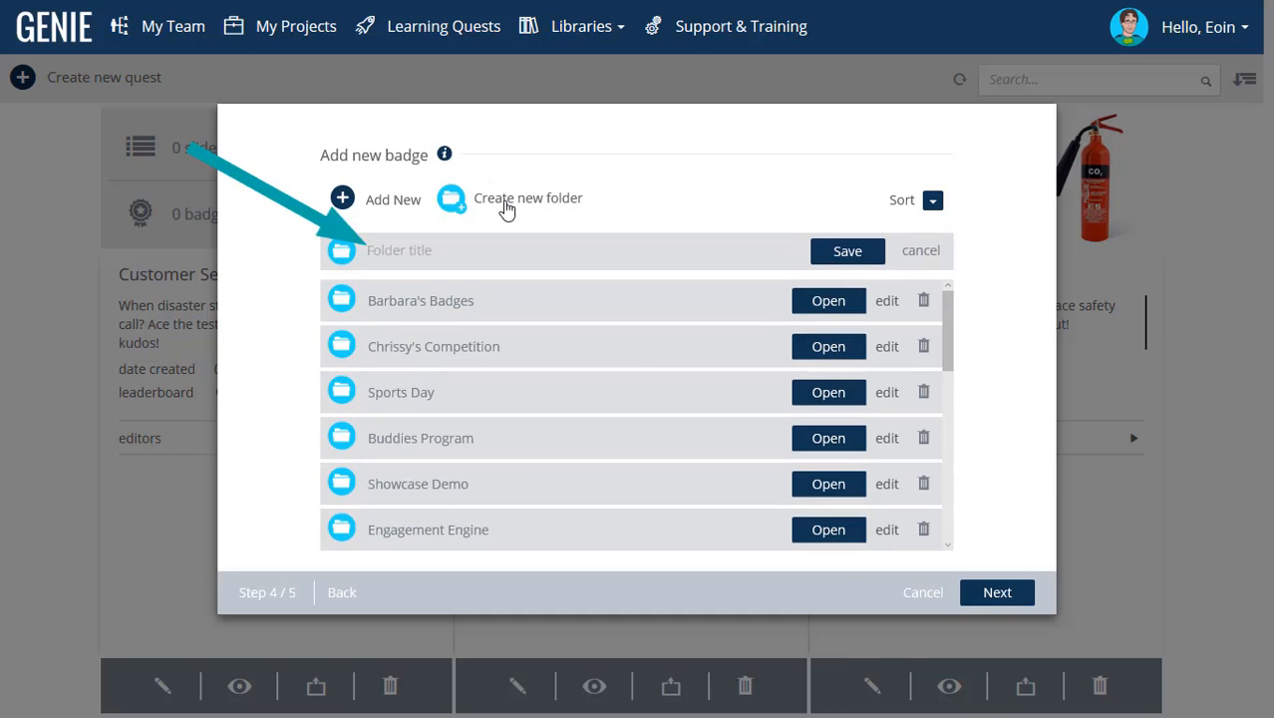
Name a new badge folder 'Customer Service Superheroes', save it, and open it.
{"action": "type", "text": "Cu"}
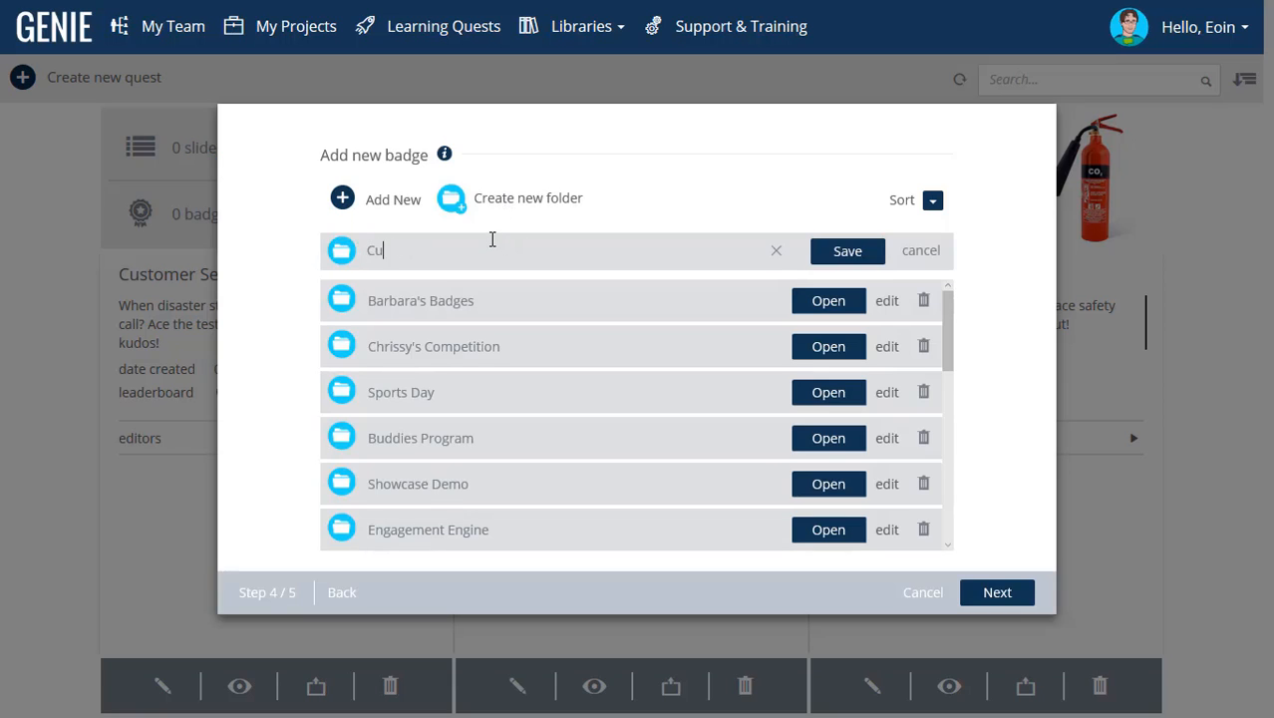
{"action": "type", "text": "Customer Service Superheroes"}
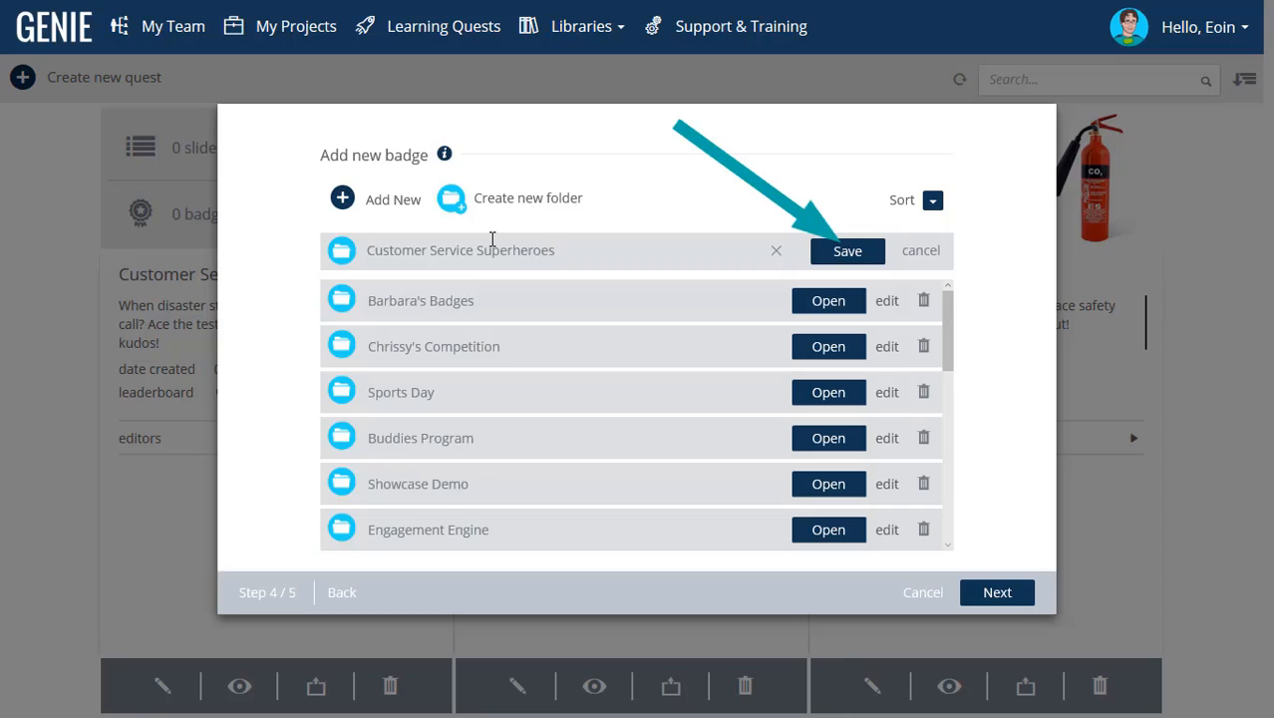
{"action": "left_click", "coordinate": [848, 250]}
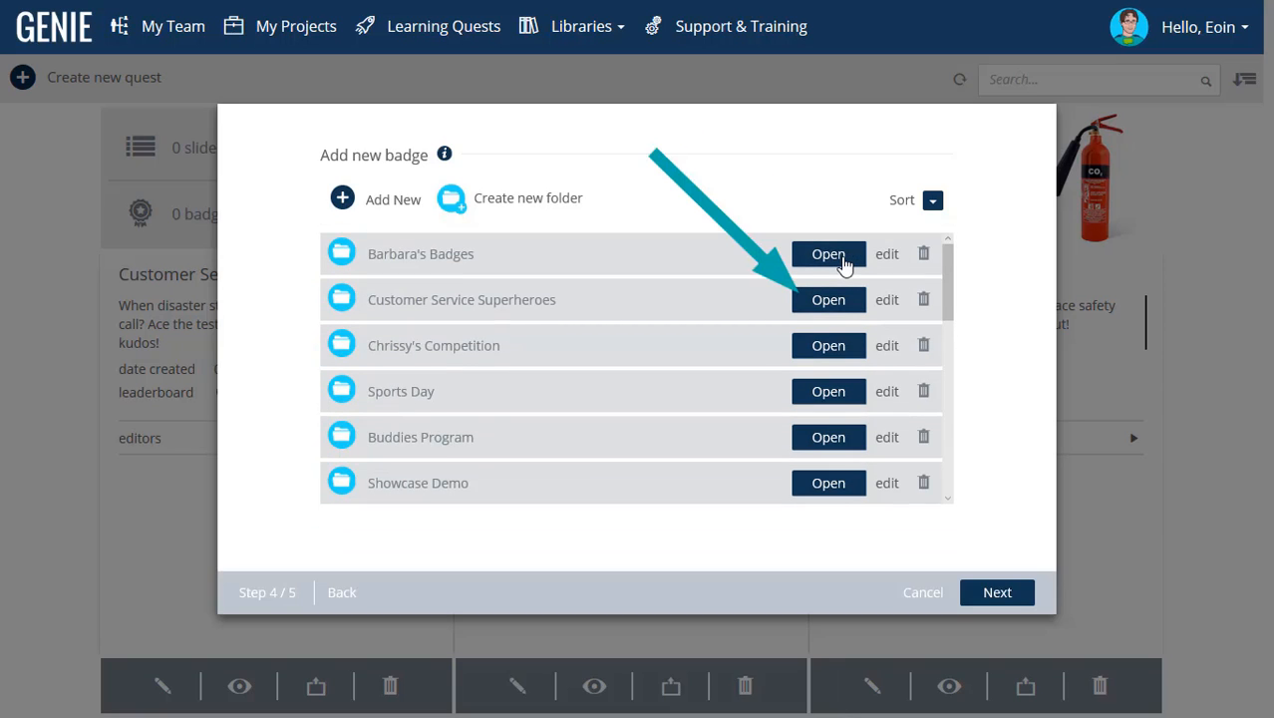
{"action": "left_click", "coordinate": [829, 299]}
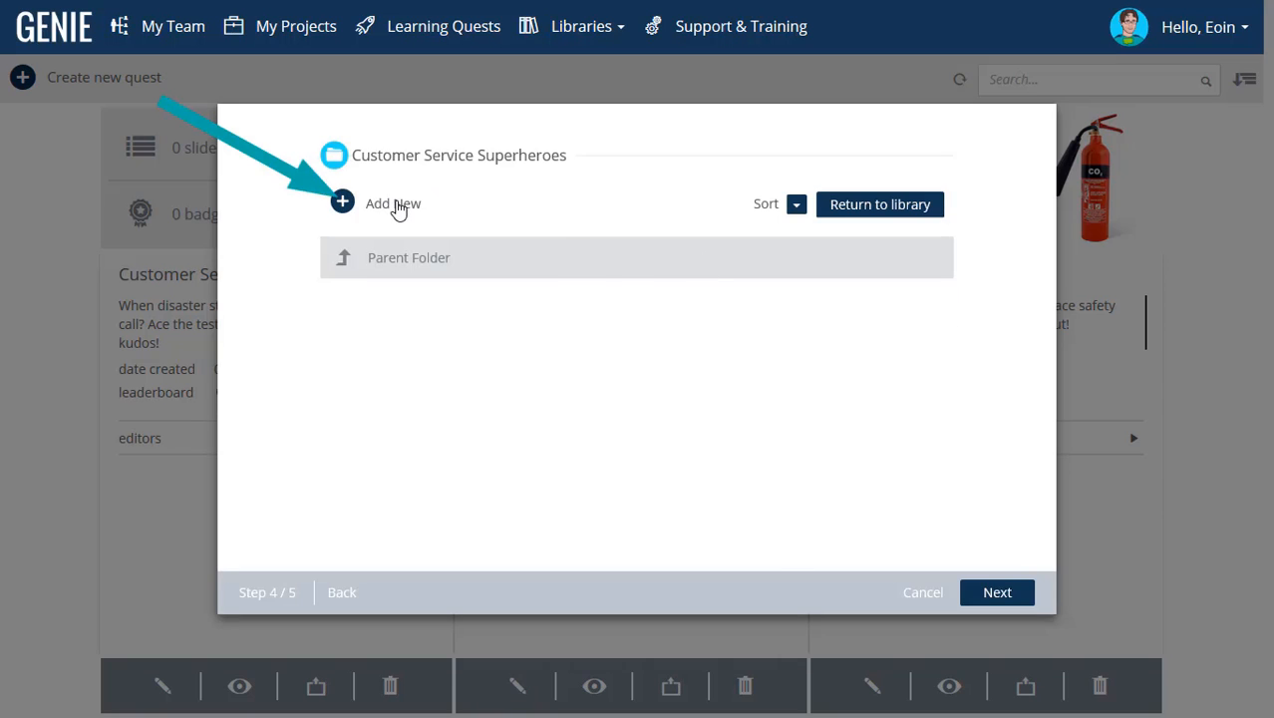
Add a 'Cuppa' badge with an image and a one-caffeinated-beverage description.
{"action": "left_click", "coordinate": [342, 202]}
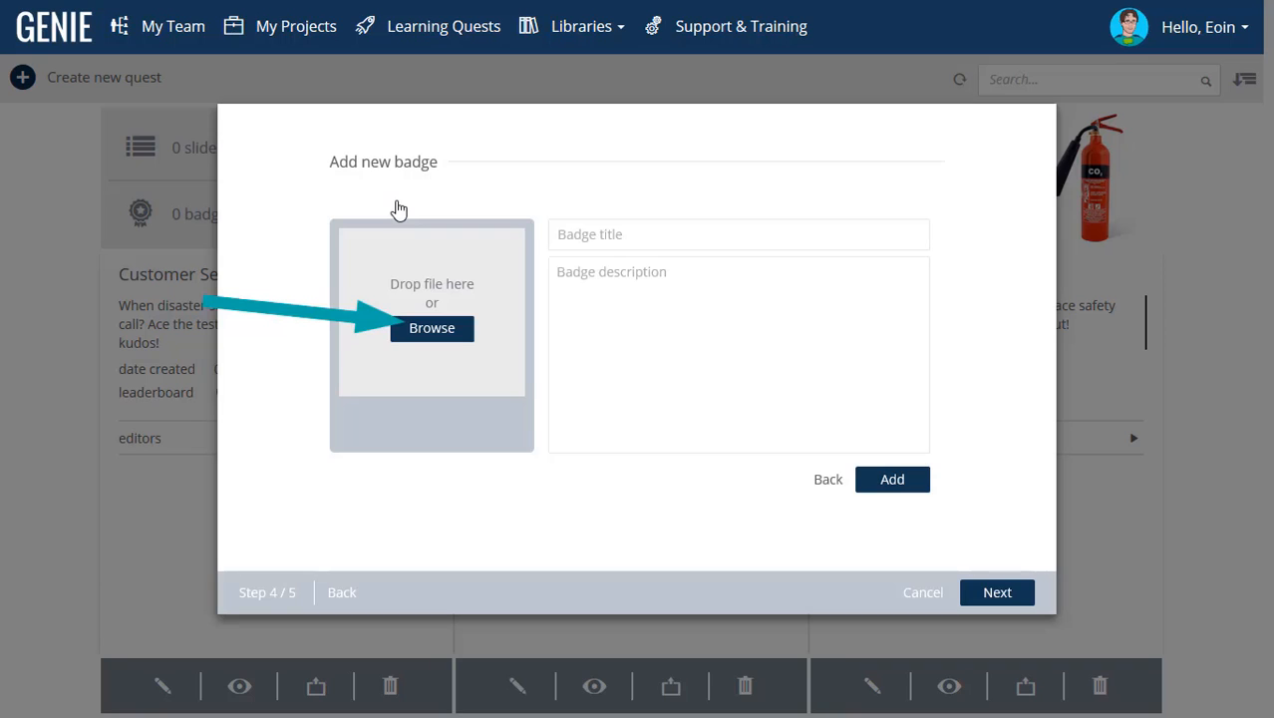
{"action": "left_click", "coordinate": [431, 328]}
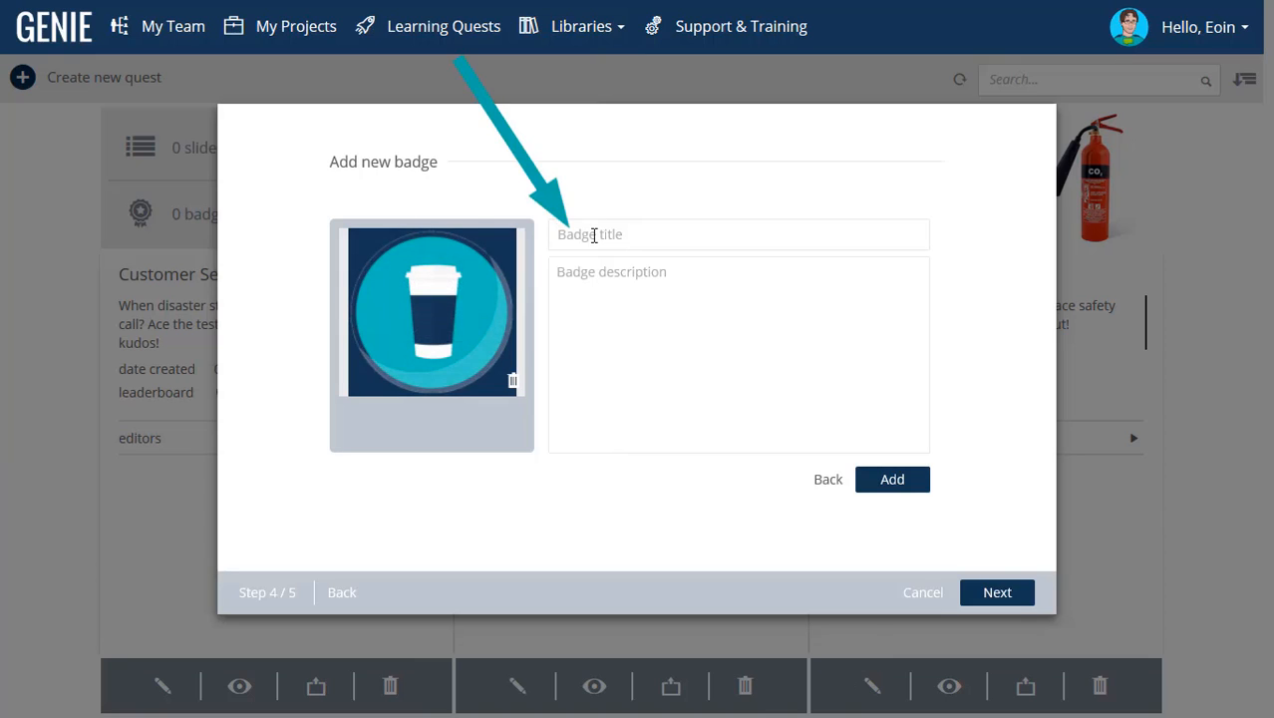
{"action": "type", "text": "Cuppa"}
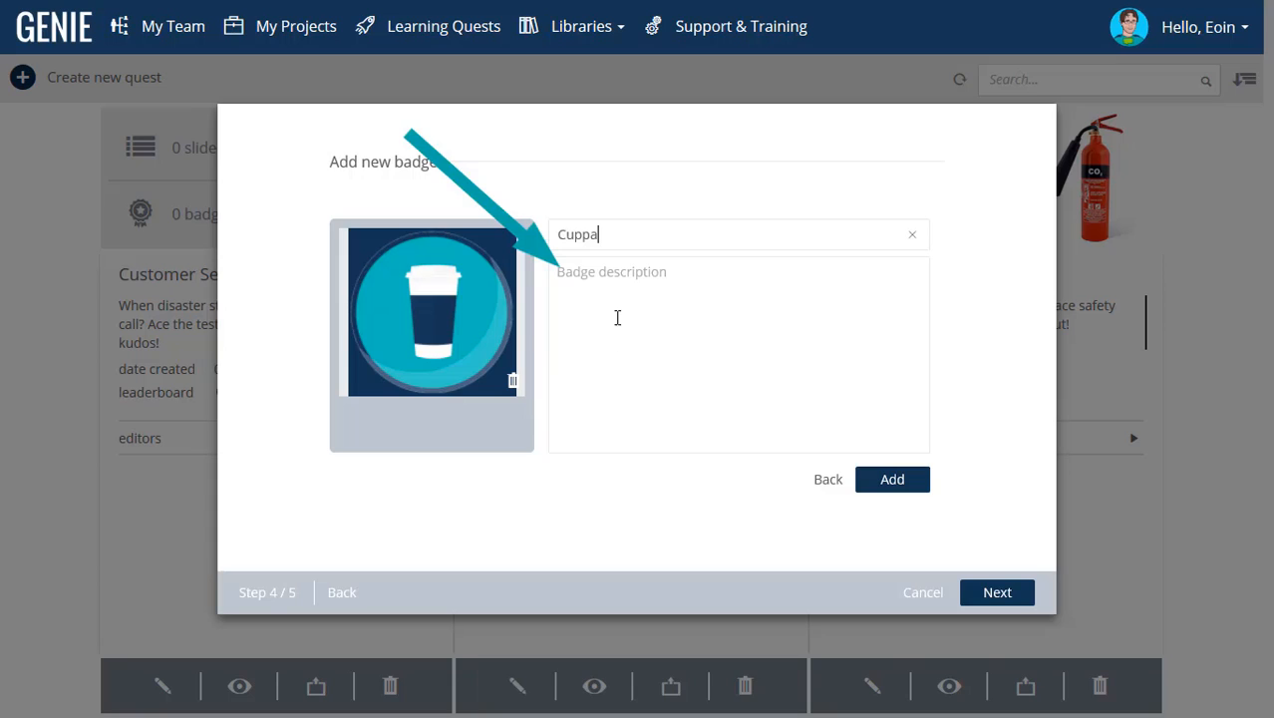
{"action": "type", "text": "This badge entitles the"}
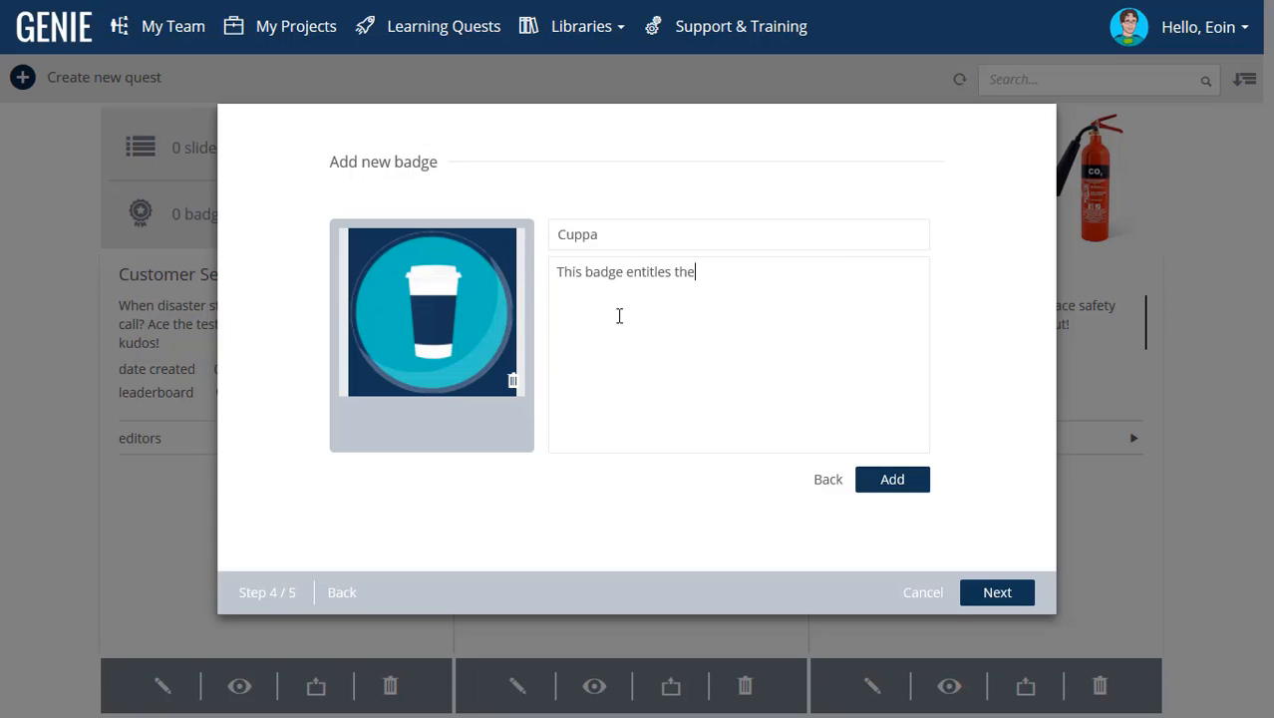
{"action": "type", "text": "bearer to one caffeinated beverage!"}
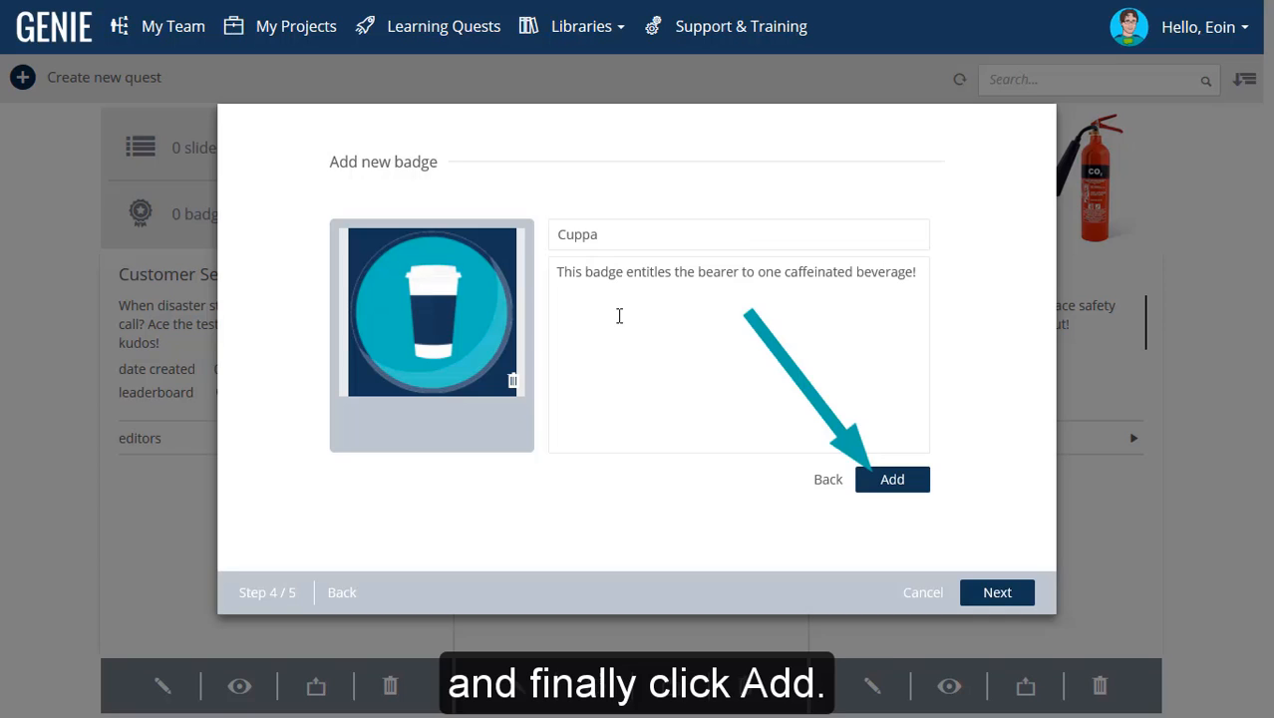
{"action": "left_click", "coordinate": [892, 479]}
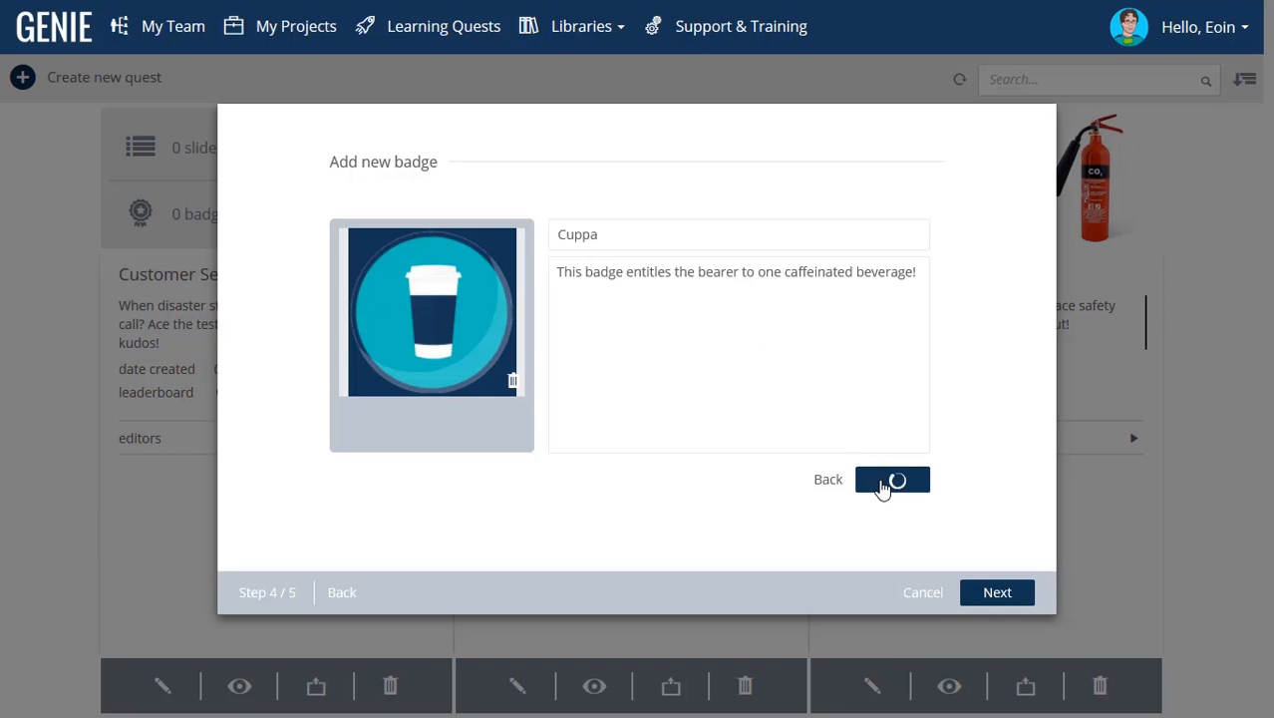
{"action": "left_click", "coordinate": [891, 480]}
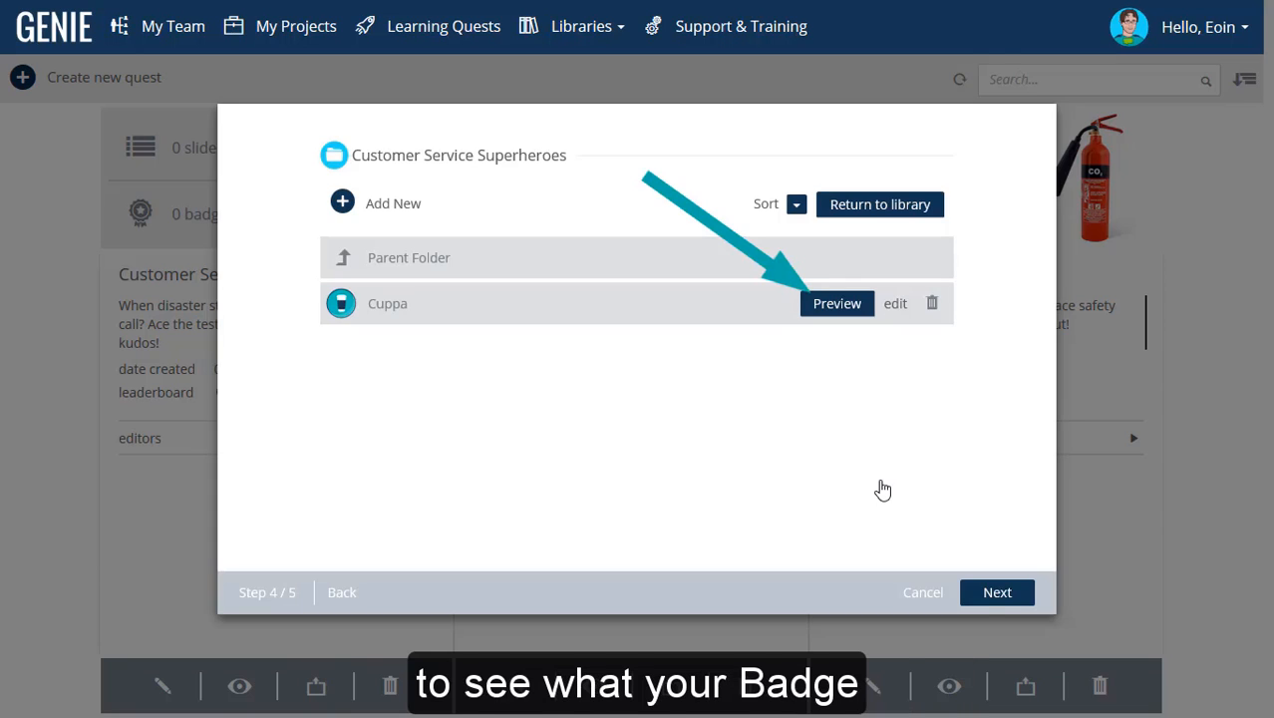
{"action": "mouse_move", "coordinate": [870, 359]}
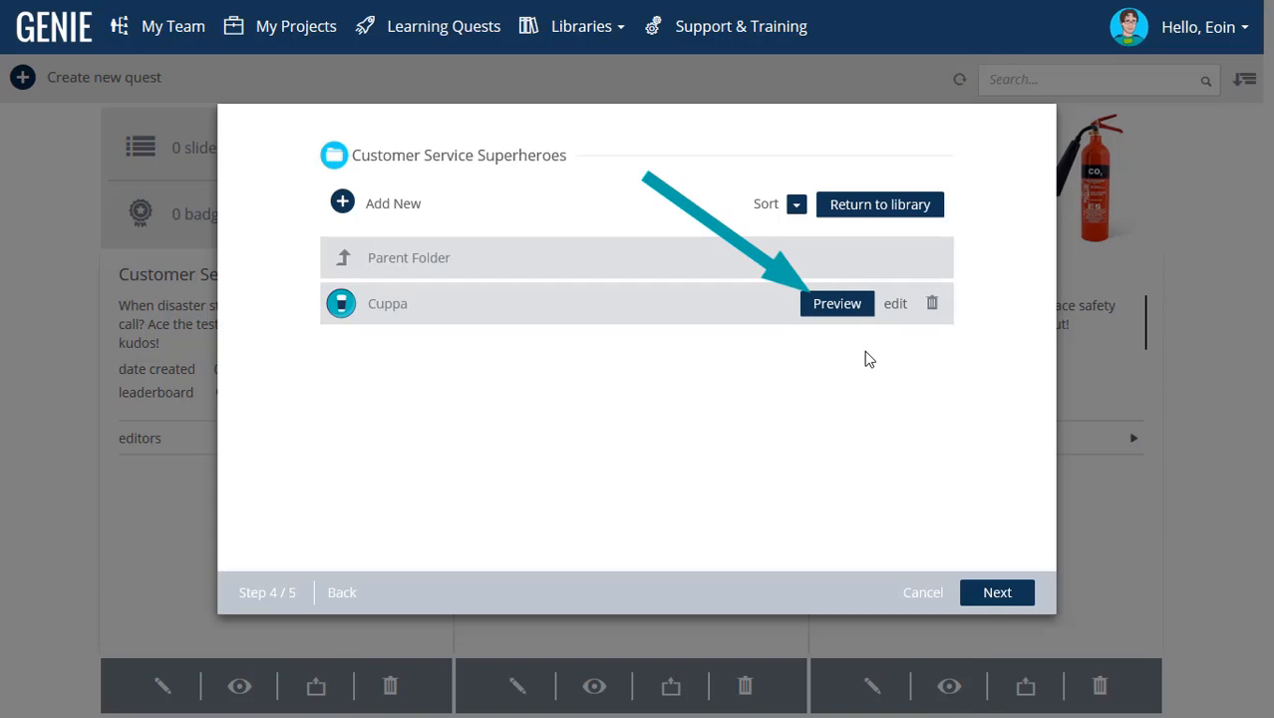
{"action": "left_click", "coordinate": [836, 304]}
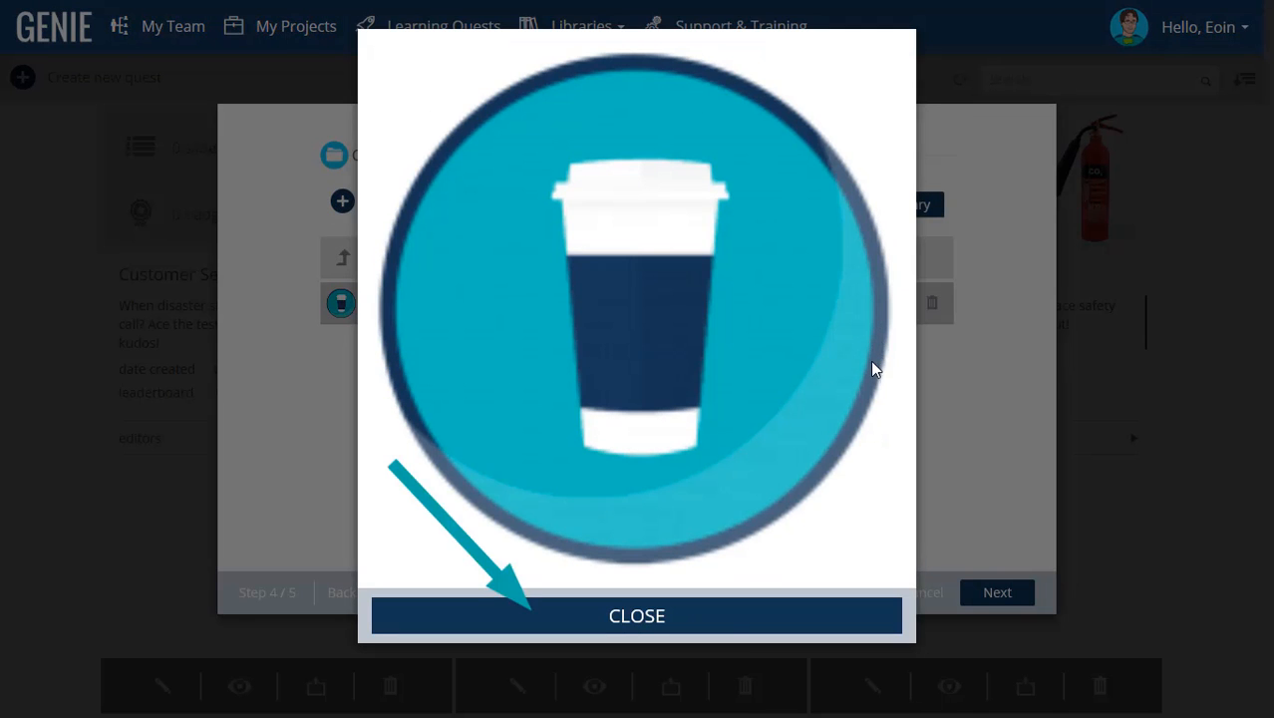
{"action": "left_click", "coordinate": [636, 615]}
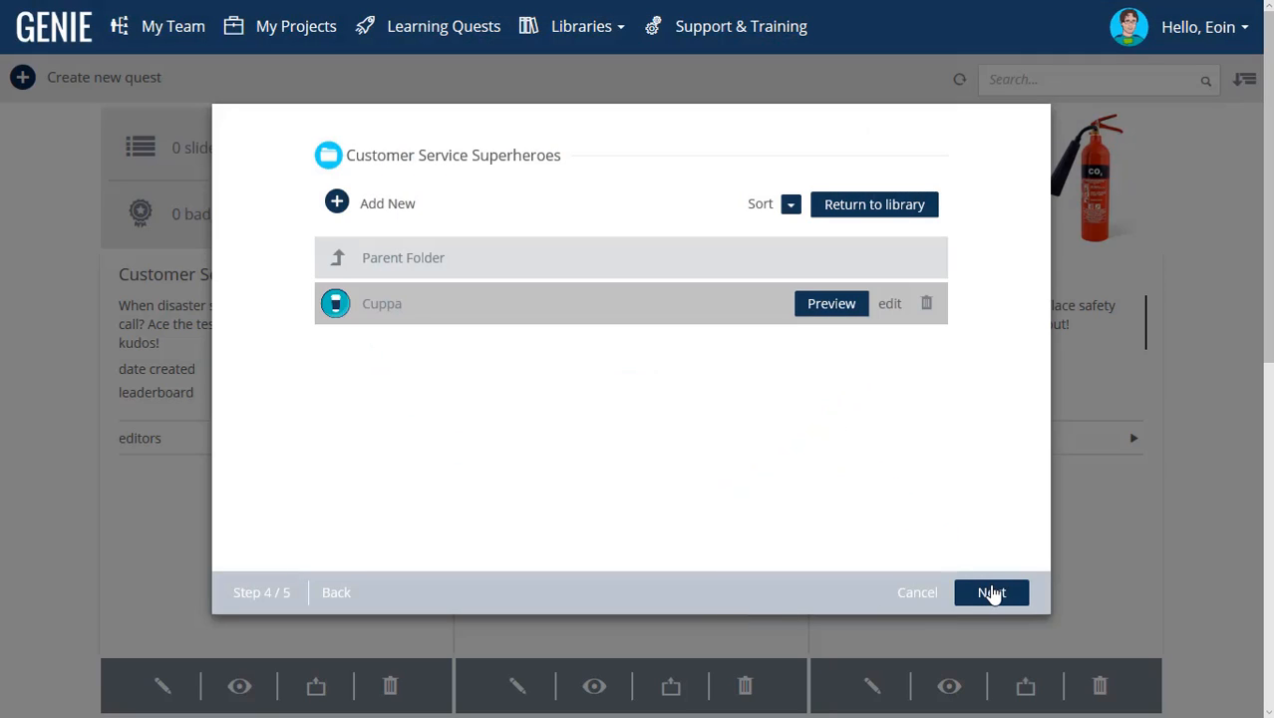
Keep the Mountain Master theme on step 5 and launch the quest builder.
{"action": "left_click", "coordinate": [992, 592]}
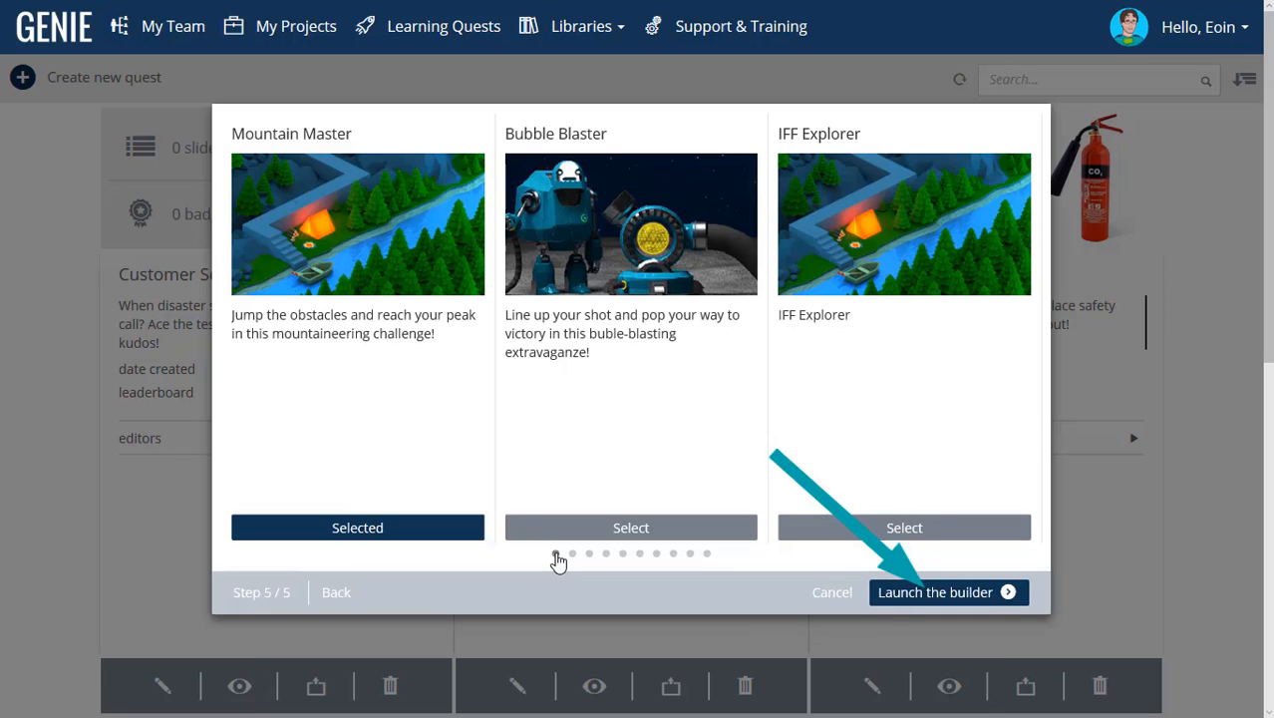
{"action": "left_click", "coordinate": [947, 591]}
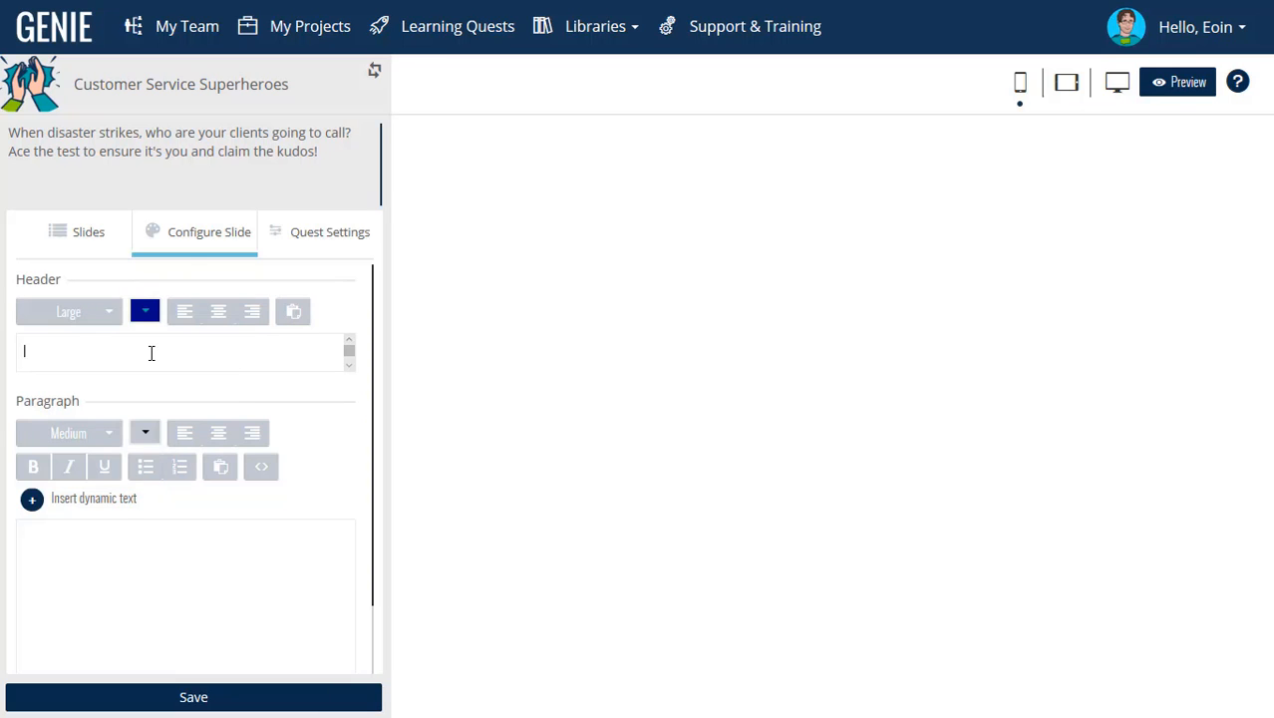
Add the 'PAGING ALL HEROES AND HEROINES!!' header and 'That means you,' greeting, set the background colour, then save.
{"action": "type", "text": "PAGING ALL HEROES AND HEROINES!!"}
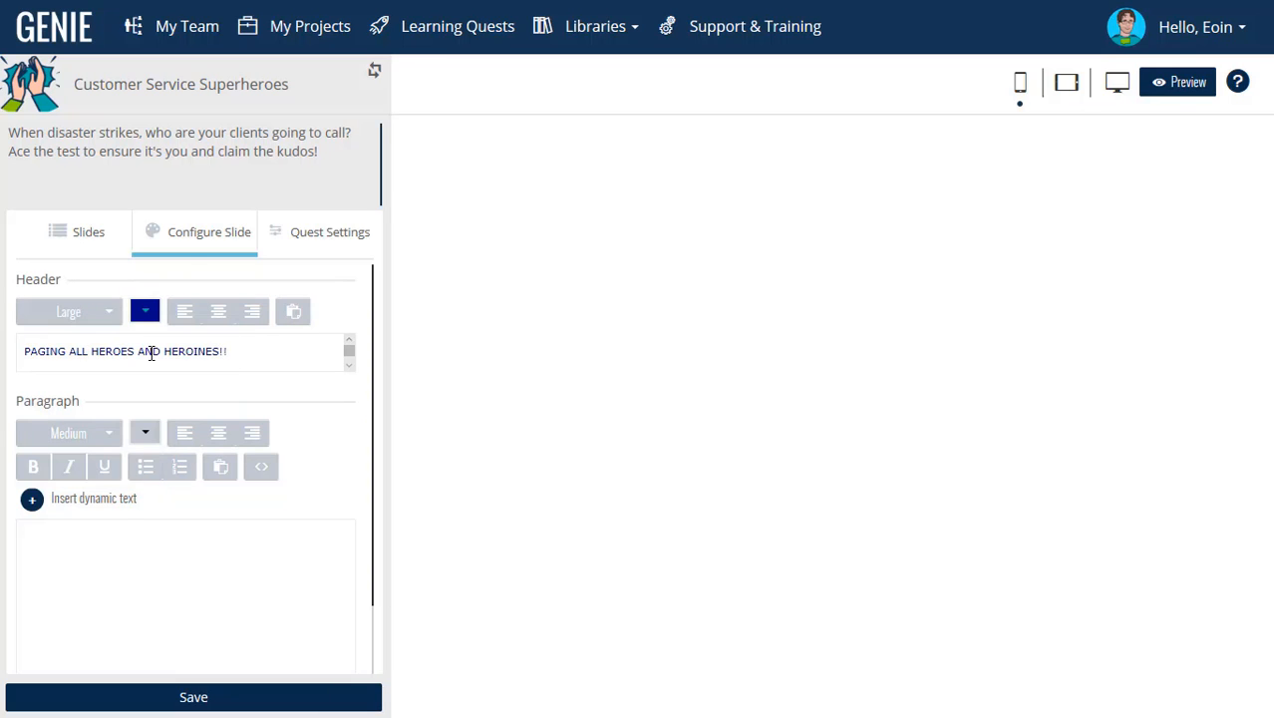
{"action": "type", "text": "That means you,"}
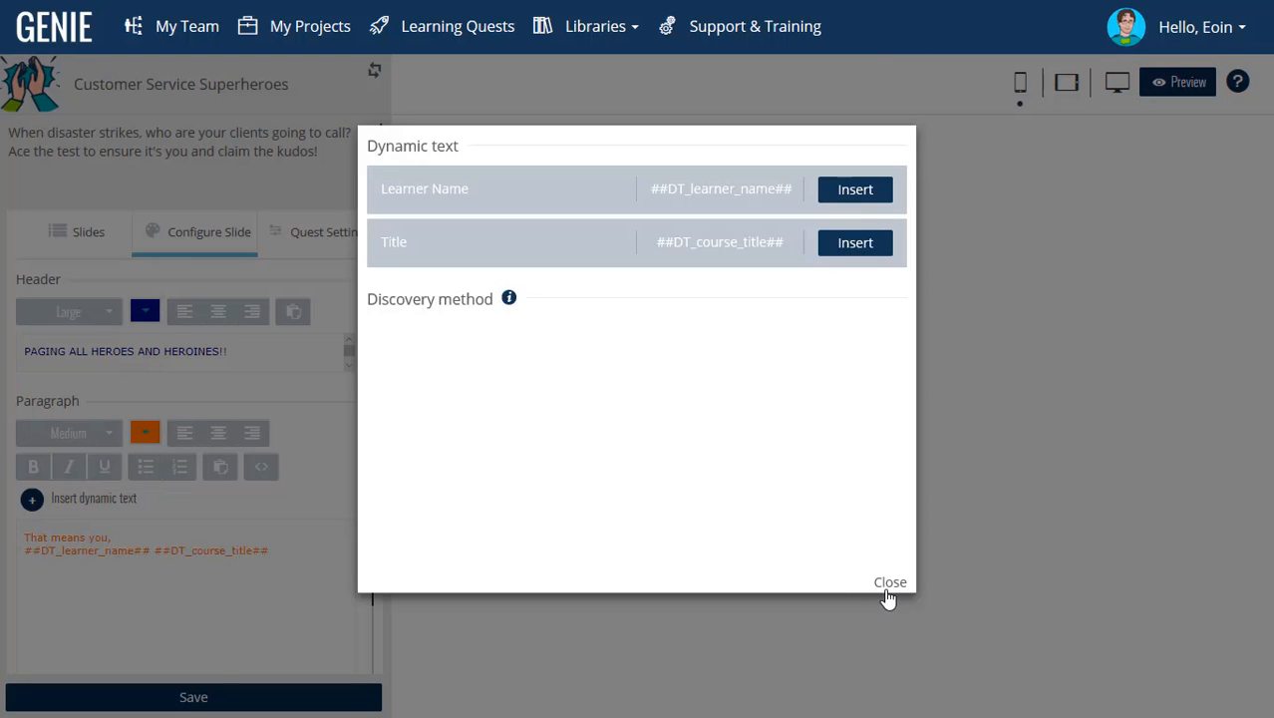
{"action": "left_click", "coordinate": [889, 581]}
{"action": "type", "text": "!"}
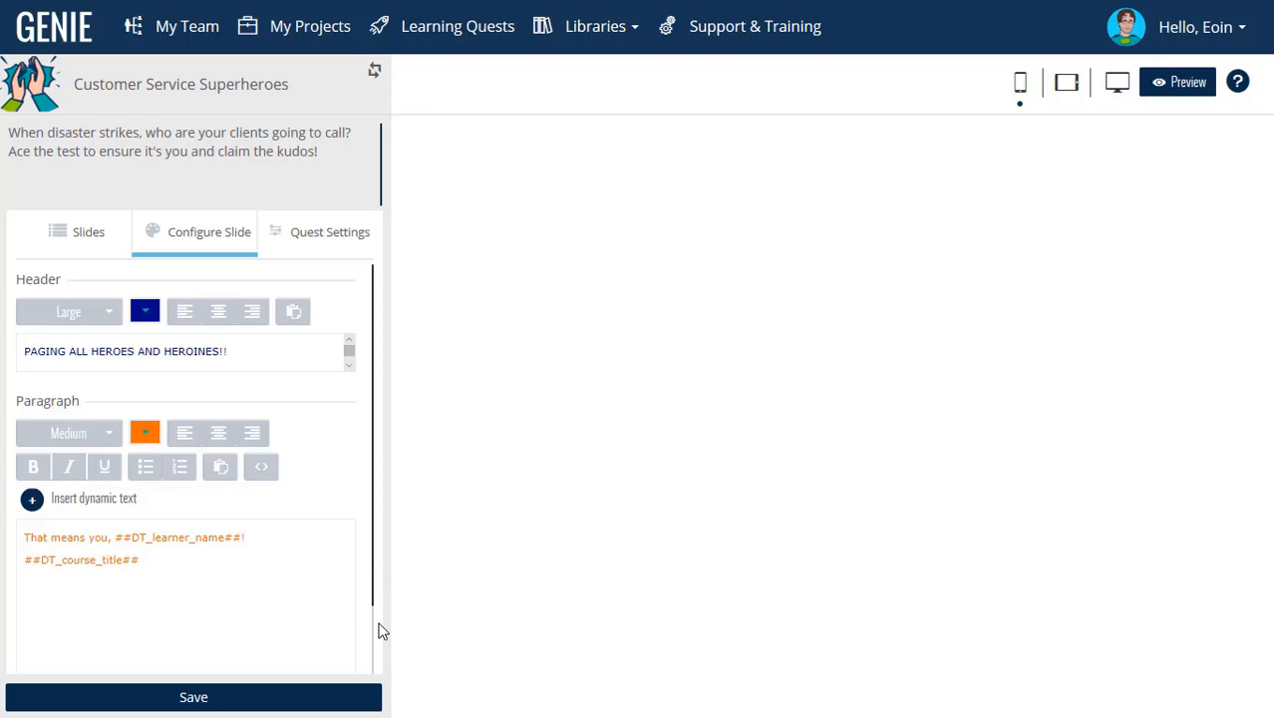
{"action": "scroll", "scroll_direction": "down", "scroll_amount": 3}
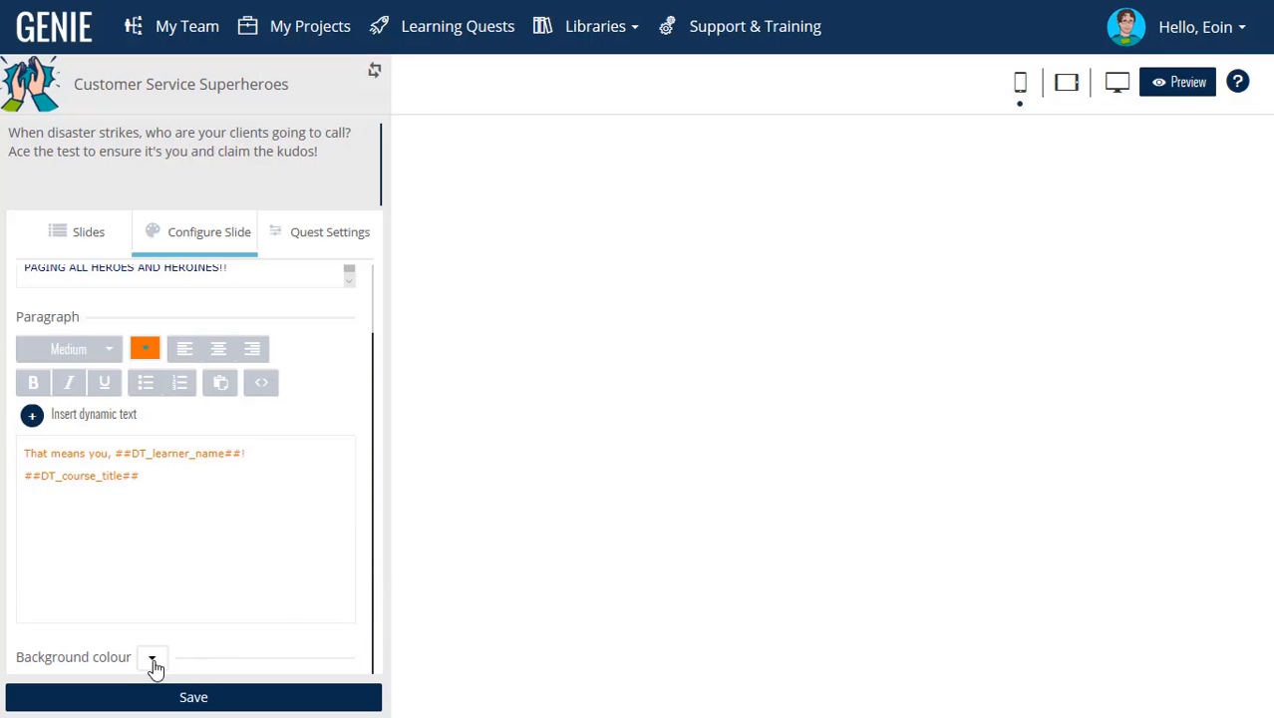
{"action": "left_click", "coordinate": [155, 659]}
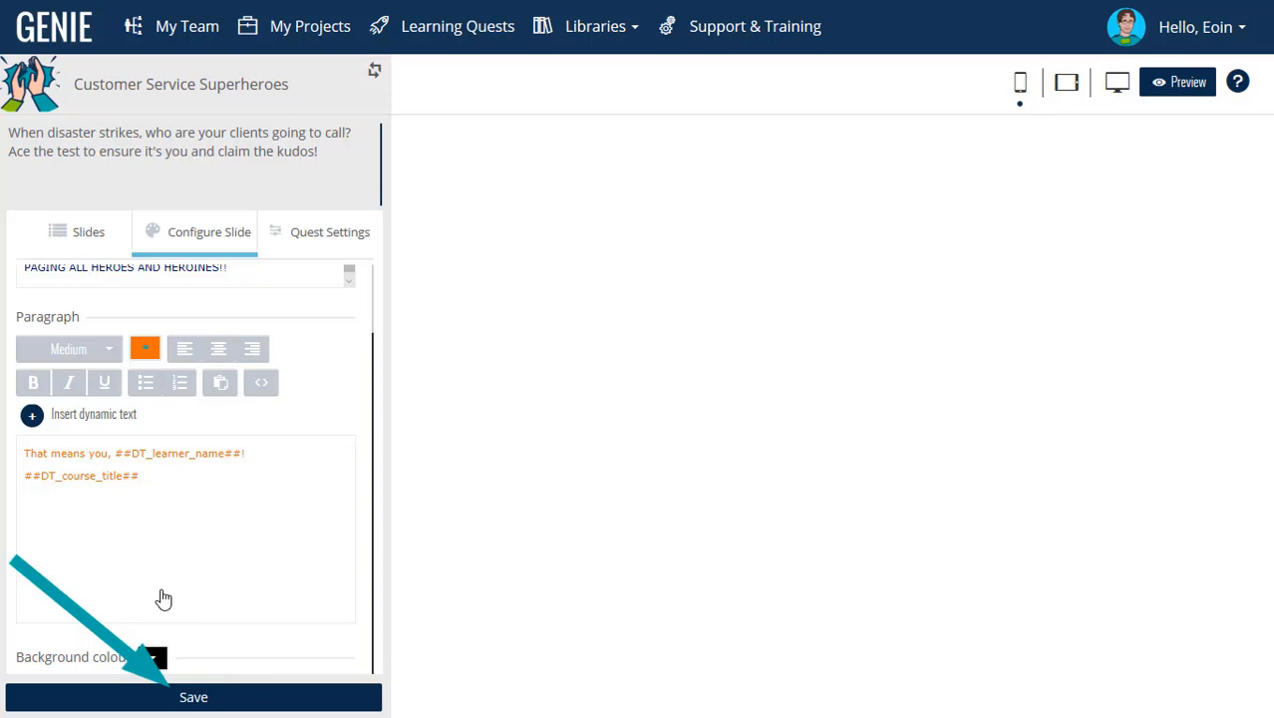
{"action": "left_click", "coordinate": [194, 697]}
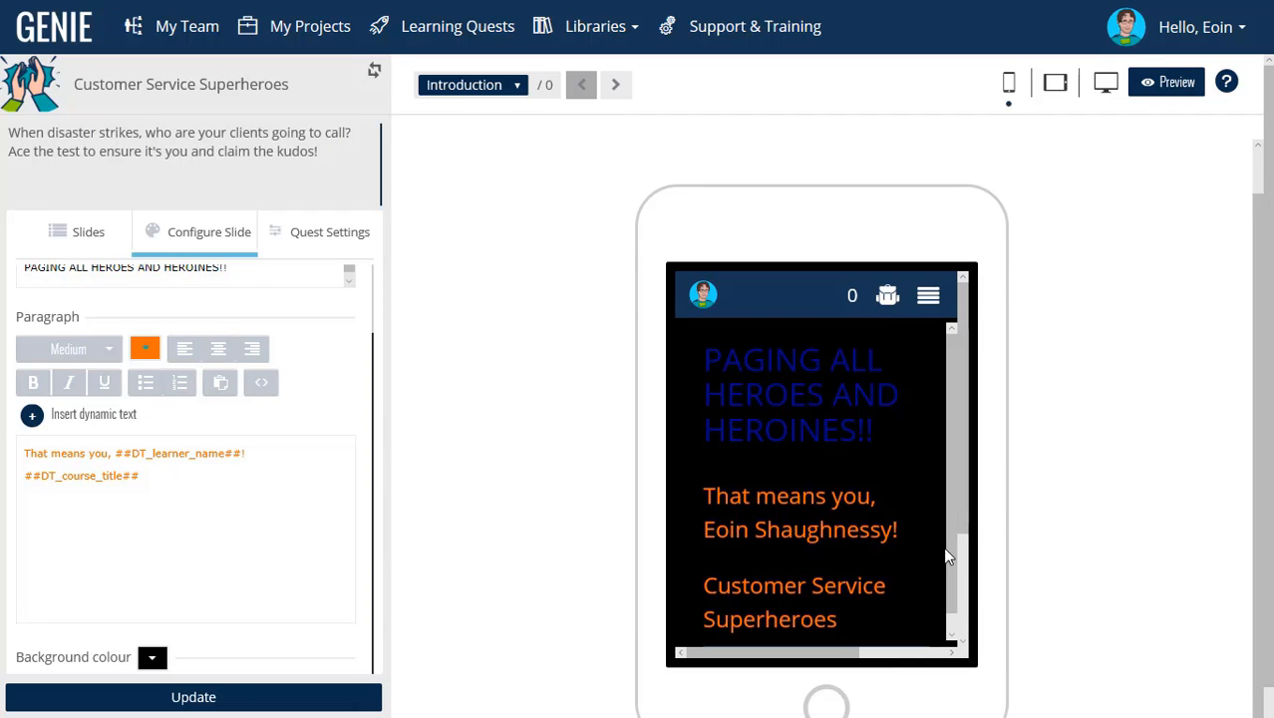
{"action": "mouse_move", "coordinate": [961, 503]}
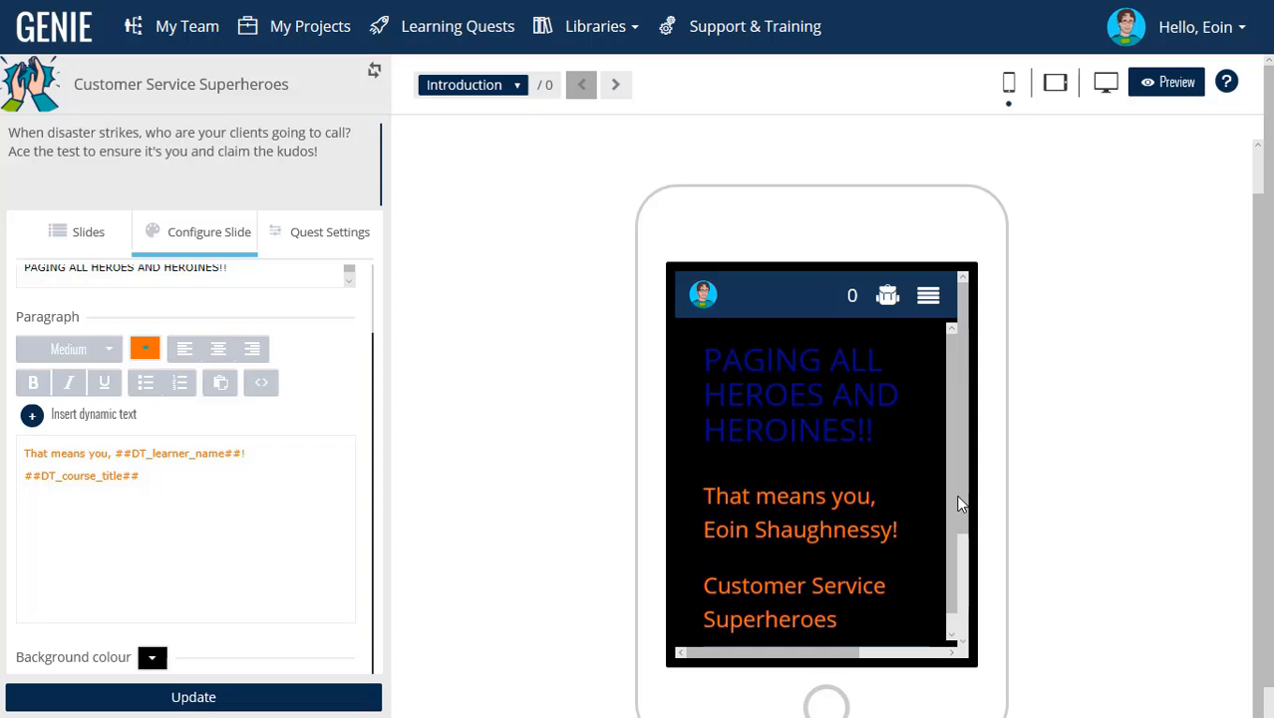
{"action": "mouse_move", "coordinate": [983, 498]}
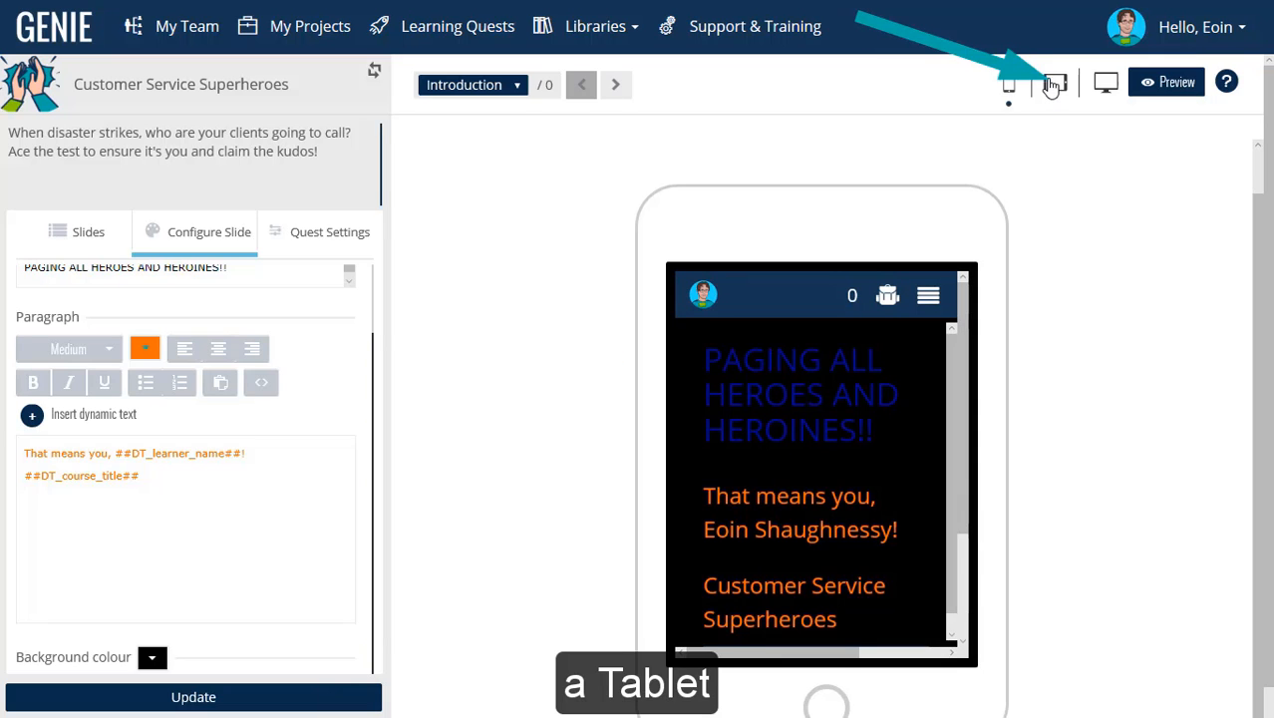
Preview the introduction slide at tablet size, then at phone size.
{"action": "left_click", "coordinate": [1055, 82]}
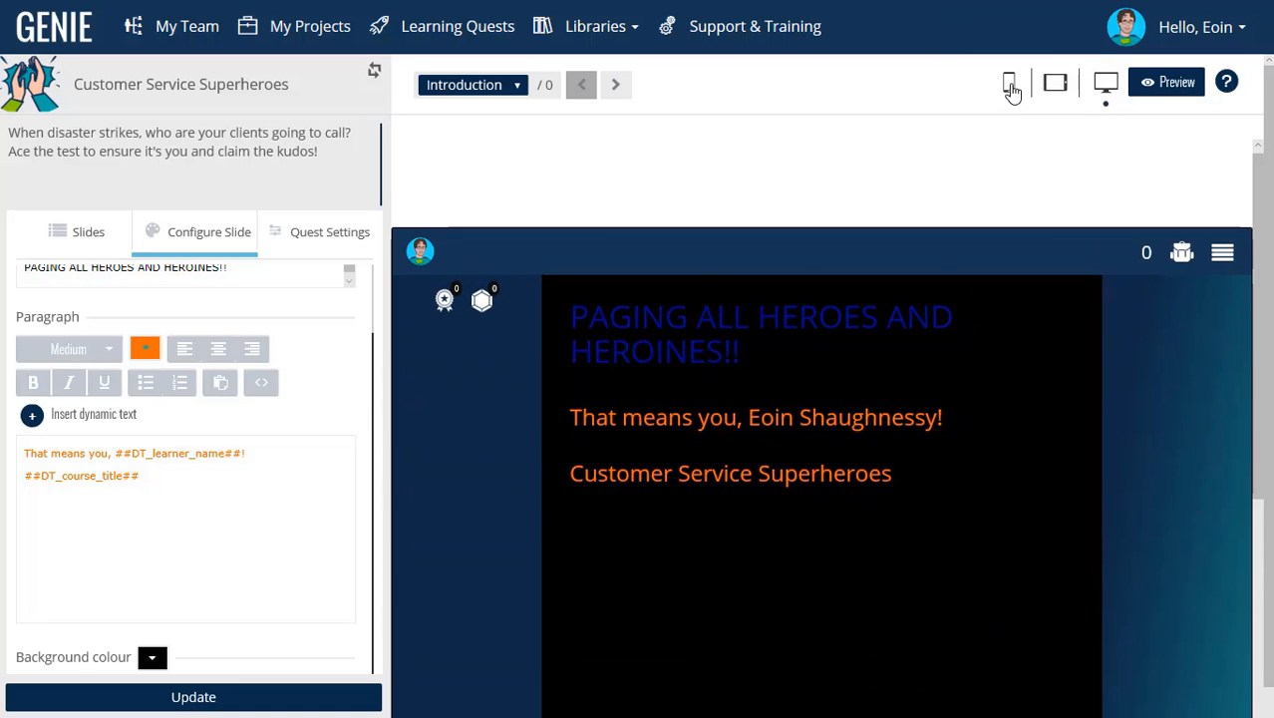
{"action": "left_click", "coordinate": [1006, 81]}
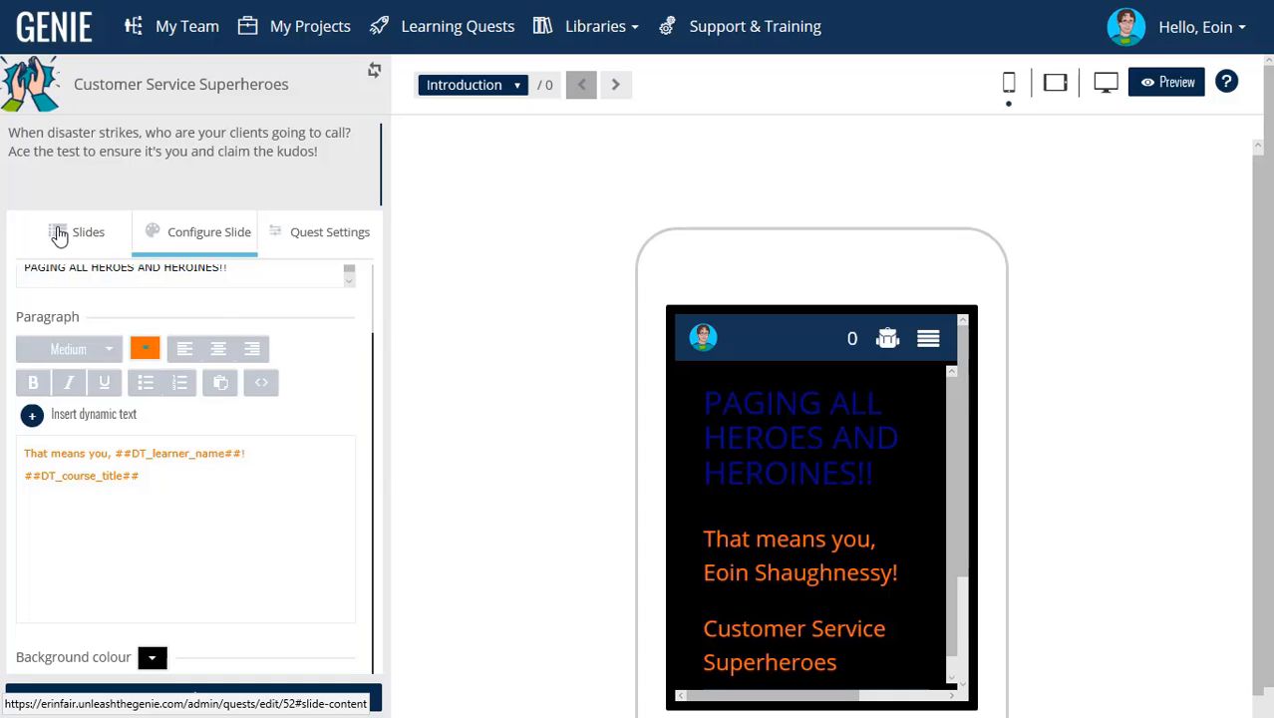
Add a LEARNING OBJECTIVES text slide greeting the learner by name about honing customer service expertise.
{"action": "left_click", "coordinate": [77, 231]}
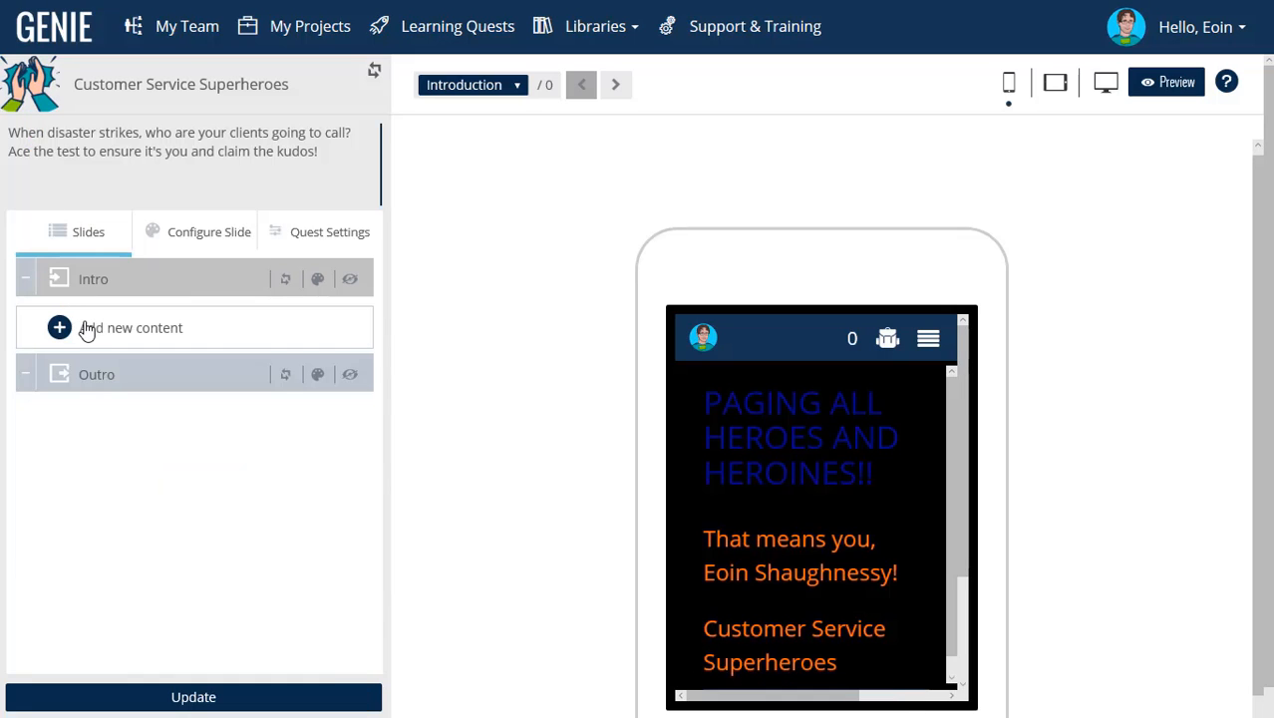
{"action": "left_click", "coordinate": [59, 327]}
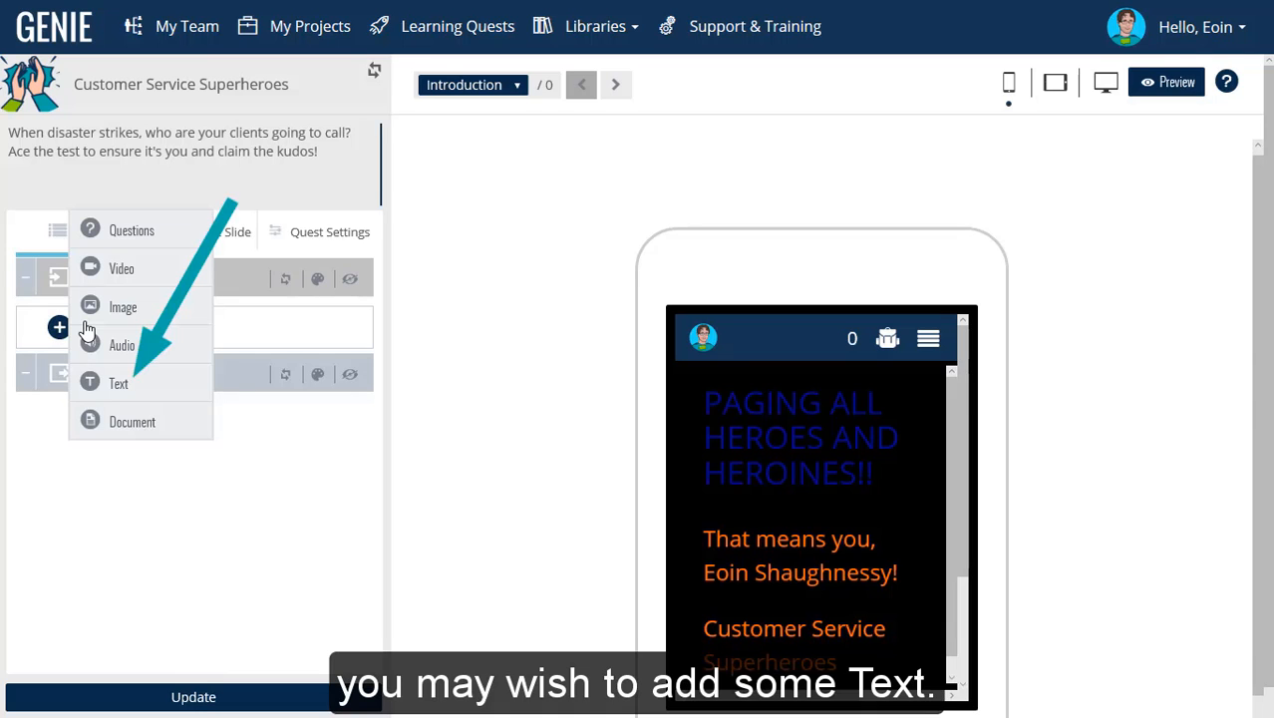
{"action": "left_click", "coordinate": [119, 382]}
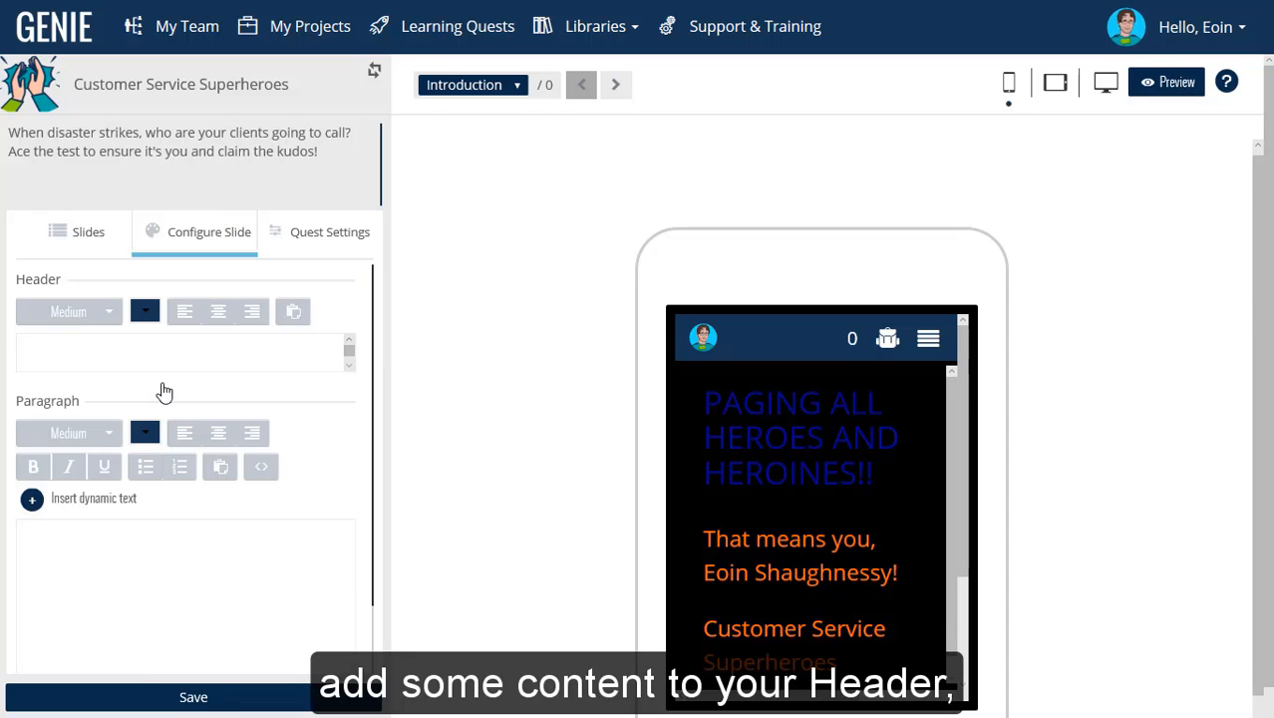
{"action": "left_click", "coordinate": [144, 311]}
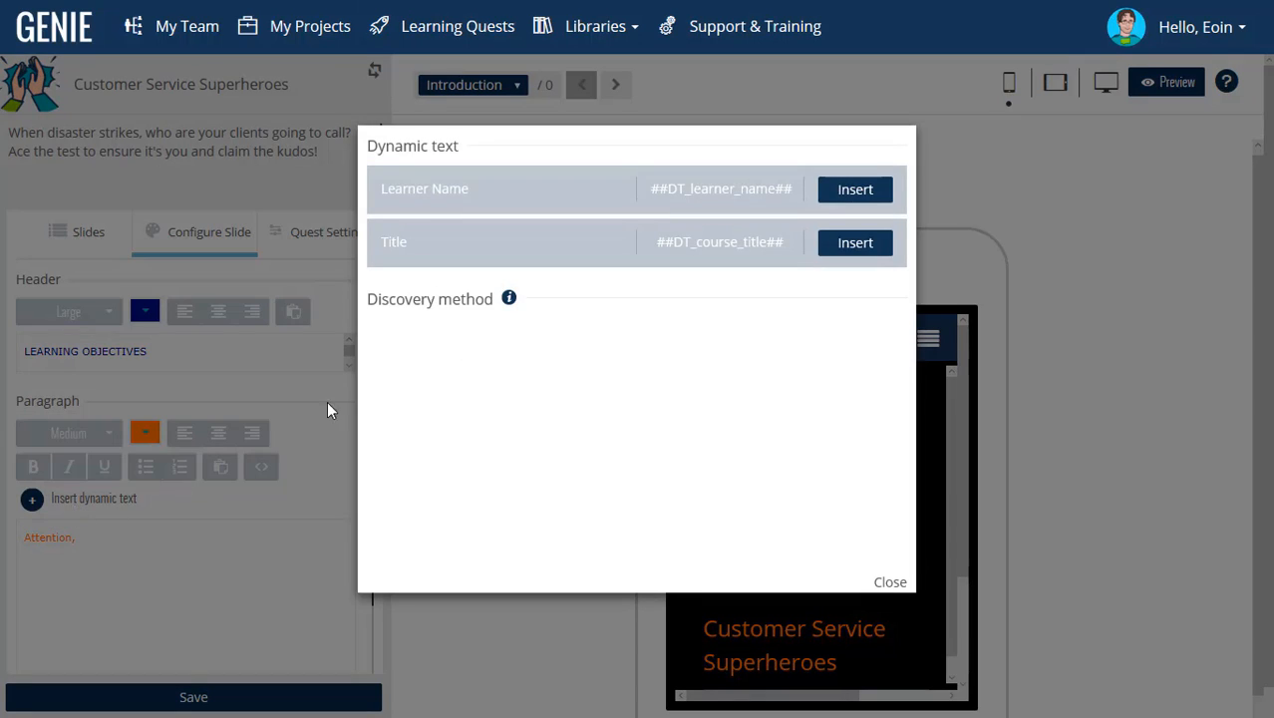
{"action": "left_click", "coordinate": [854, 188]}
{"action": "type", "text": "Today you"}
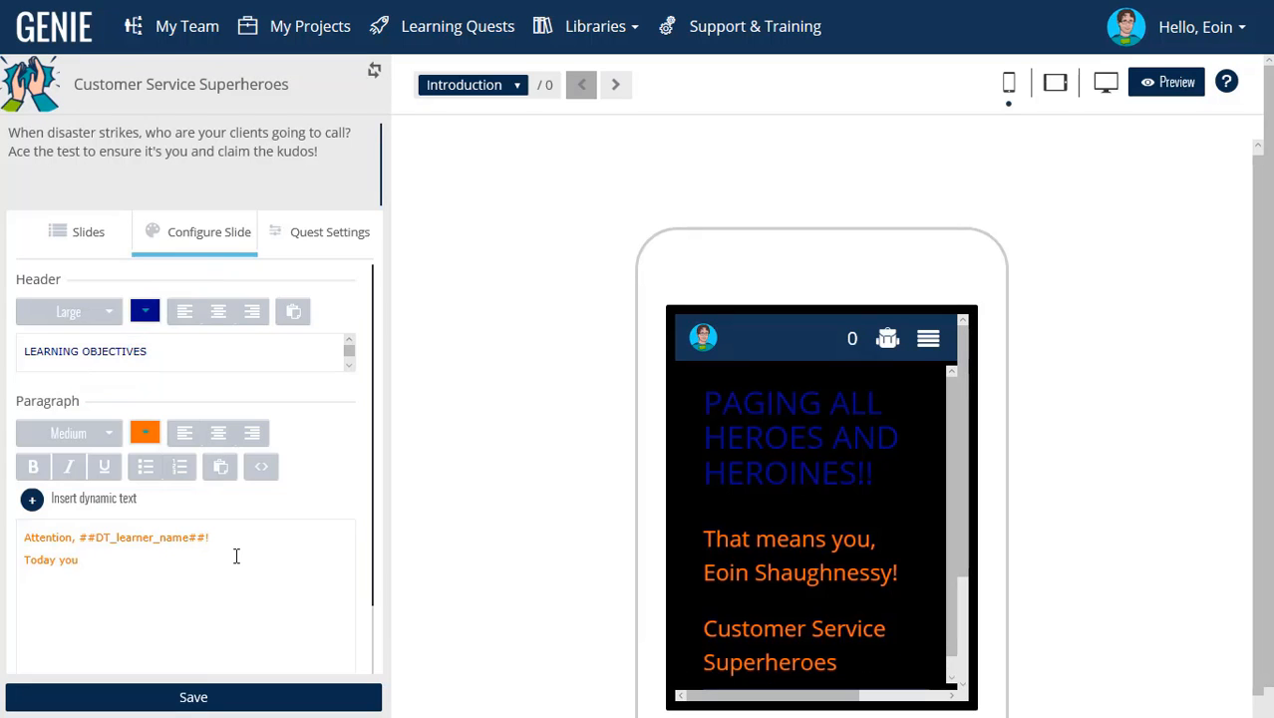
{"action": "type", "text": "will hone your customer service expertise"}
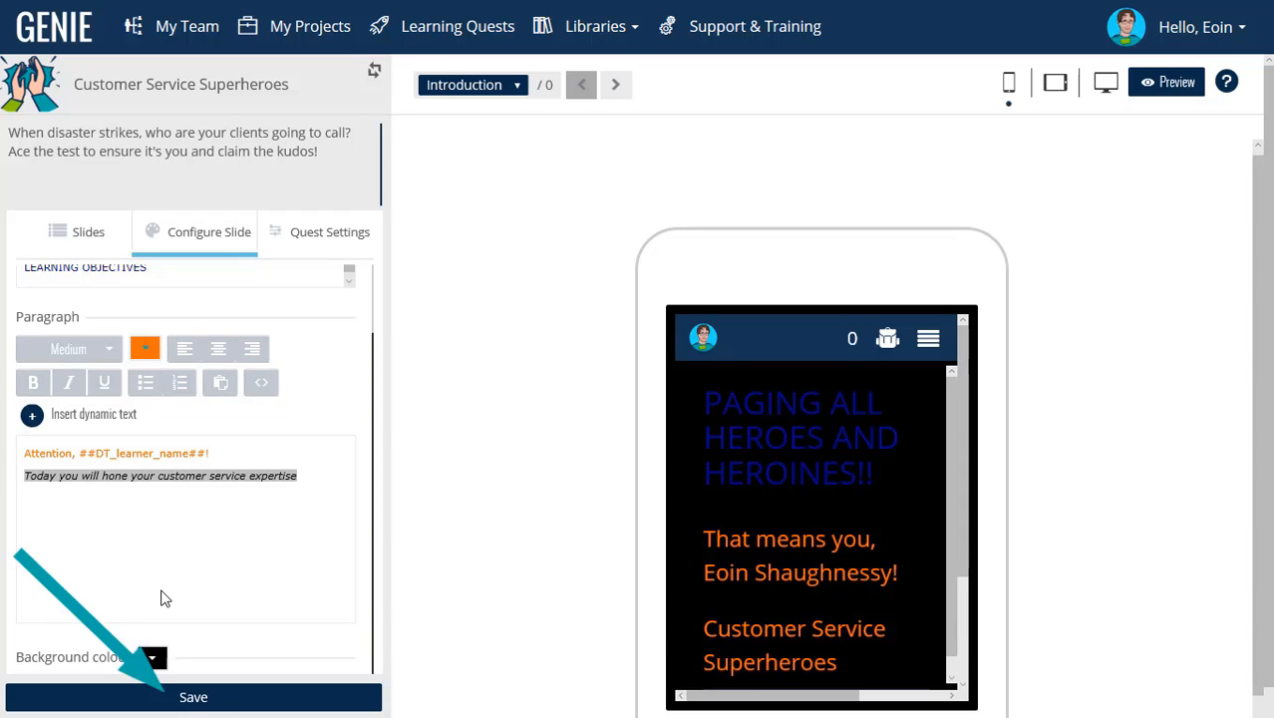
{"action": "left_click", "coordinate": [193, 697]}
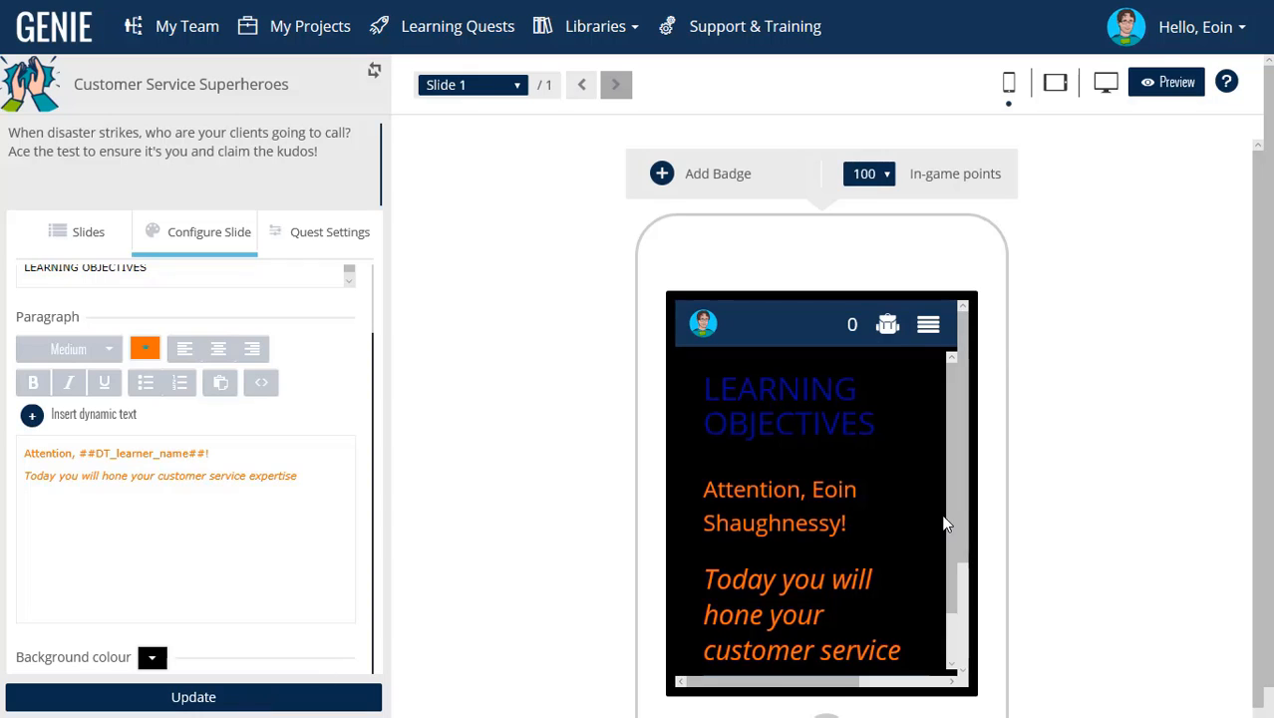
{"action": "scroll", "scroll_direction": "down", "scroll_amount": 3}
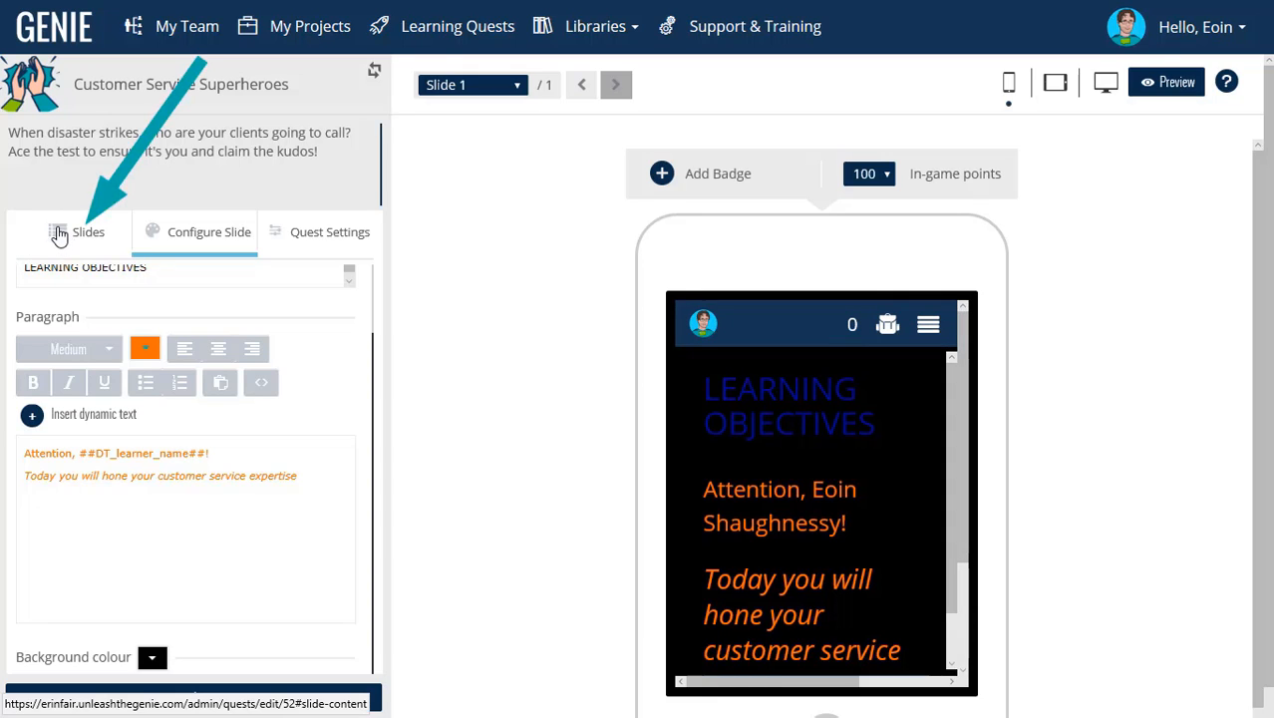
Add an image slide using Superlearner from the Customer Service Superheroes folder.
{"action": "left_click", "coordinate": [74, 231]}
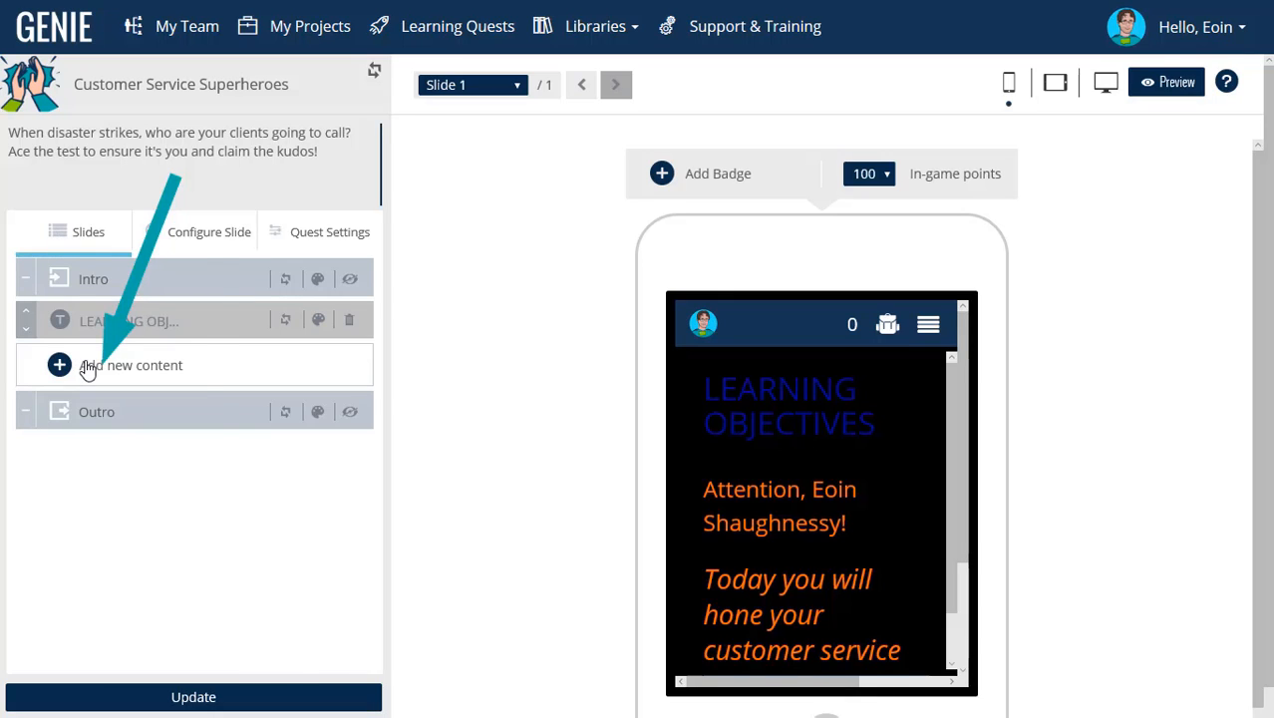
{"action": "left_click", "coordinate": [59, 365]}
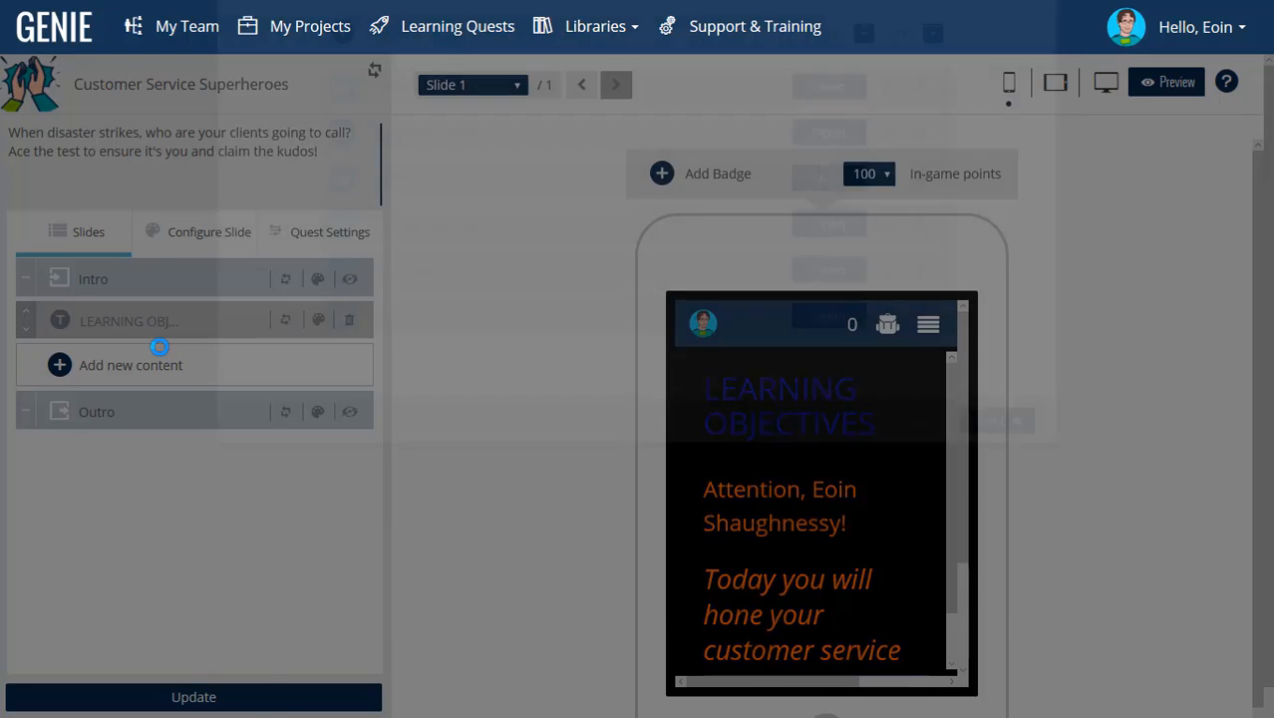
{"action": "left_click", "coordinate": [129, 364]}
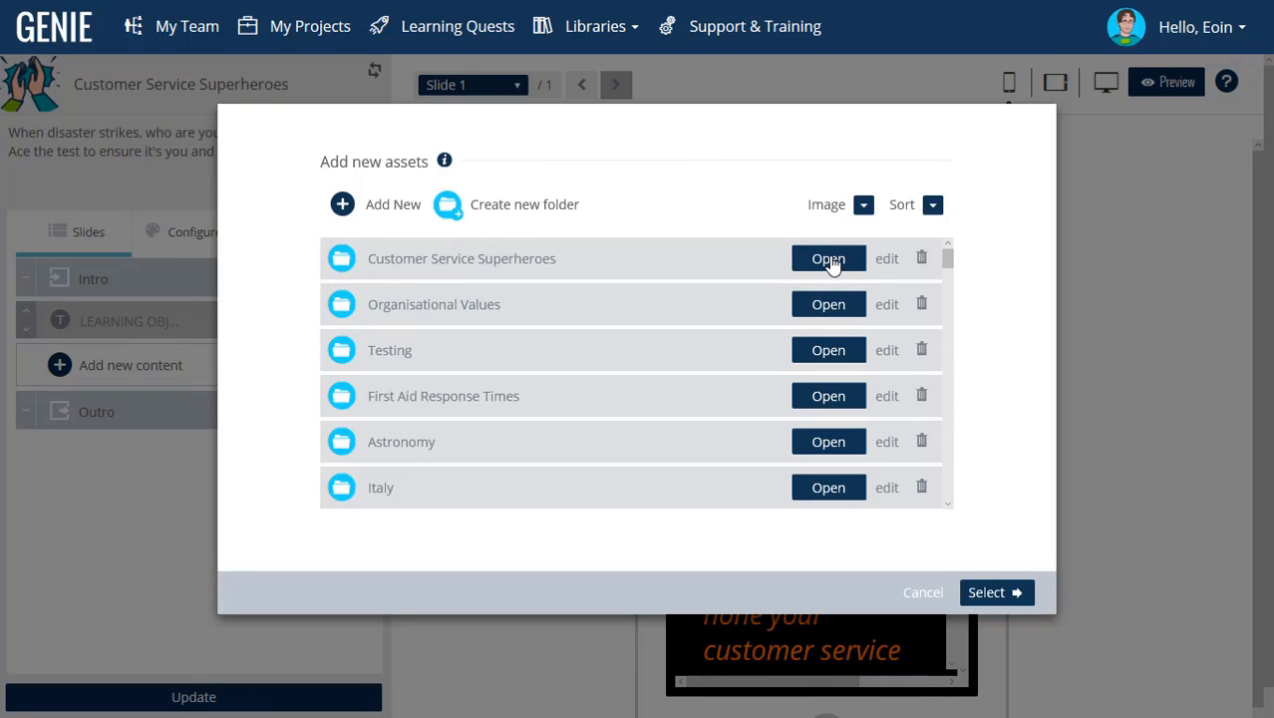
{"action": "left_click", "coordinate": [828, 258]}
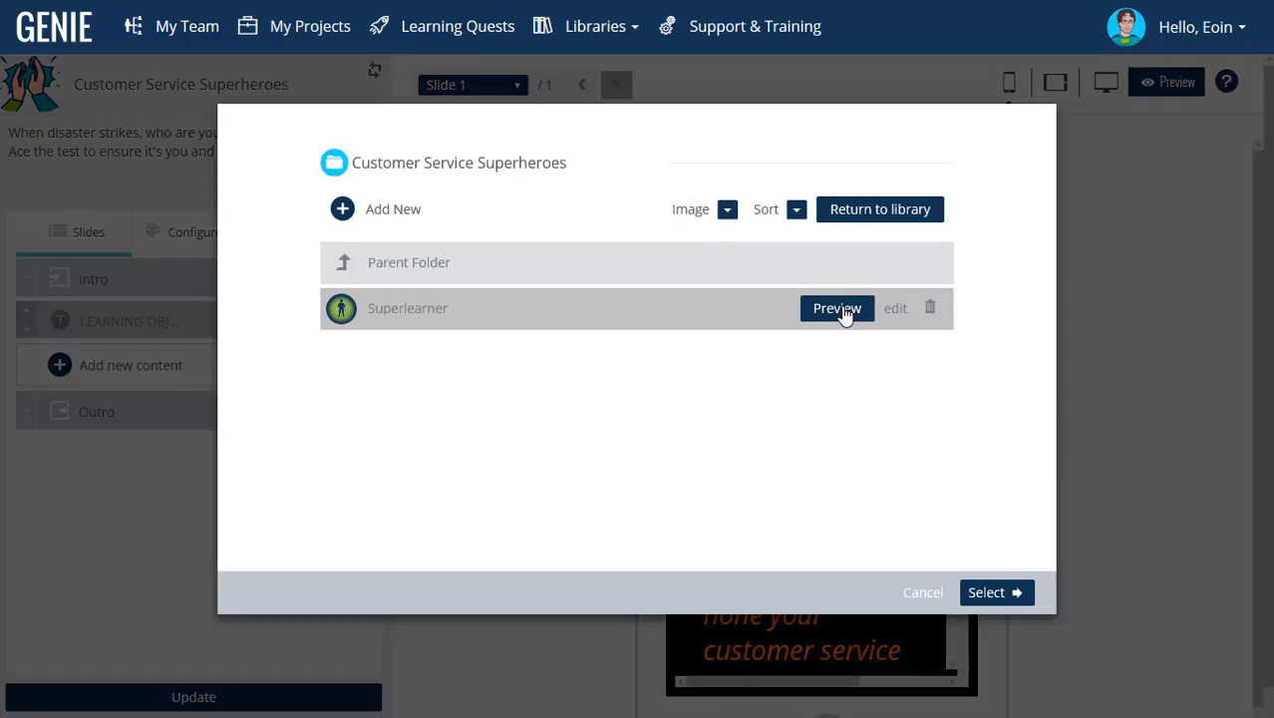
{"action": "left_click", "coordinate": [837, 307]}
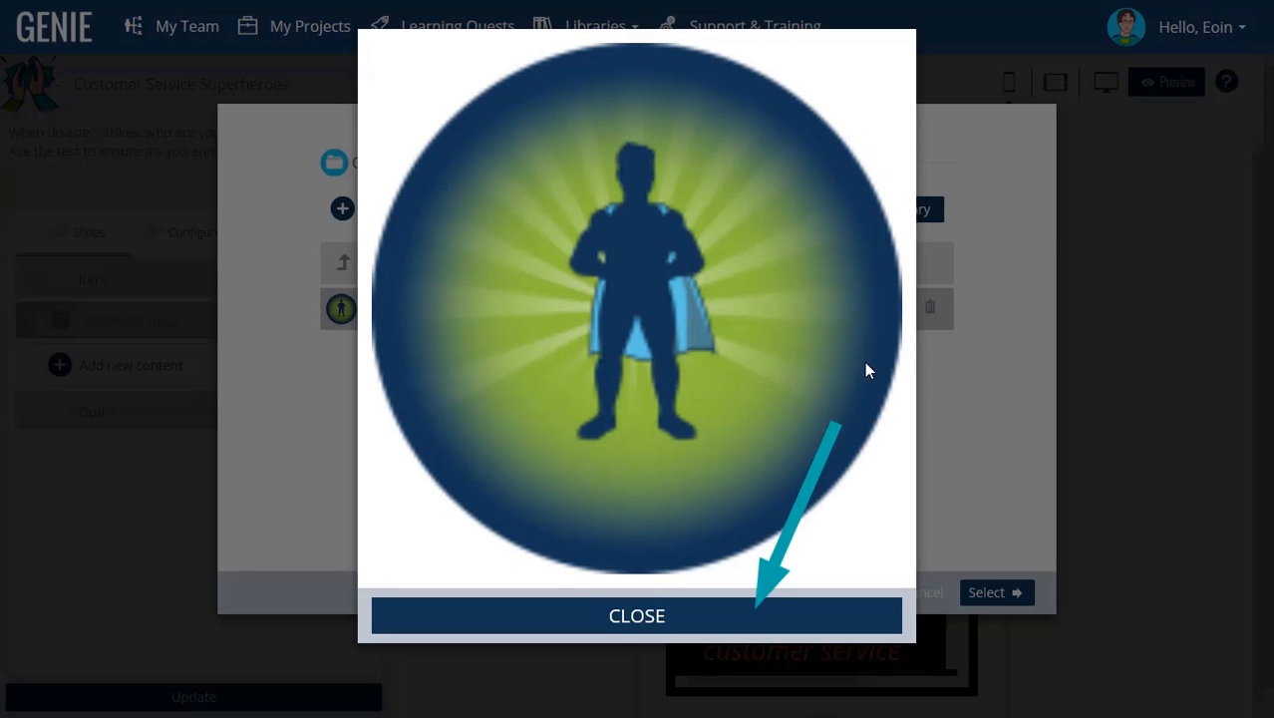
{"action": "left_click", "coordinate": [636, 615]}
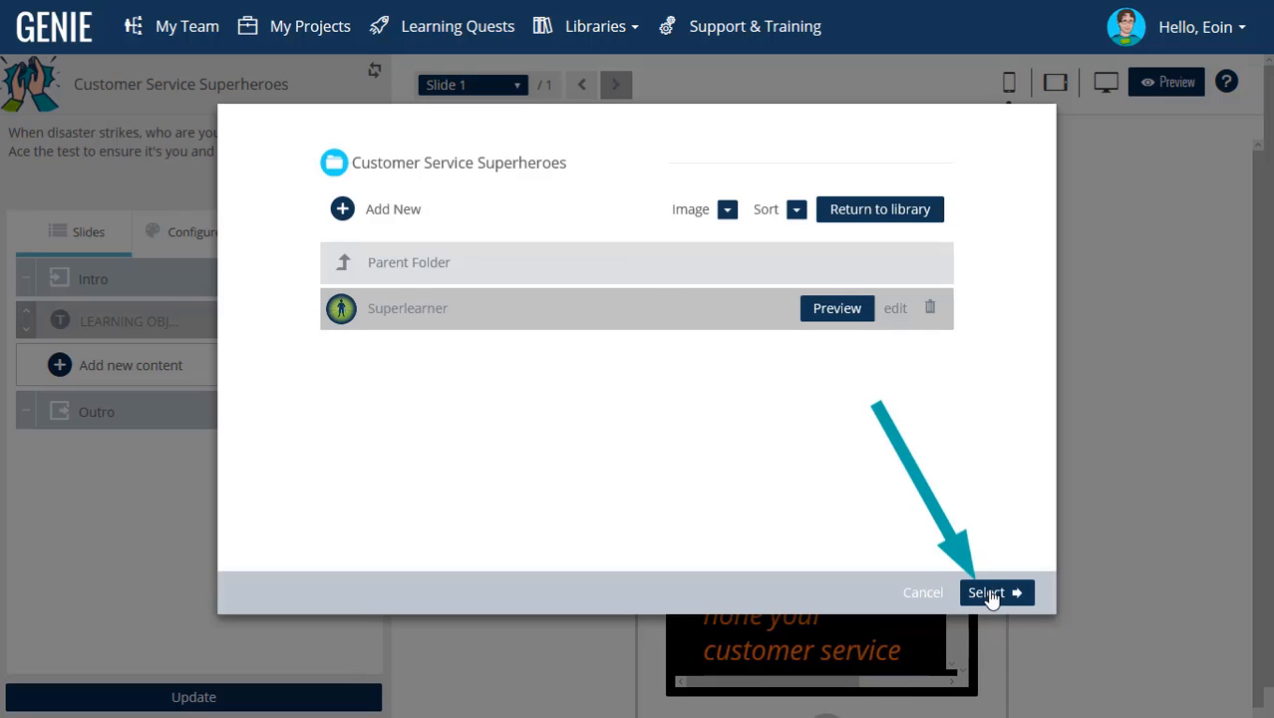
{"action": "left_click", "coordinate": [997, 592]}
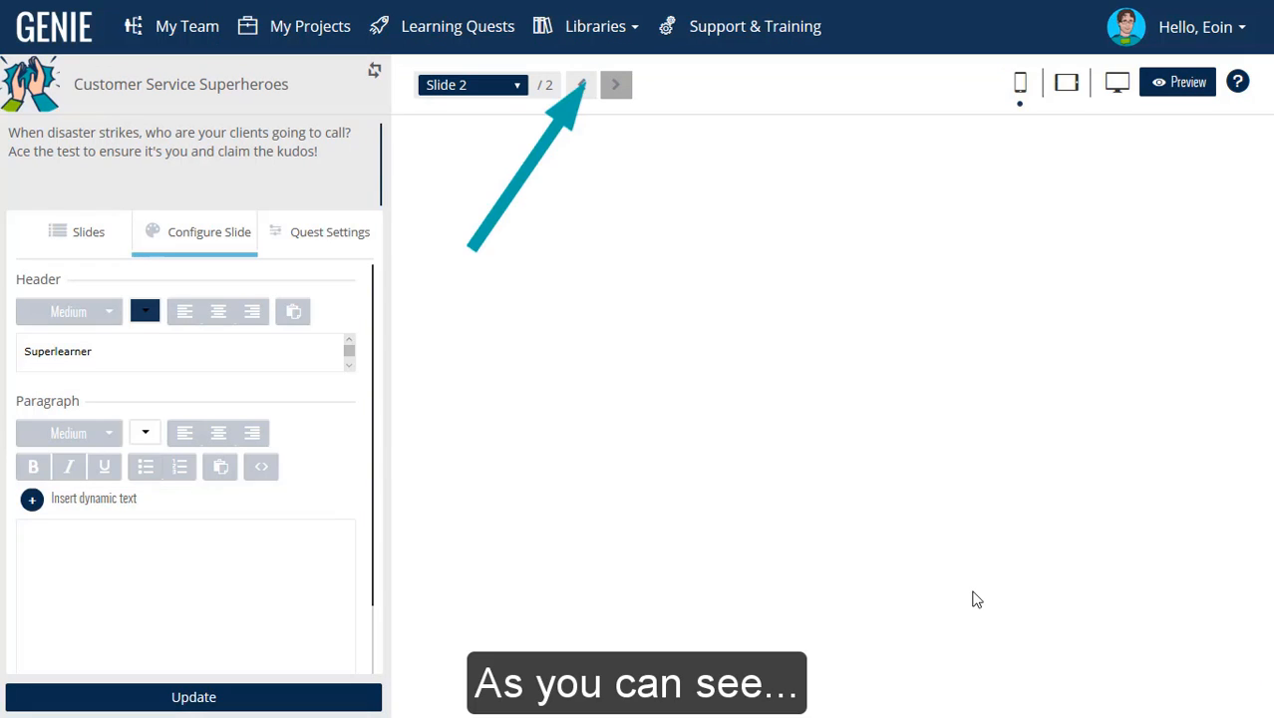
Give slide 2 the THANK GOODNESS YOU'RE HERE header, crisis-warning paragraph and black background.
{"action": "left_click", "coordinate": [577, 85]}
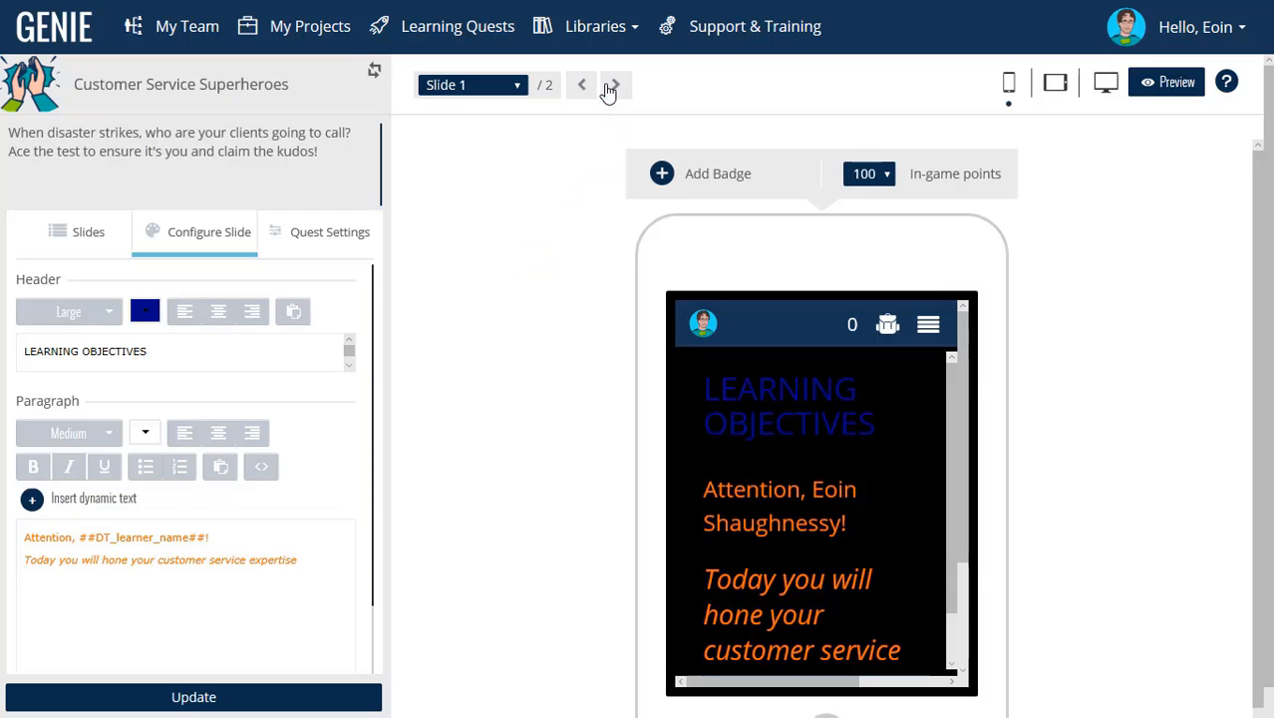
{"action": "left_click", "coordinate": [615, 85]}
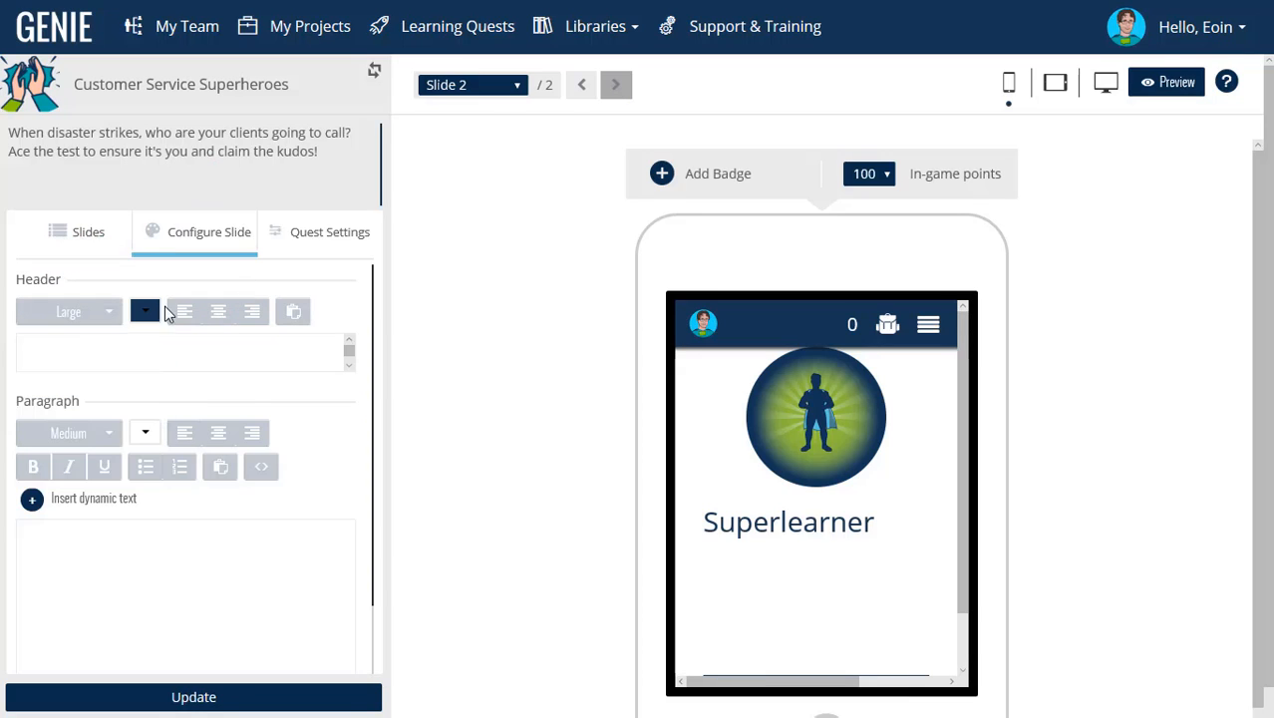
{"action": "type", "text": "THANK GOODNESS YOU'RE HERE, SUPER-LEARNER..."}
{"action": "type", "text": "...BECAUSE THERE'S"}
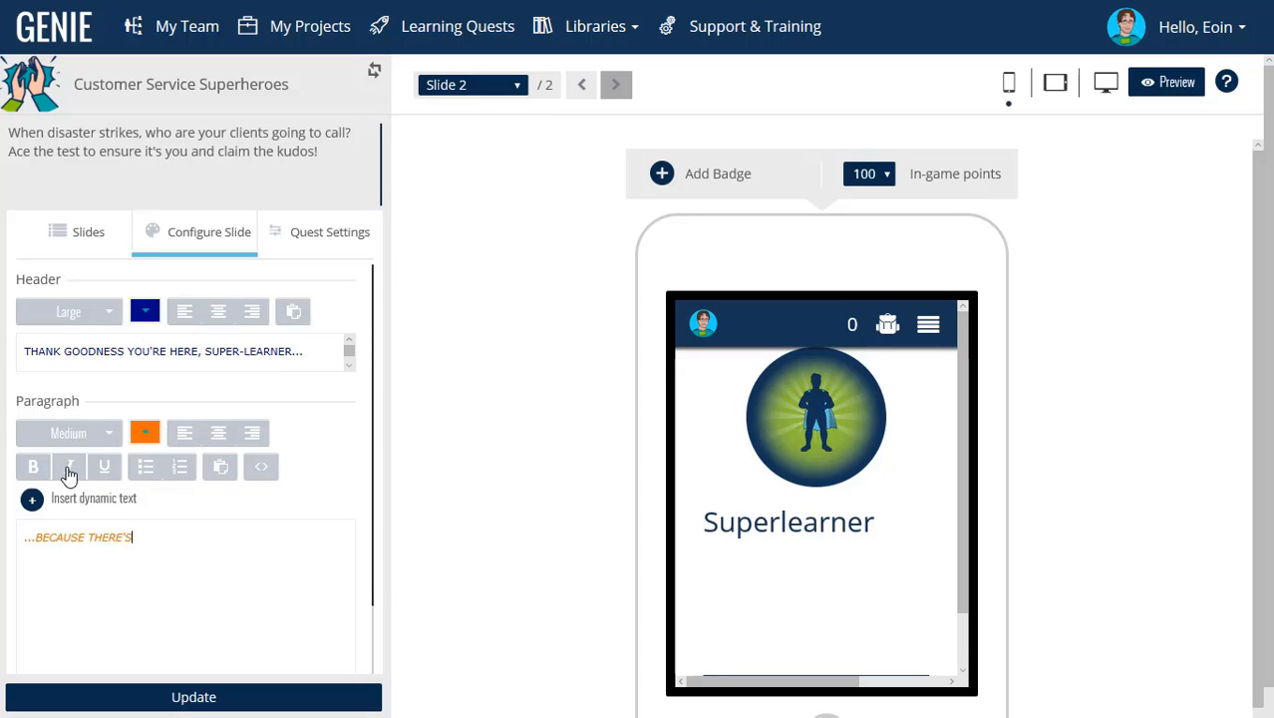
{"action": "type", "text": "A CUSTOMER SERVICE CRISIS UP AHEAD!"}
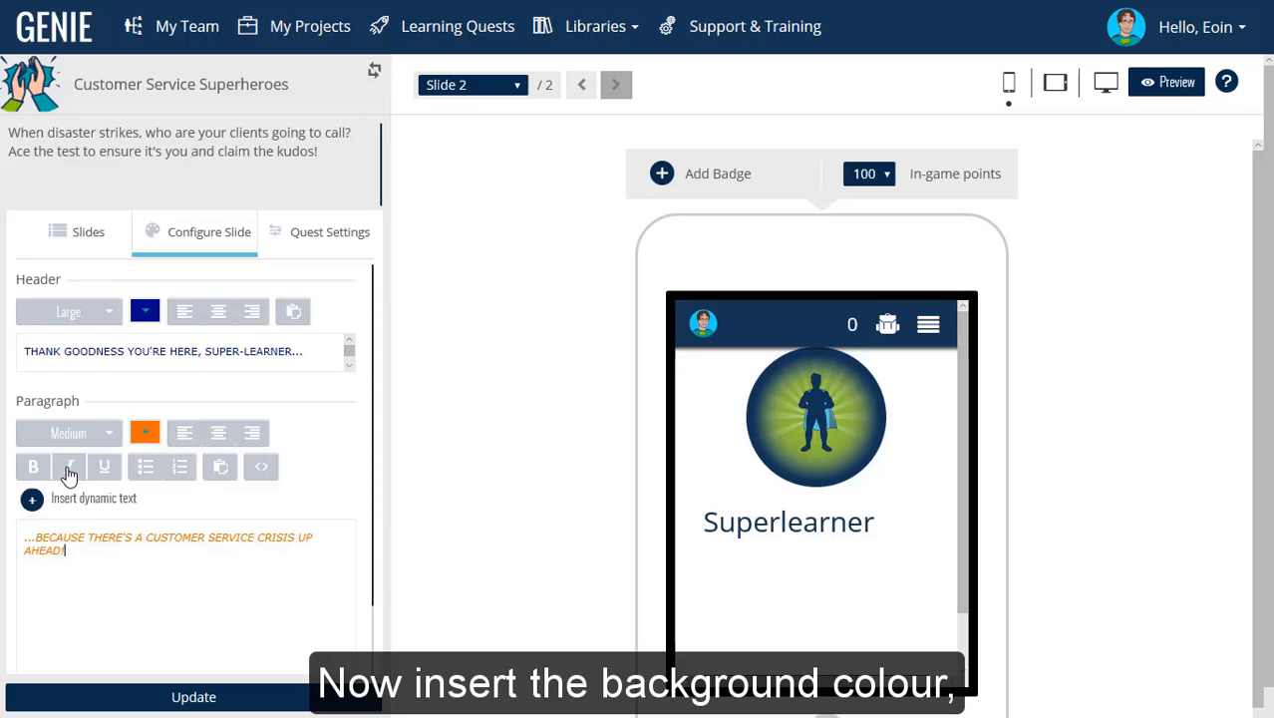
{"action": "mouse_move", "coordinate": [373, 447]}
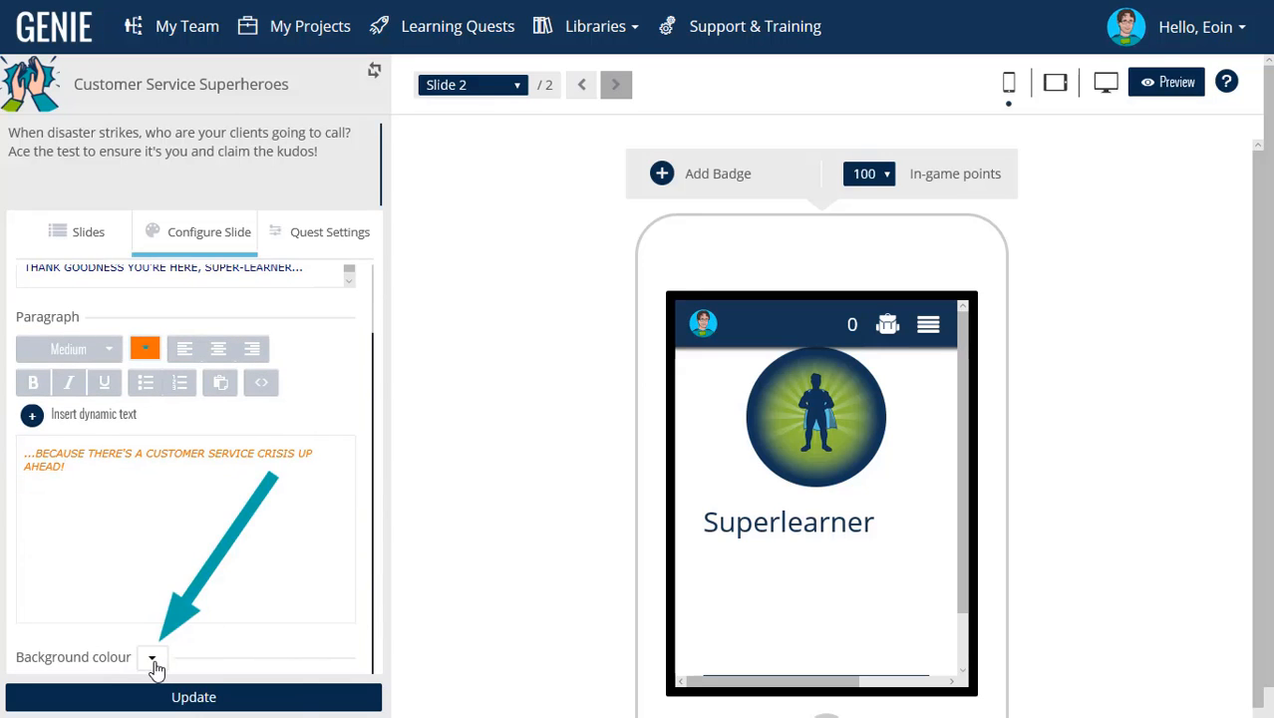
{"action": "left_click", "coordinate": [152, 657]}
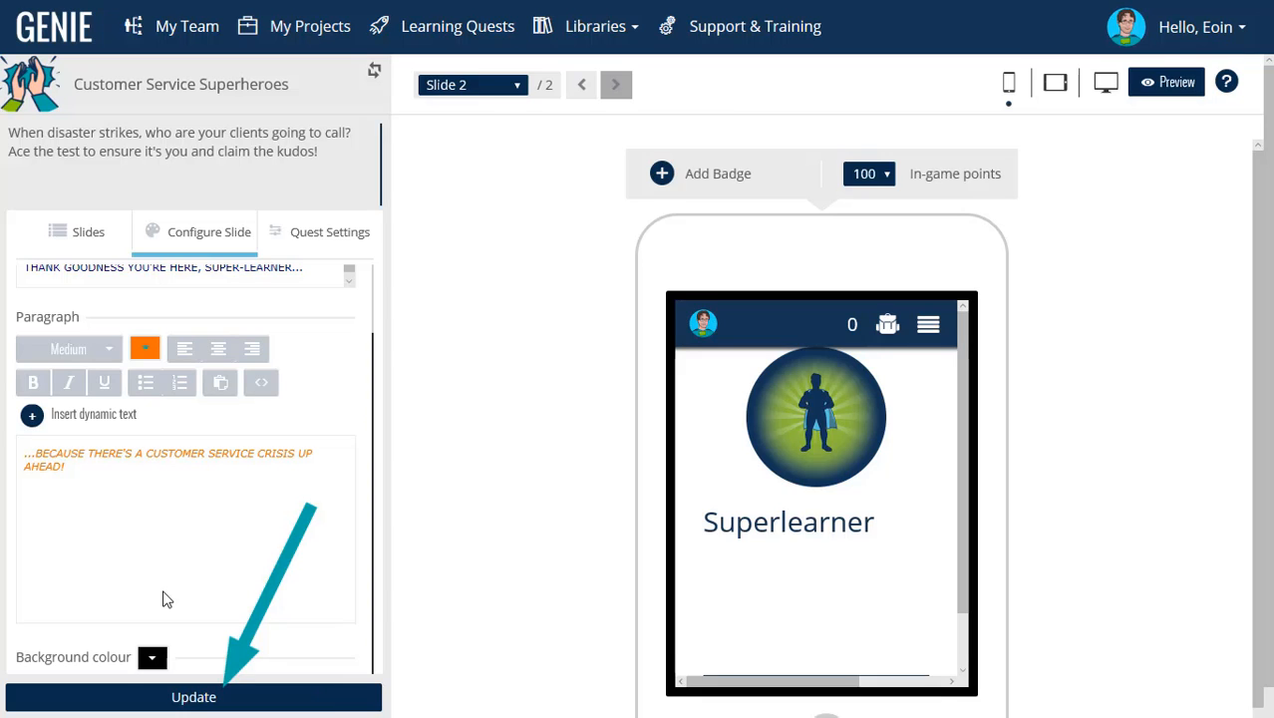
{"action": "mouse_move", "coordinate": [205, 686]}
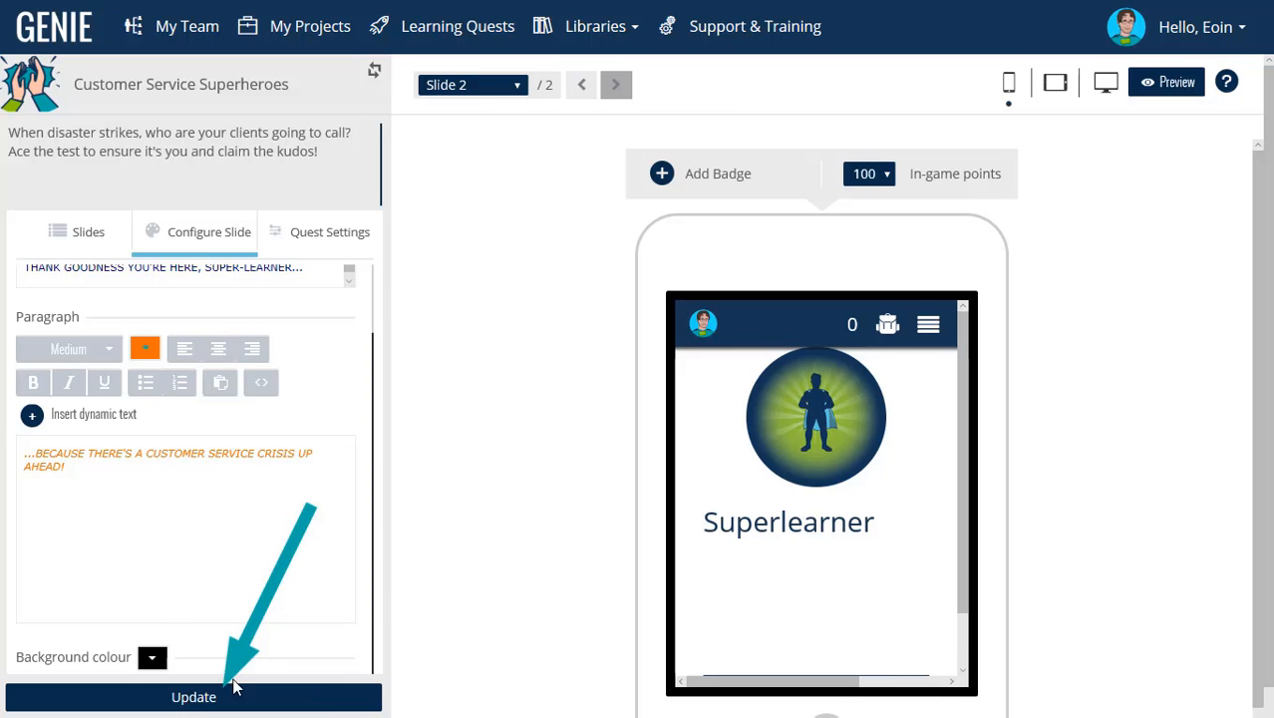
{"action": "left_click", "coordinate": [193, 697]}
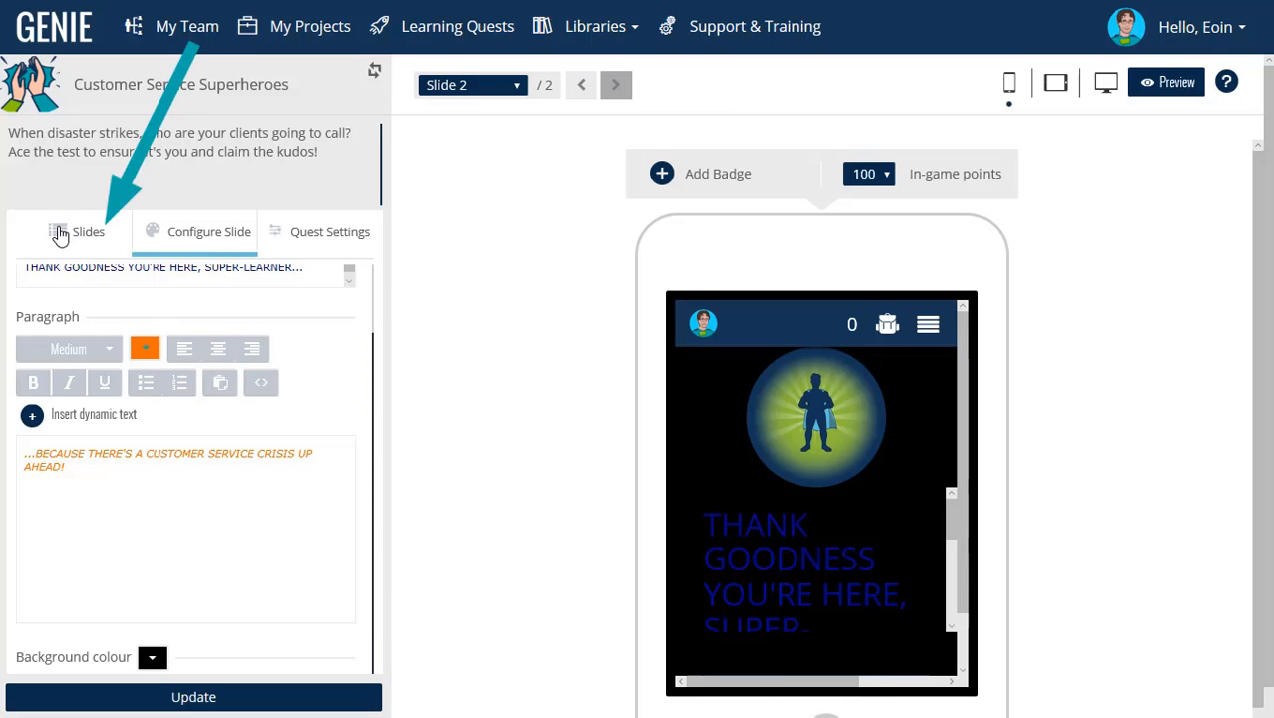
Add the true/false question about hanging up on angry phone customers from the Customer Service Superheroes folder.
{"action": "left_click", "coordinate": [76, 231]}
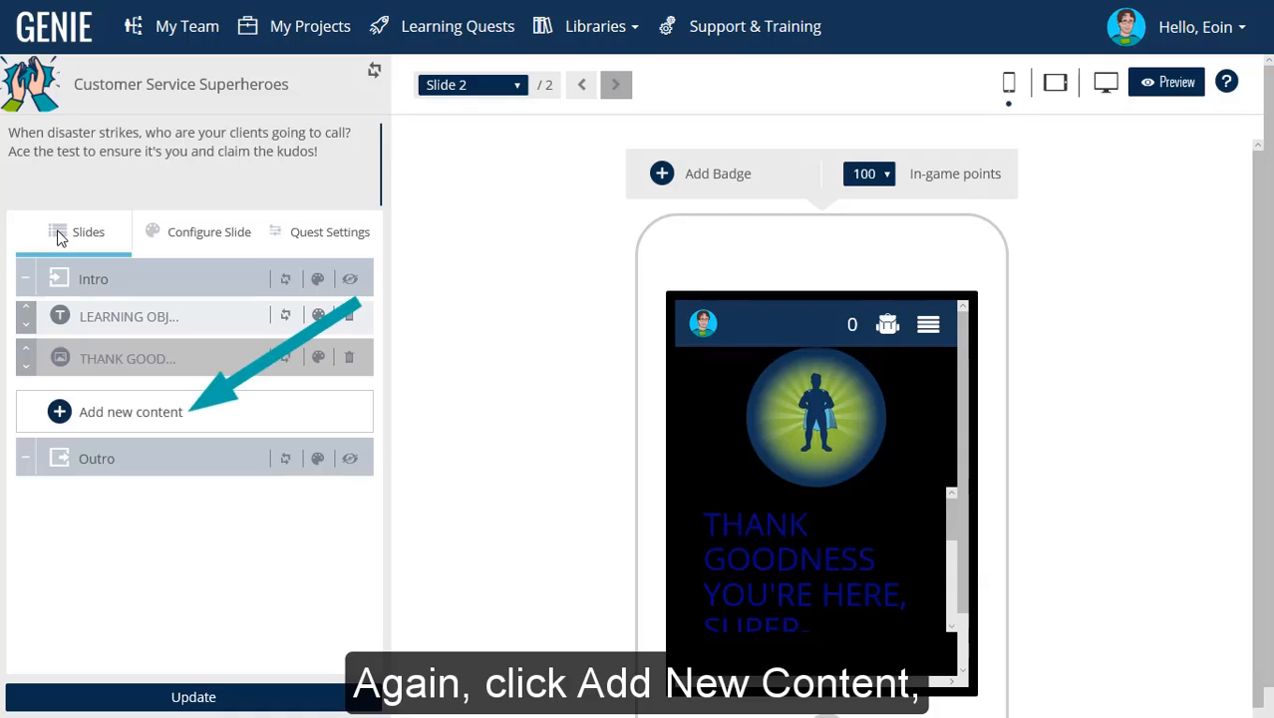
{"action": "left_click", "coordinate": [127, 410]}
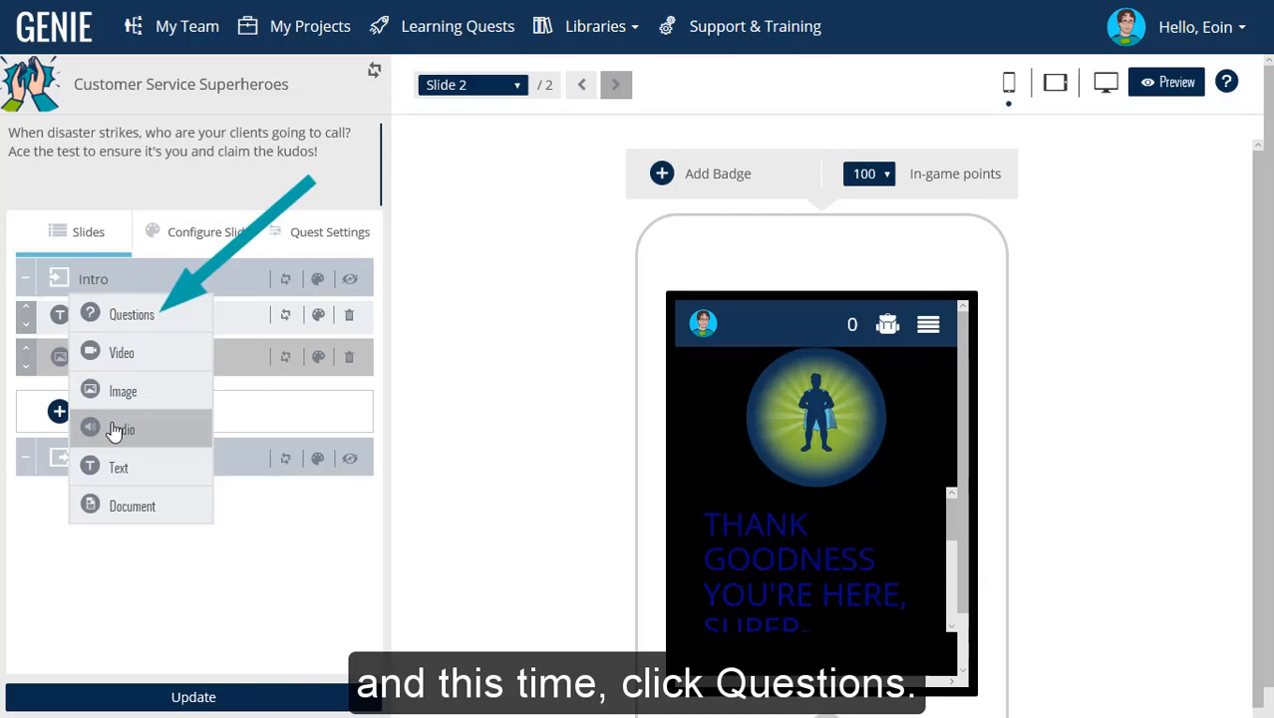
{"action": "left_click", "coordinate": [131, 314]}
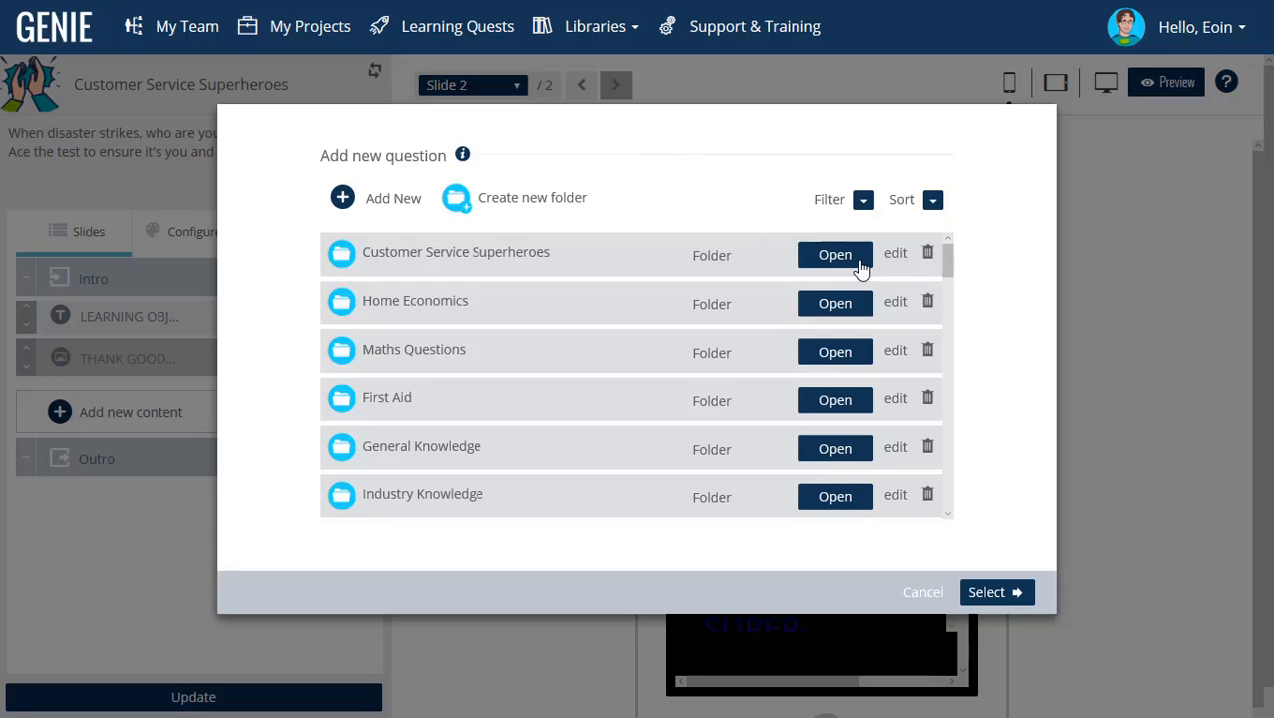
{"action": "left_click", "coordinate": [835, 254]}
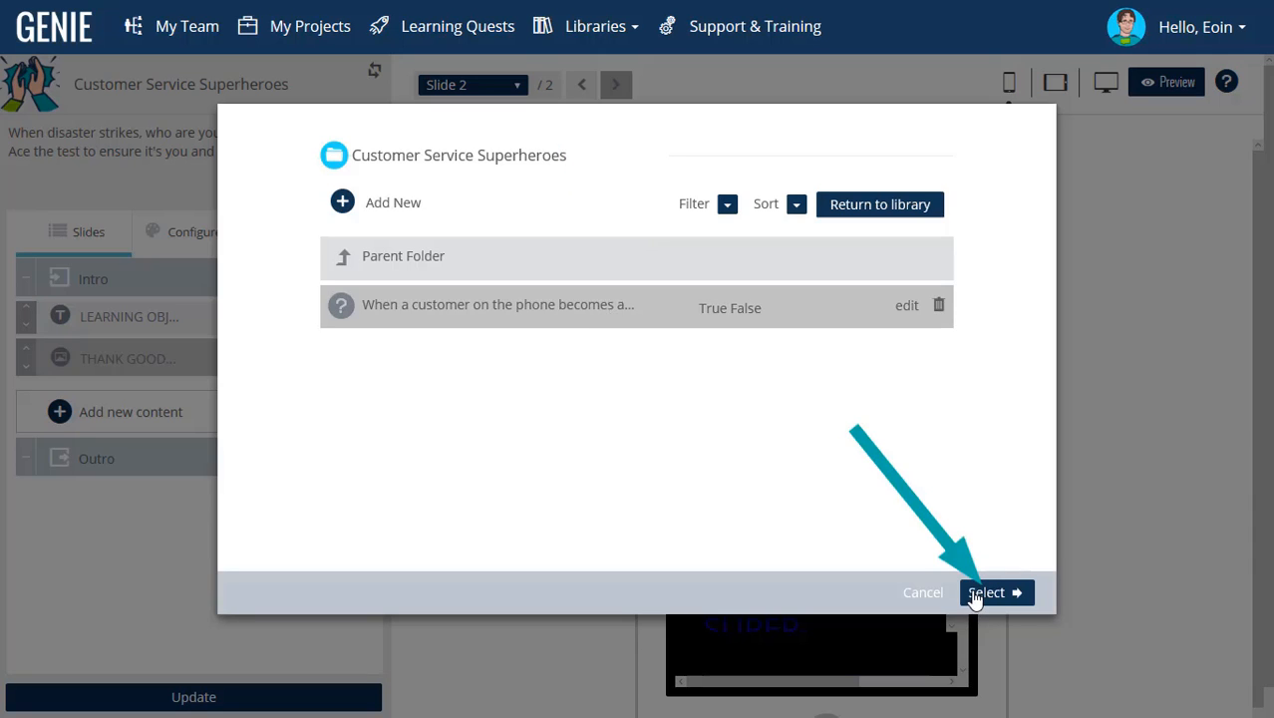
{"action": "left_click", "coordinate": [995, 592]}
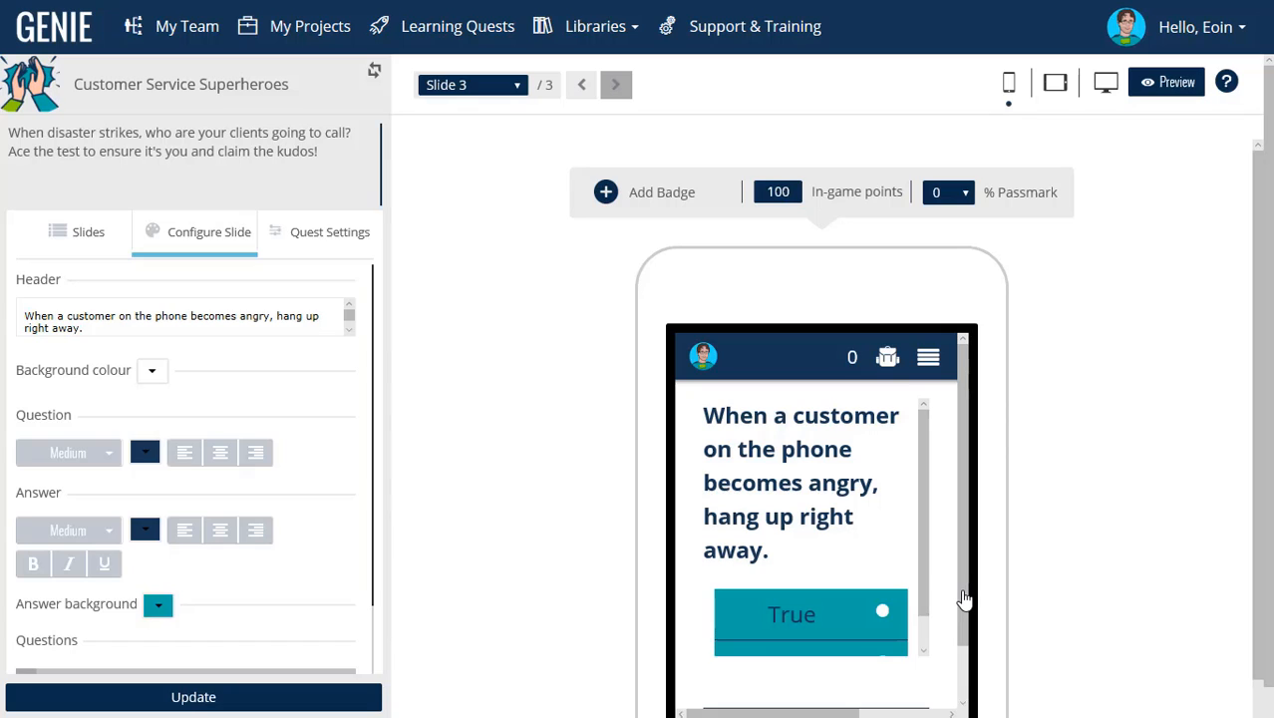
Style the question with black background, large dark-blue text and white answers on orange.
{"action": "left_click", "coordinate": [151, 370]}
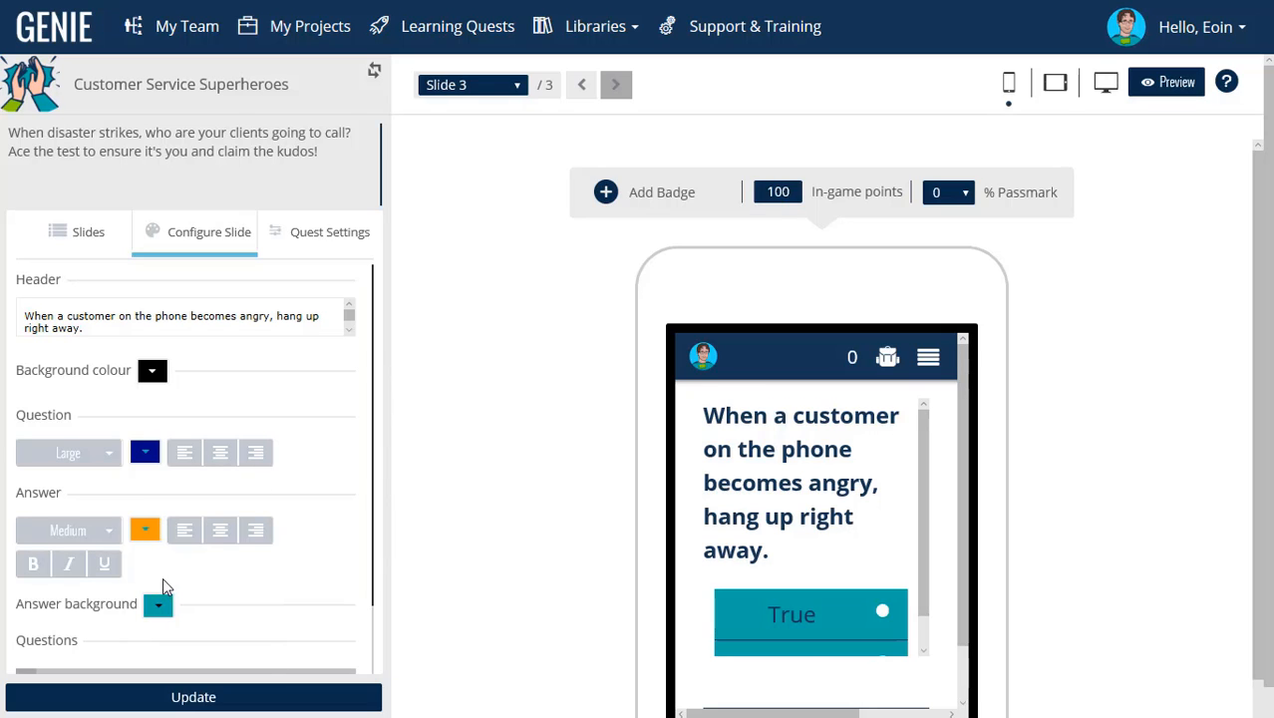
{"action": "left_click", "coordinate": [143, 530]}
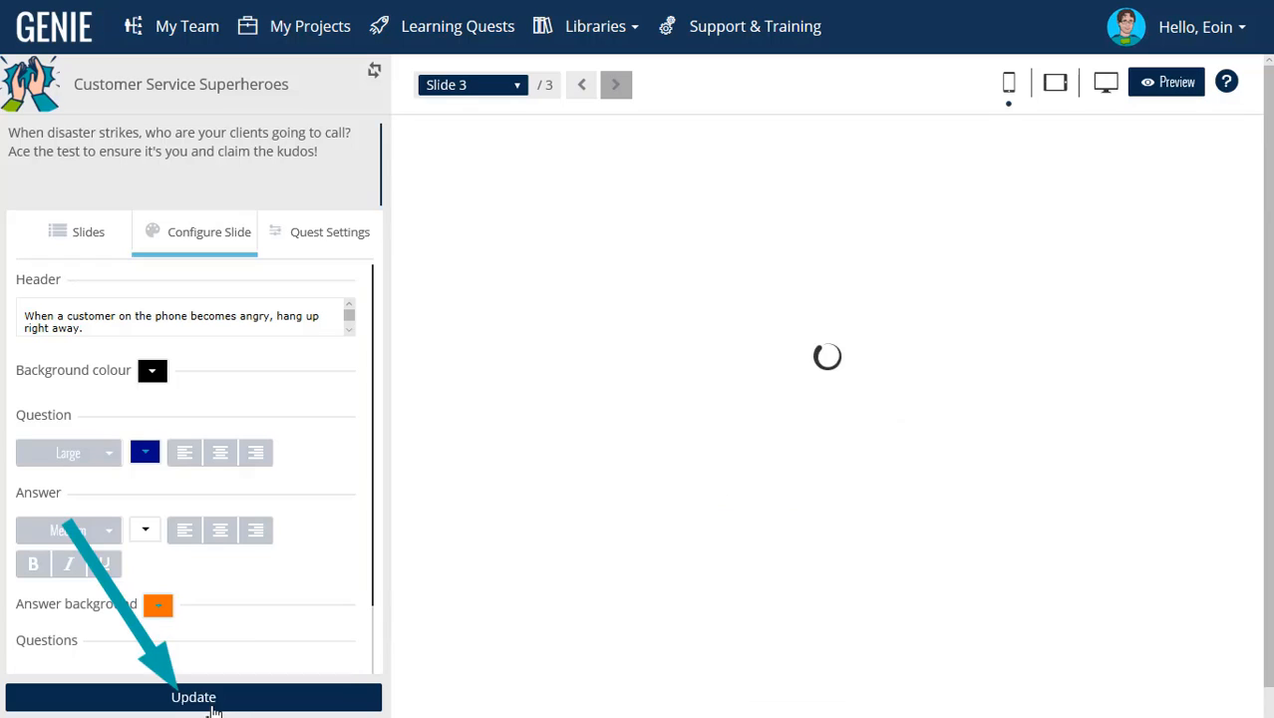
{"action": "left_click", "coordinate": [193, 696]}
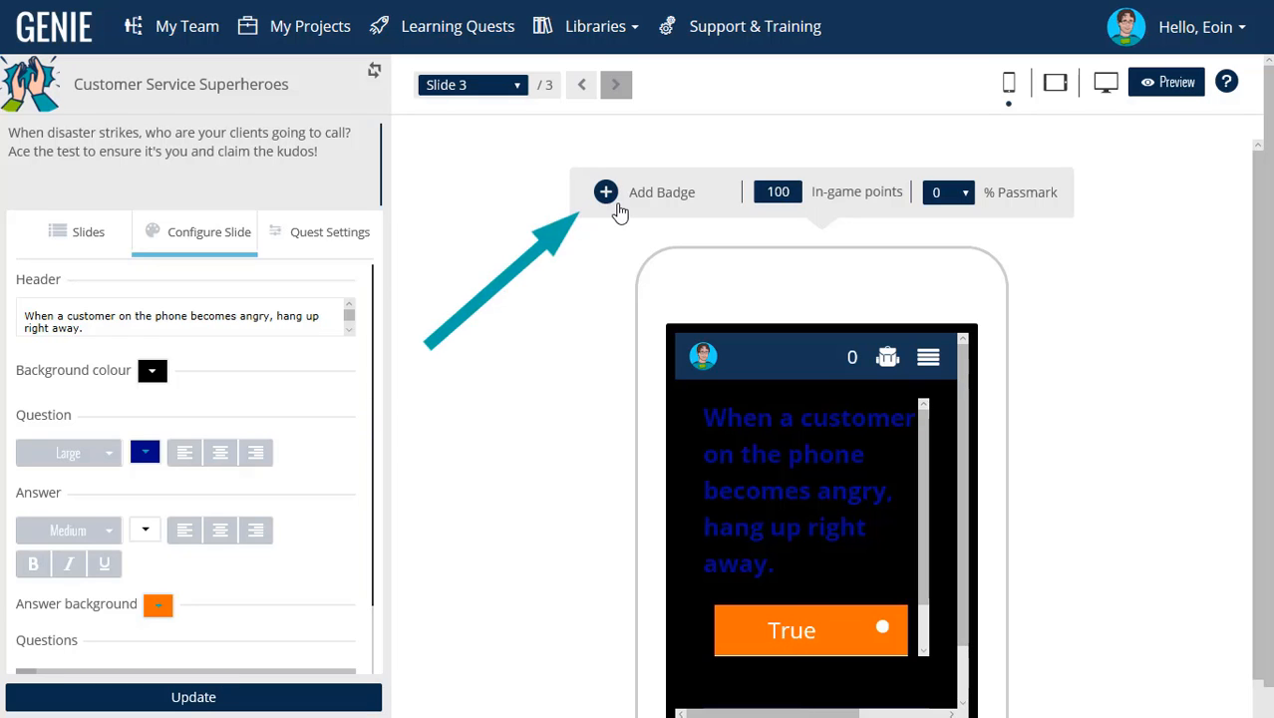
Attach the Cuppa badge from the Customer Service Superheroes folder to the question slide.
{"action": "left_click", "coordinate": [605, 192]}
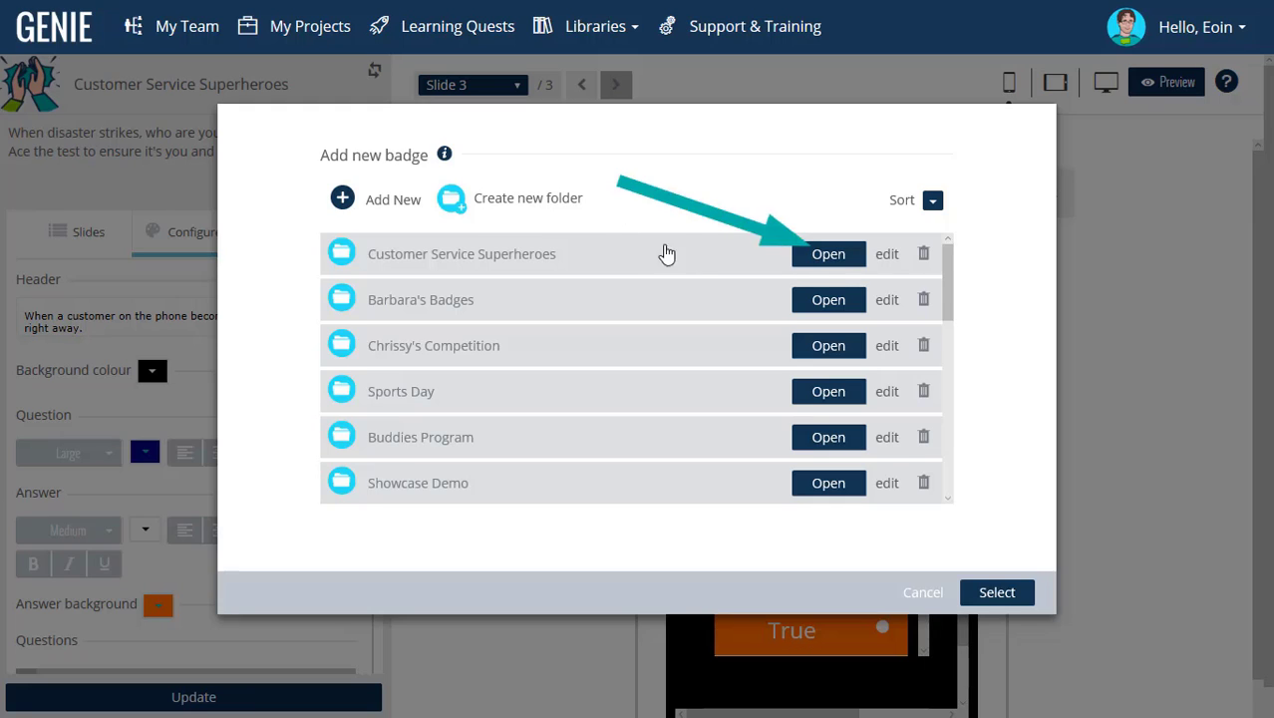
{"action": "left_click", "coordinate": [828, 253]}
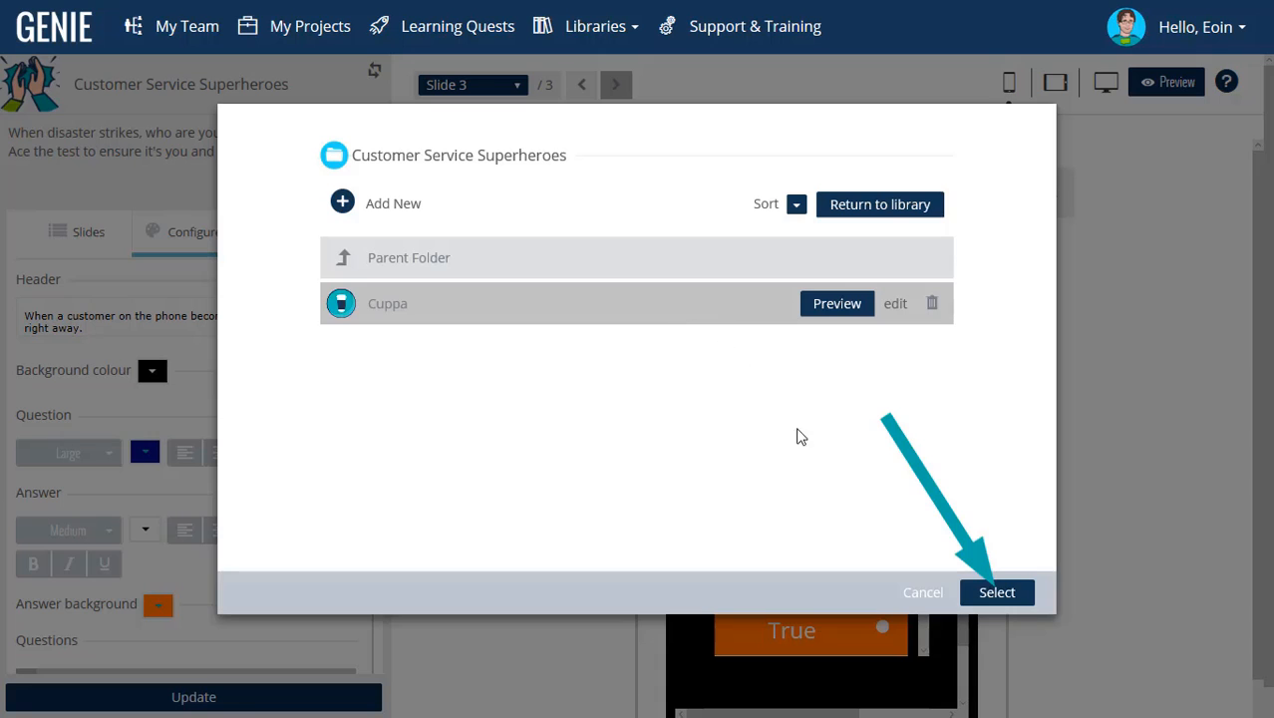
{"action": "left_click", "coordinate": [998, 592]}
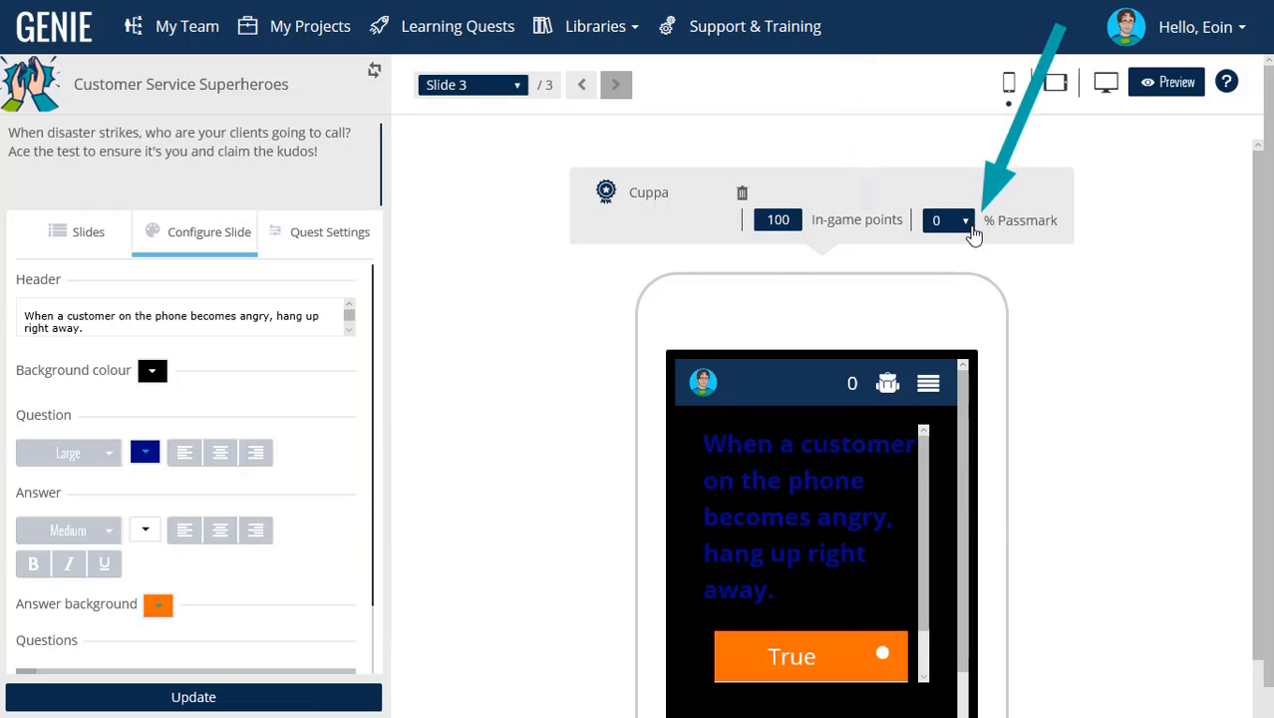
Set the badge's passmark to 100% and update the slide.
{"action": "left_click", "coordinate": [962, 219]}
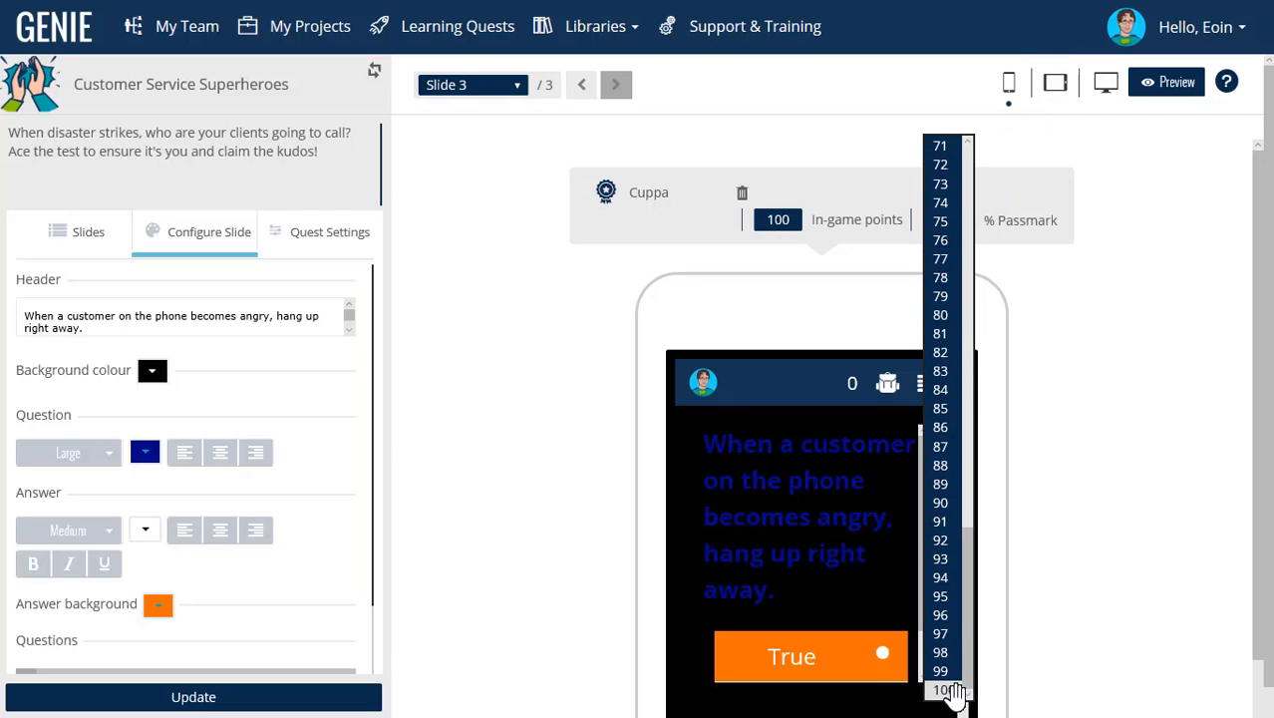
{"action": "left_click", "coordinate": [940, 690]}
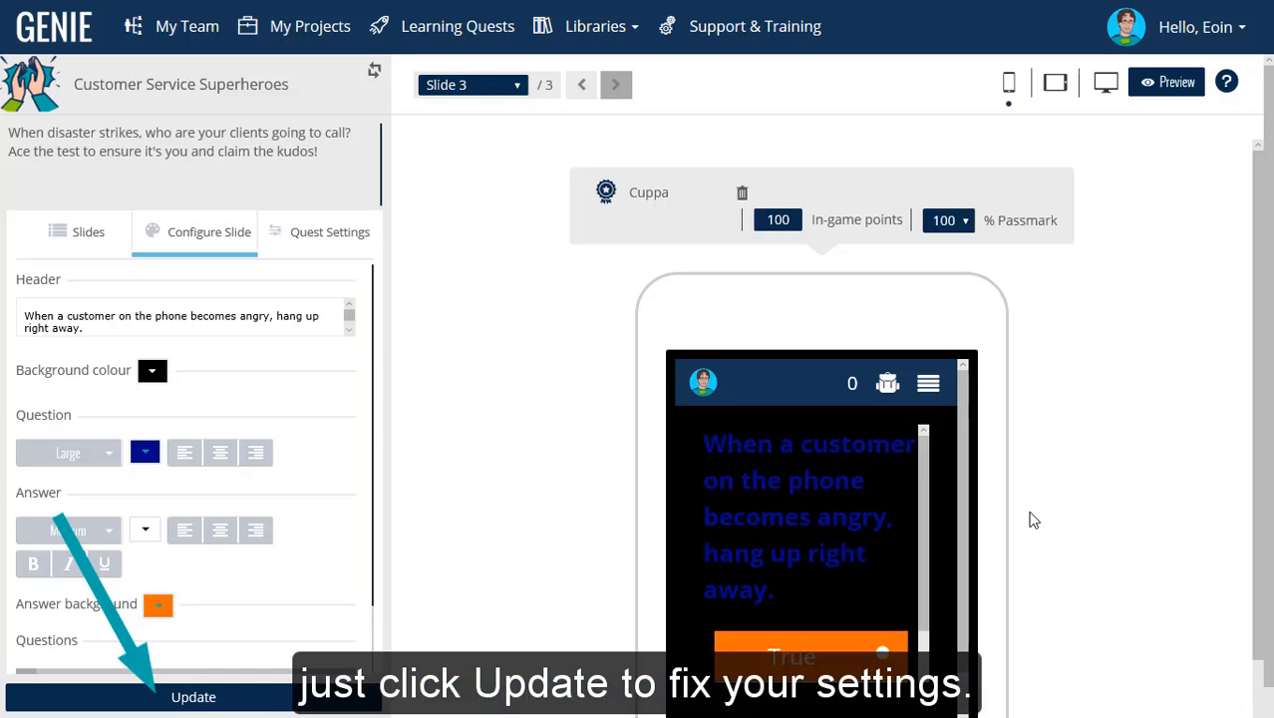
{"action": "left_click", "coordinate": [194, 696]}
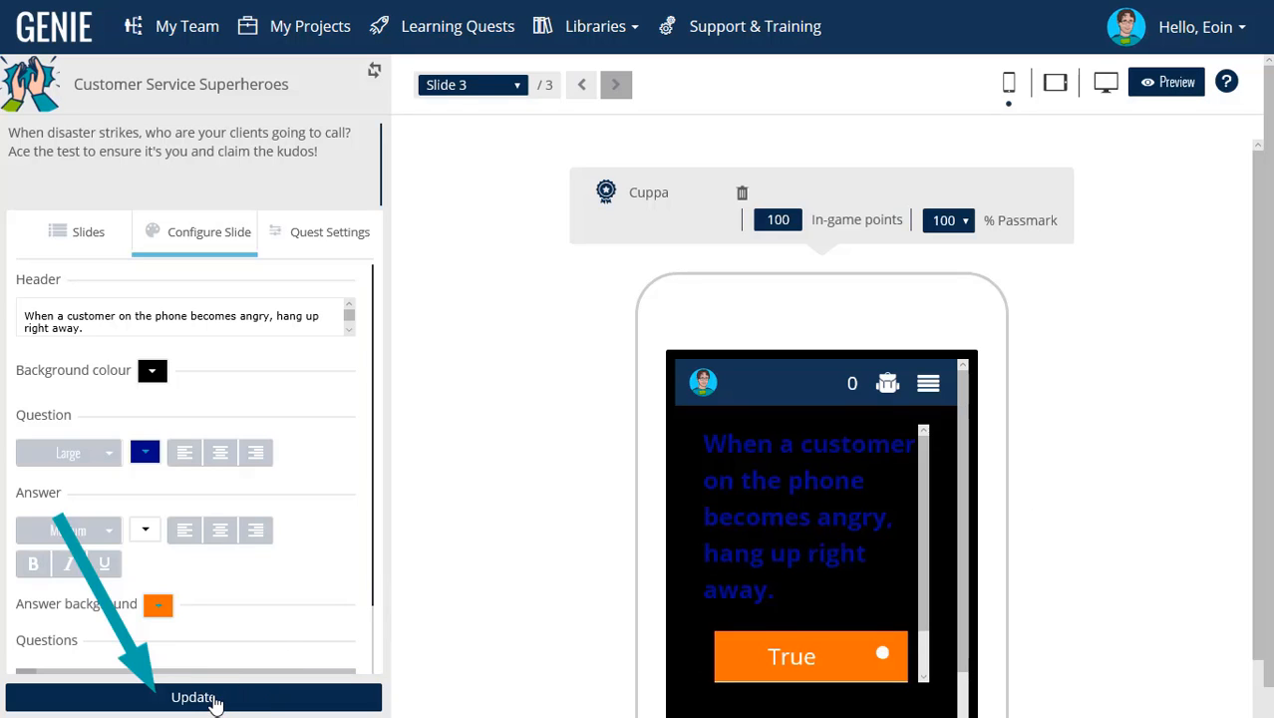
{"action": "left_click", "coordinate": [198, 696]}
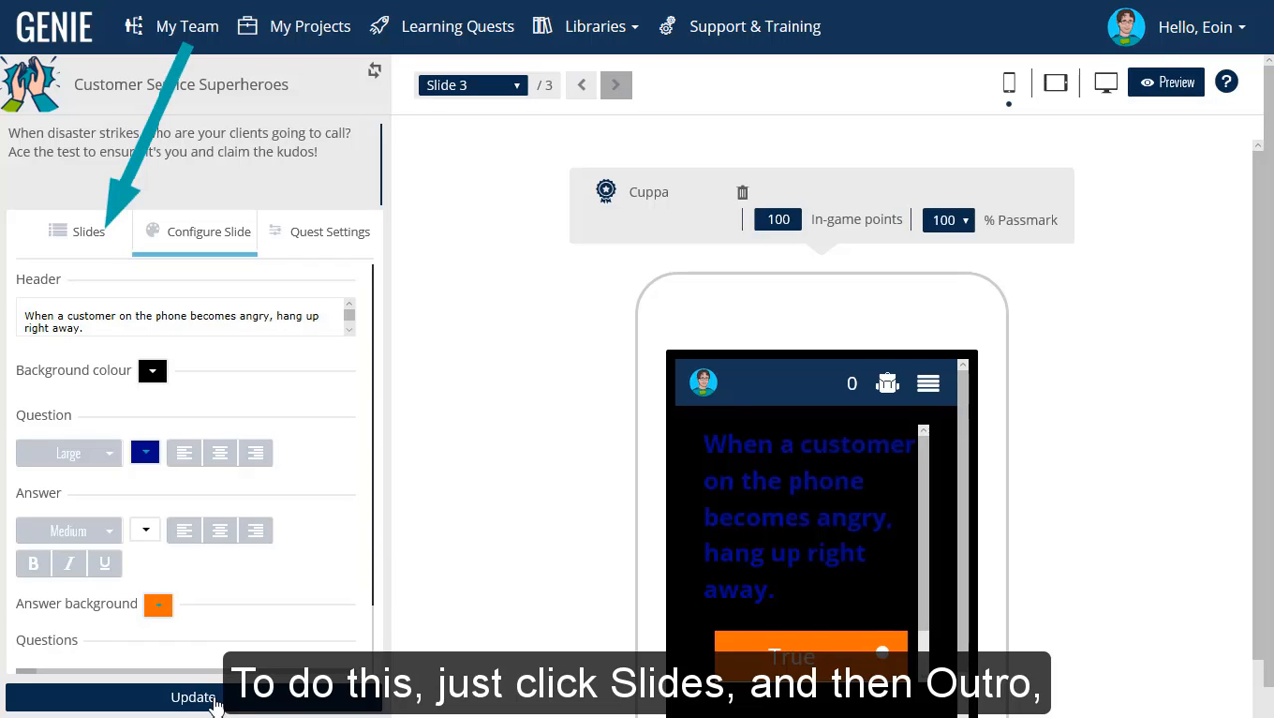
Give the outro a large ALL HAIL!! header and a 'learning legend' message with learner name and quest title.
{"action": "left_click", "coordinate": [79, 231]}
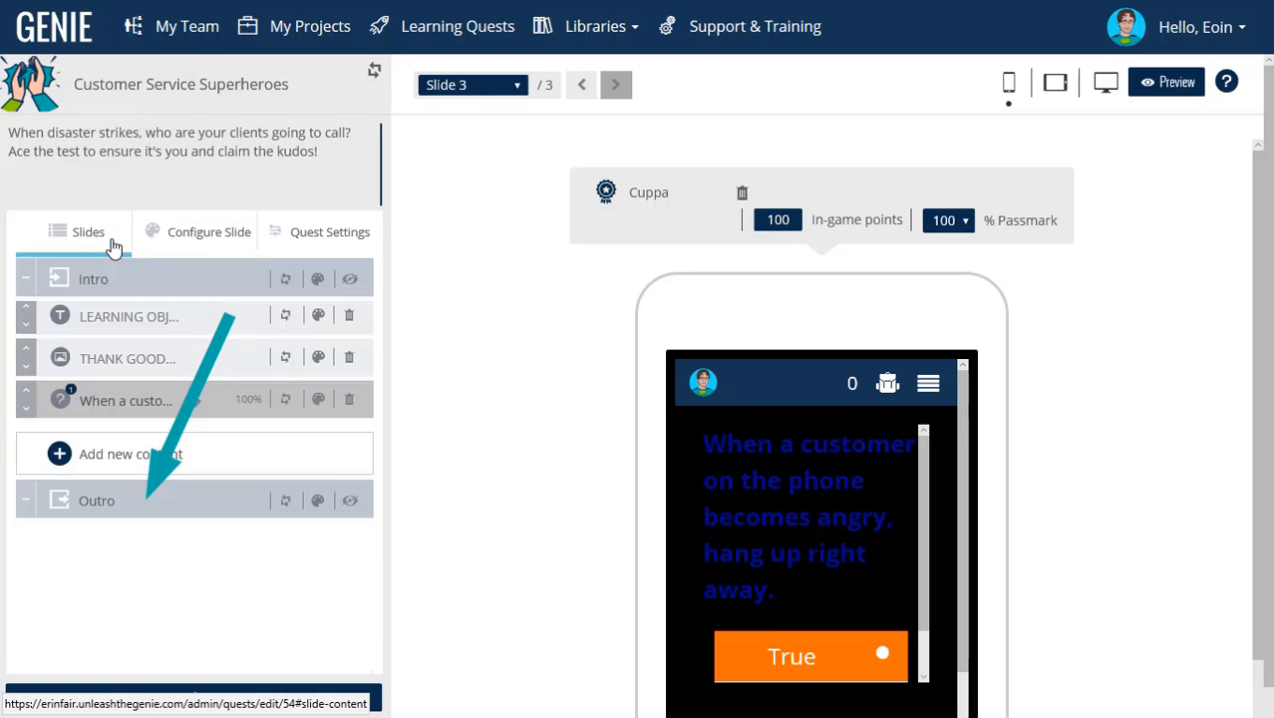
{"action": "left_click", "coordinate": [209, 231]}
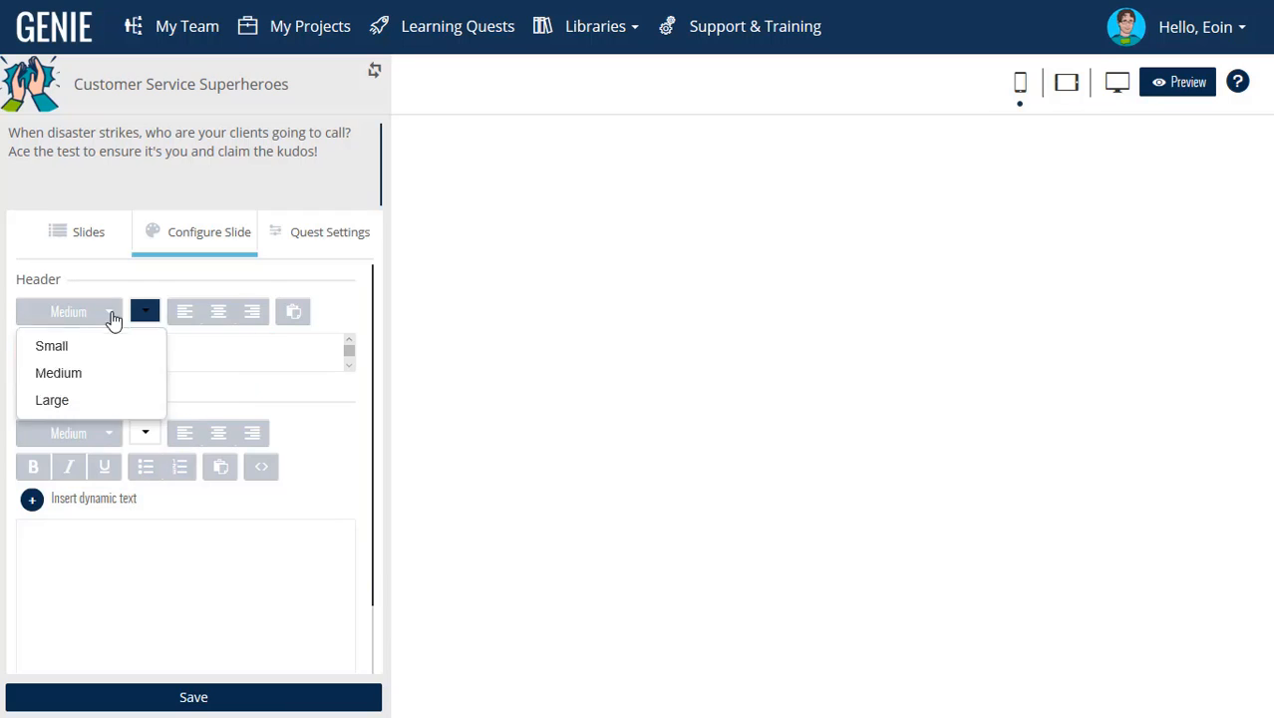
{"action": "left_click", "coordinate": [52, 400]}
{"action": "type", "text": "Well done, ##DT_learner_name##"}
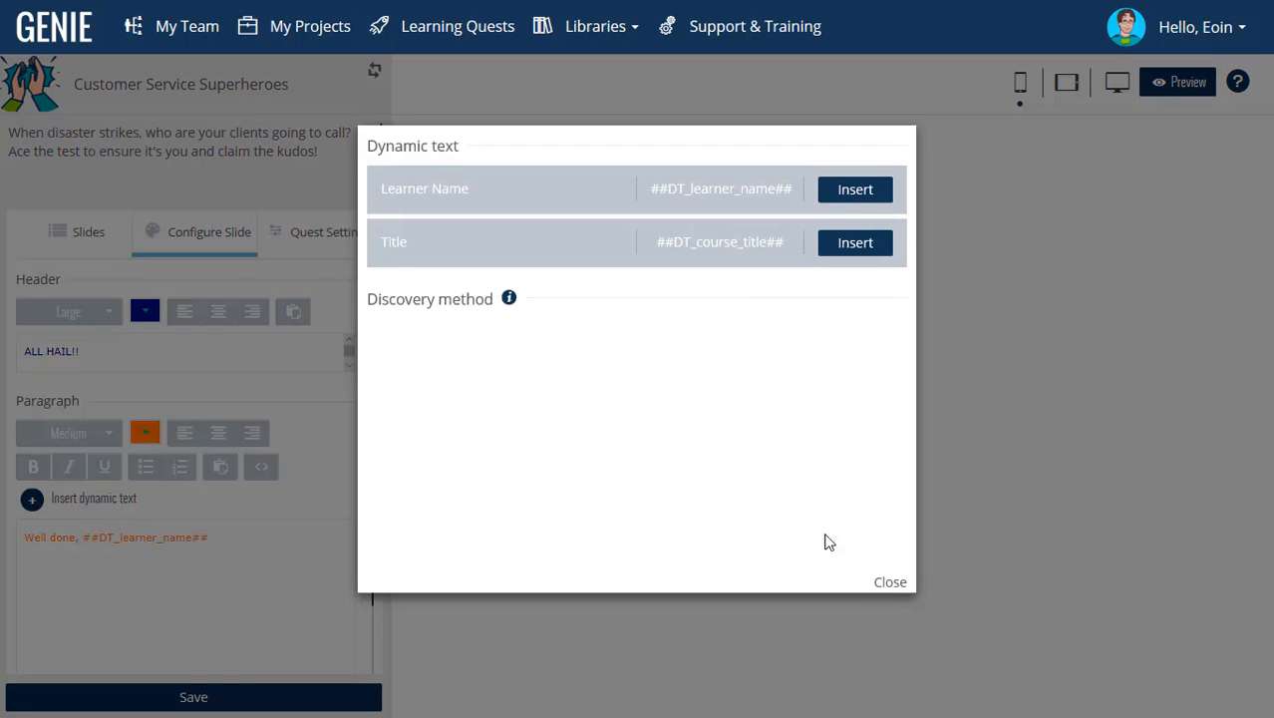
{"action": "left_click", "coordinate": [890, 582]}
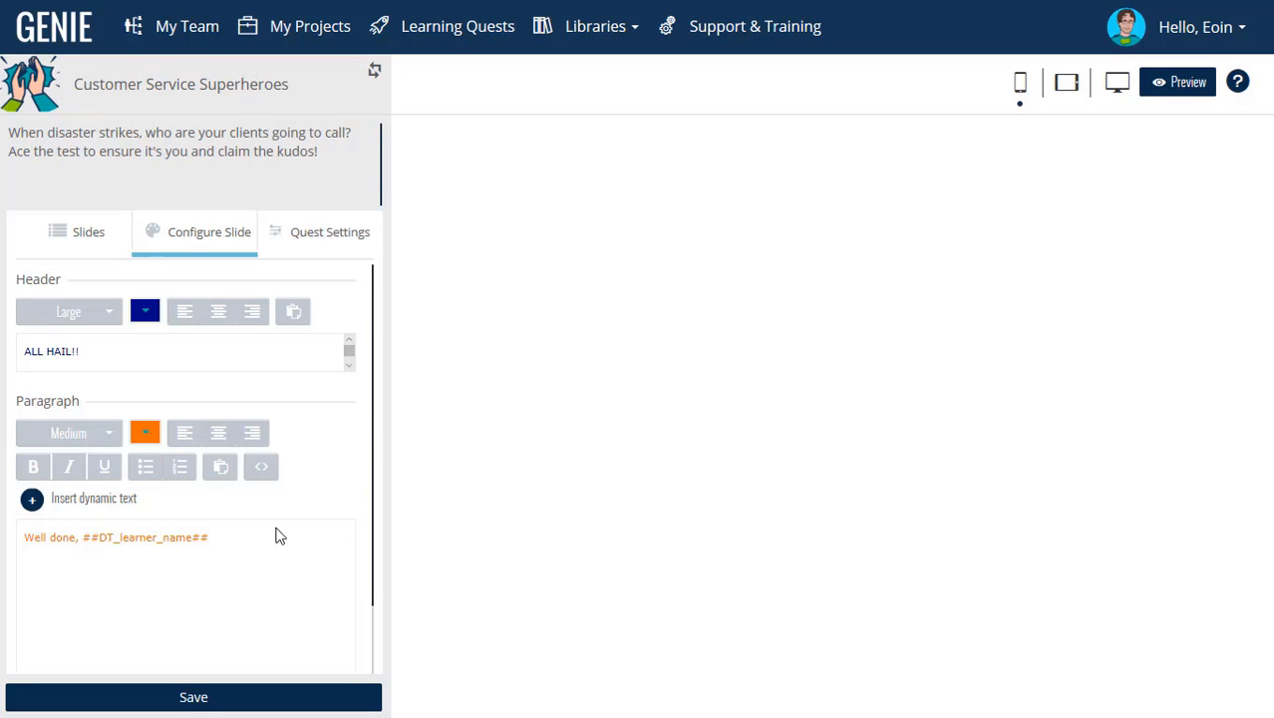
{"action": "type", "text": "You're a learning legend among"}
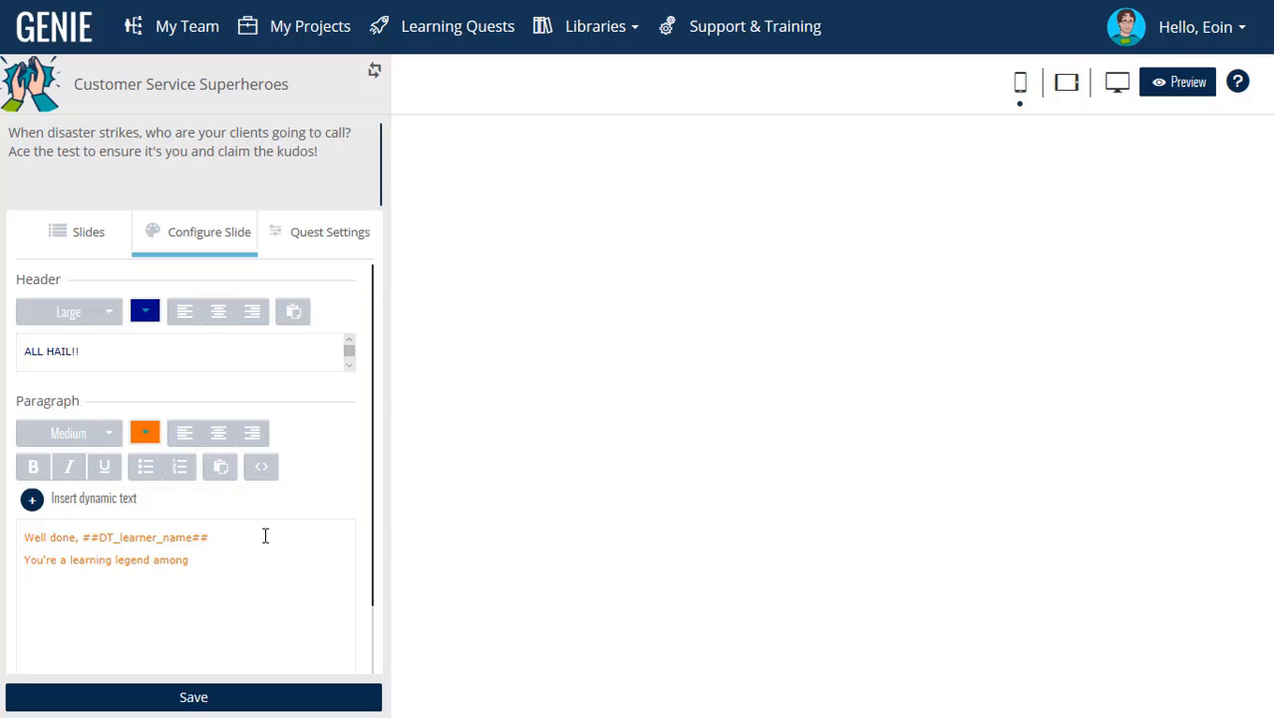
{"action": "left_click", "coordinate": [853, 243]}
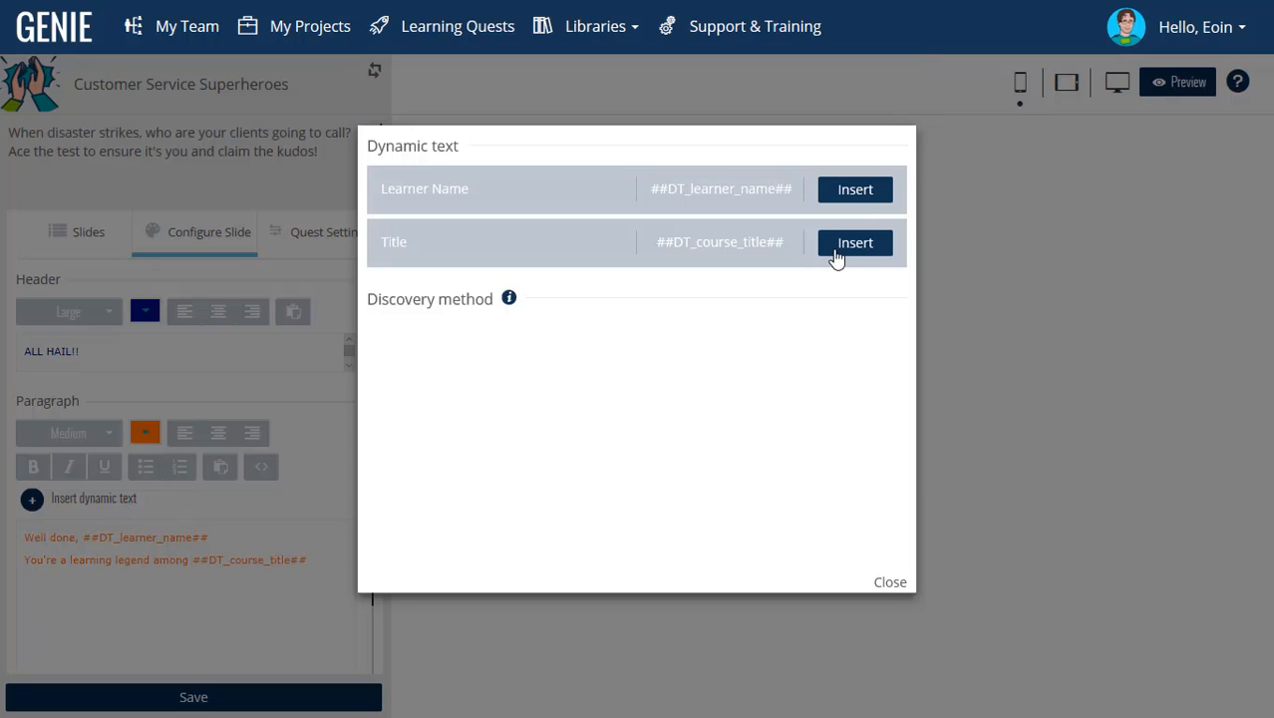
{"action": "left_click", "coordinate": [889, 582]}
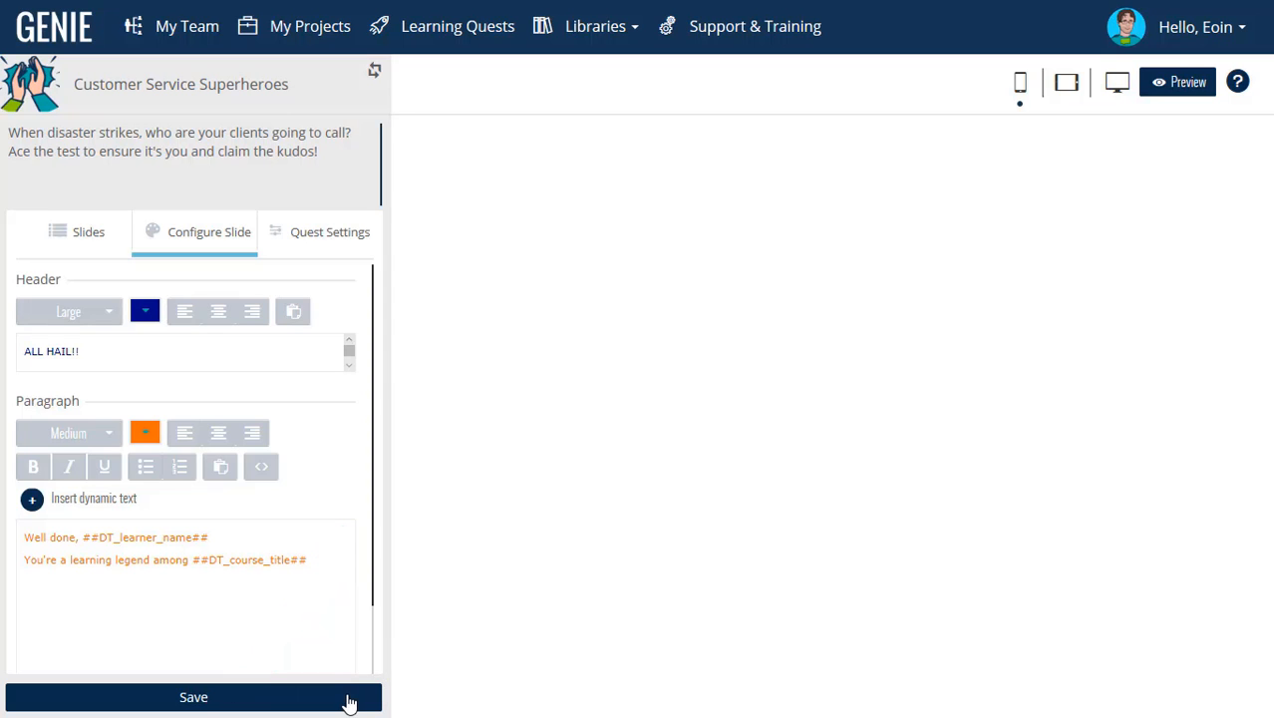
{"action": "left_click", "coordinate": [205, 697]}
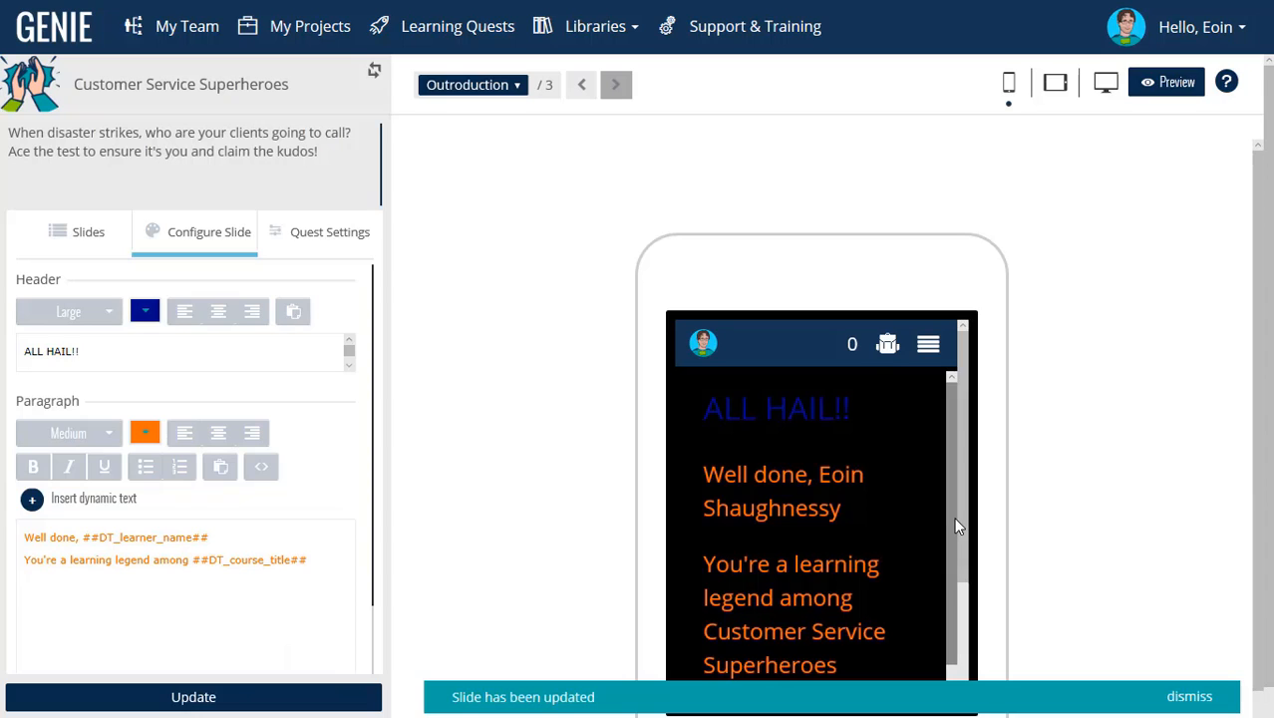
{"action": "mouse_move", "coordinate": [951, 483]}
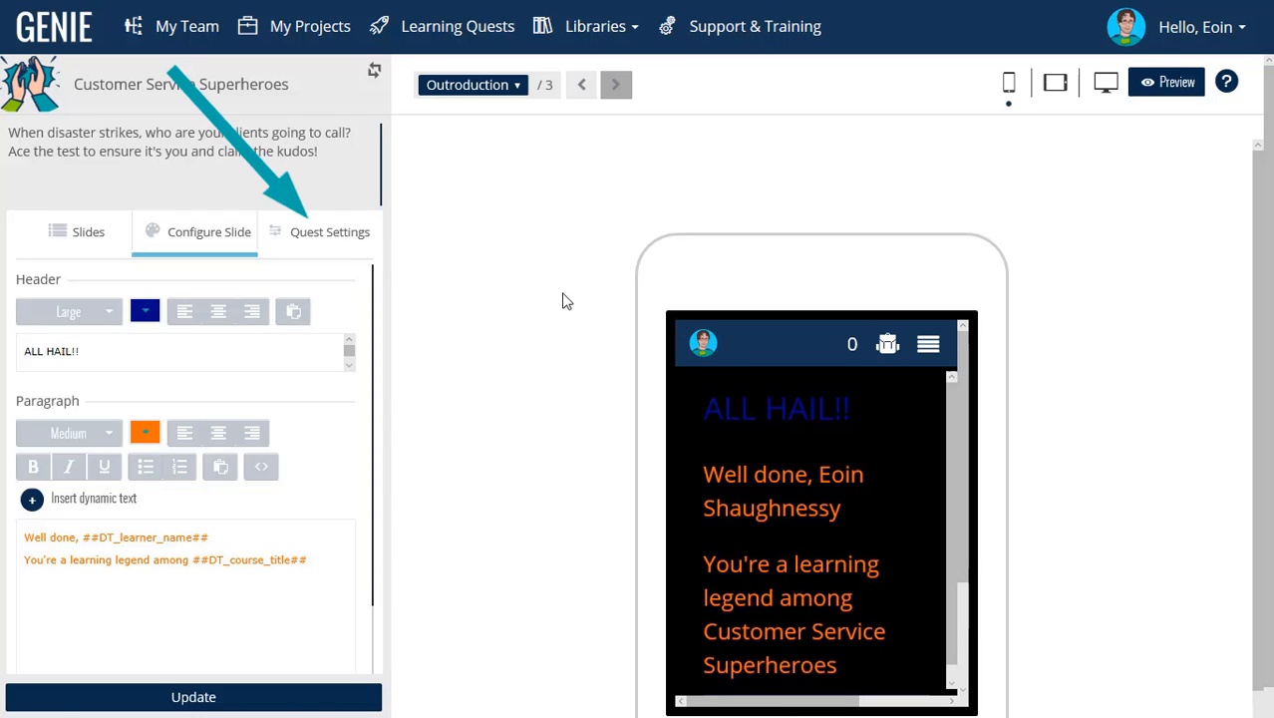
Switch on the Leaderboard and Wildcards toggles in Quest Settings and save.
{"action": "left_click", "coordinate": [329, 232]}
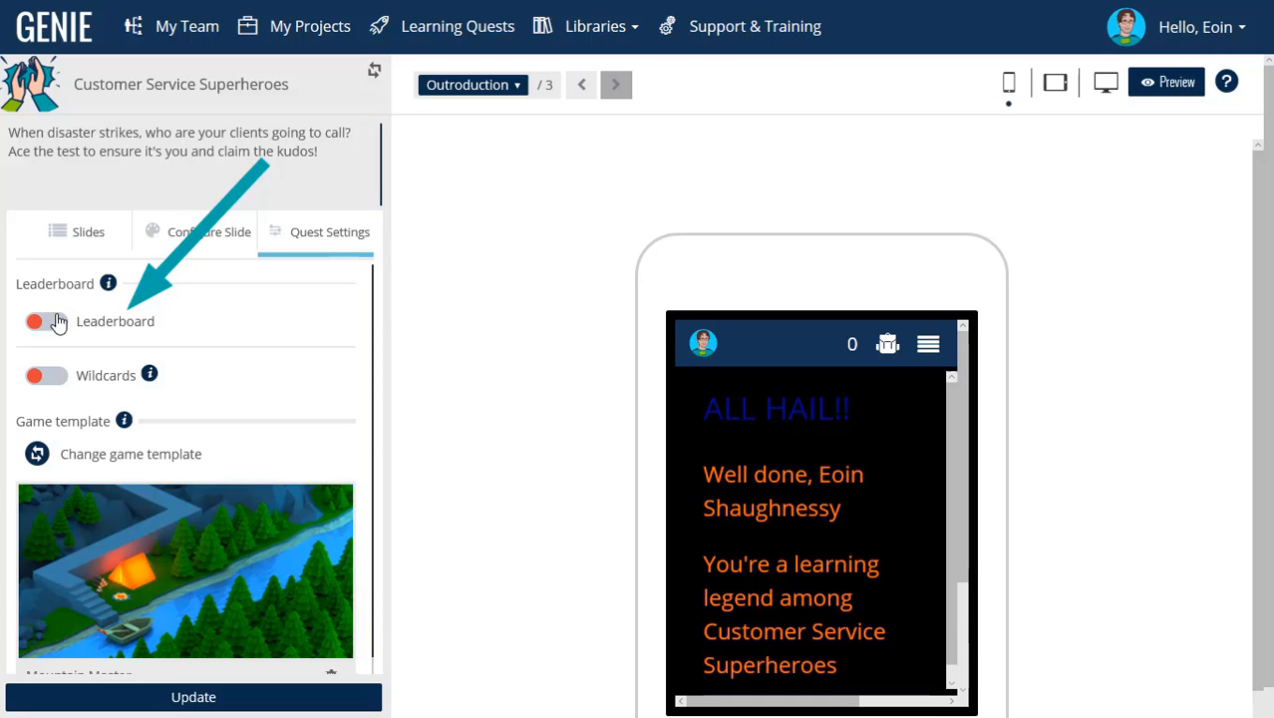
{"action": "left_click", "coordinate": [46, 321]}
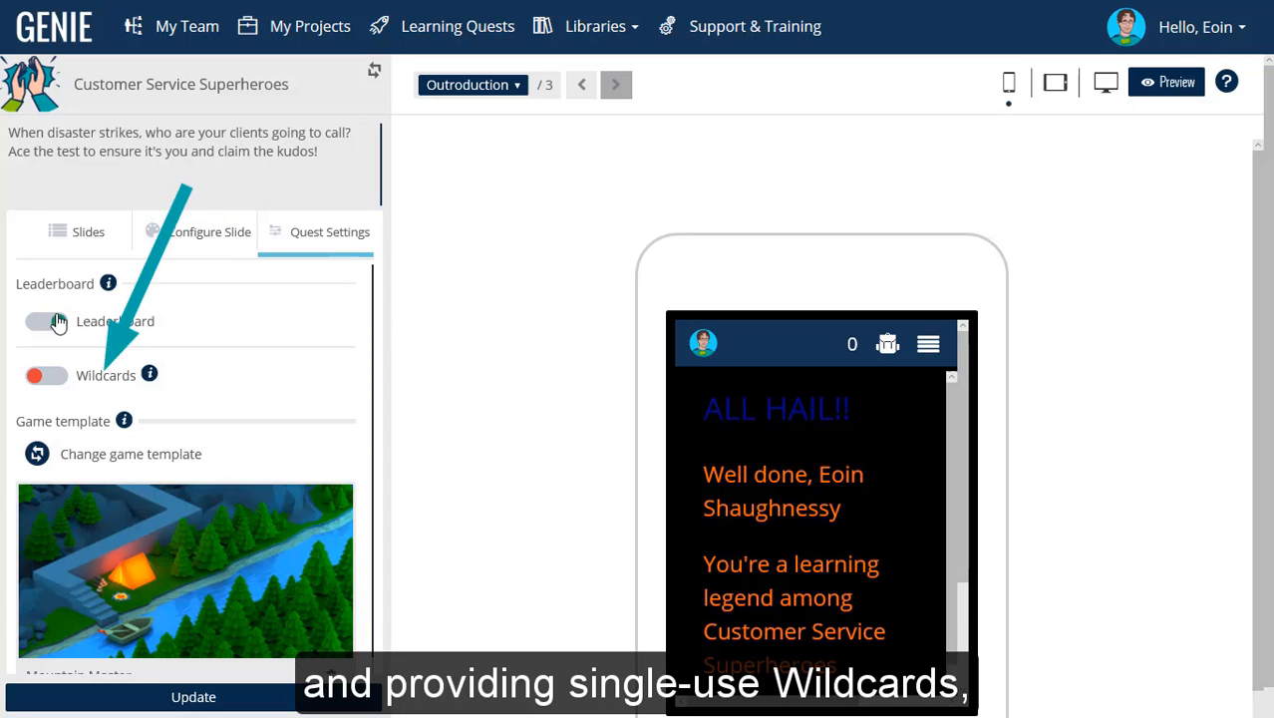
{"action": "left_click", "coordinate": [46, 320]}
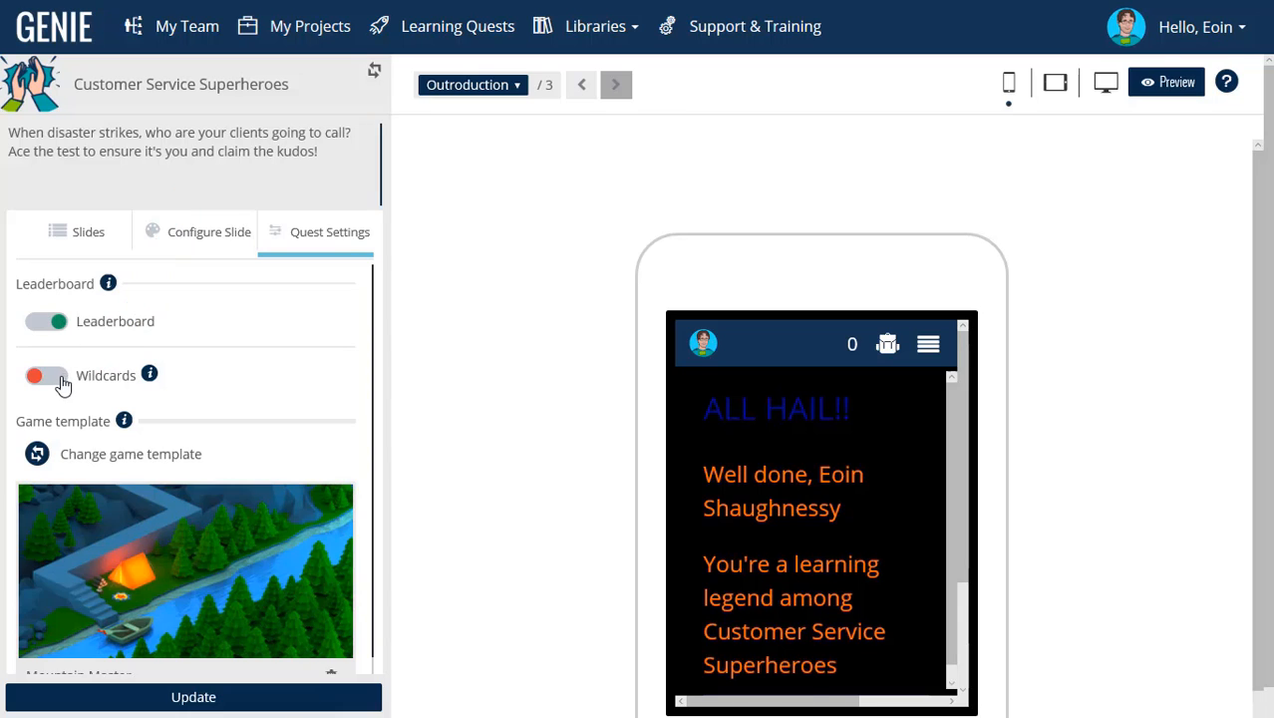
{"action": "left_click", "coordinate": [47, 374]}
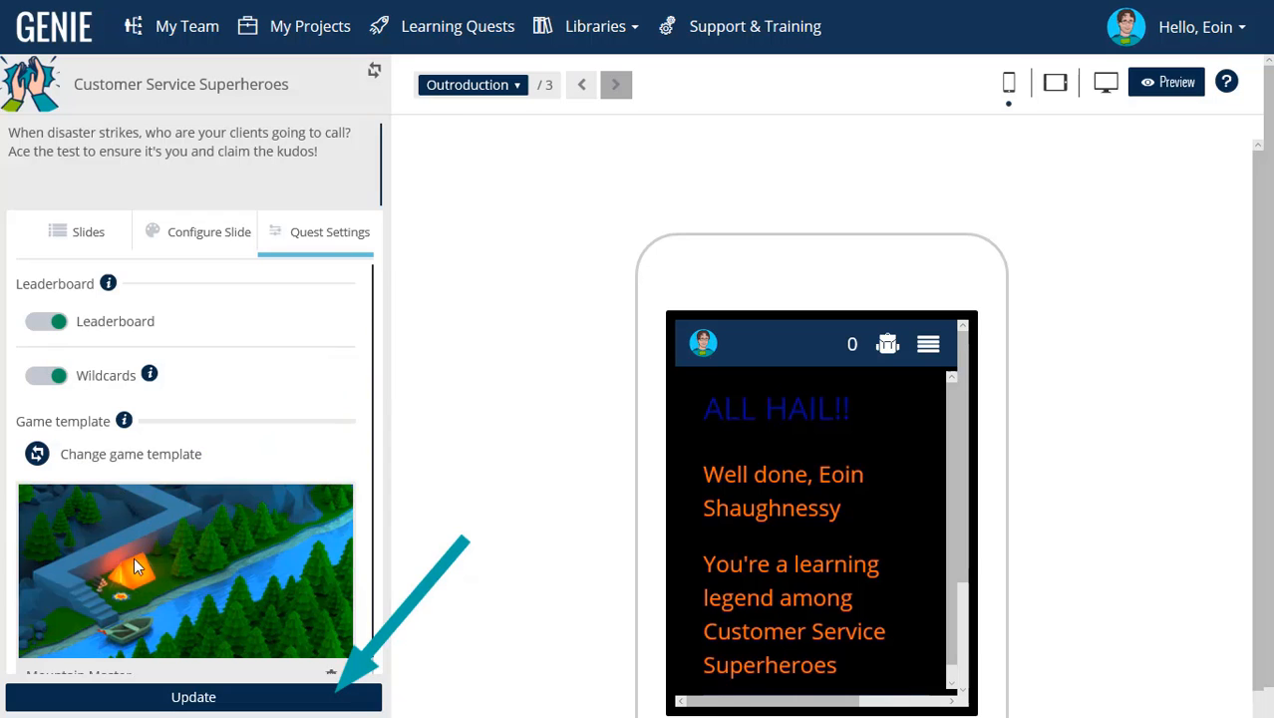
{"action": "left_click", "coordinate": [193, 697]}
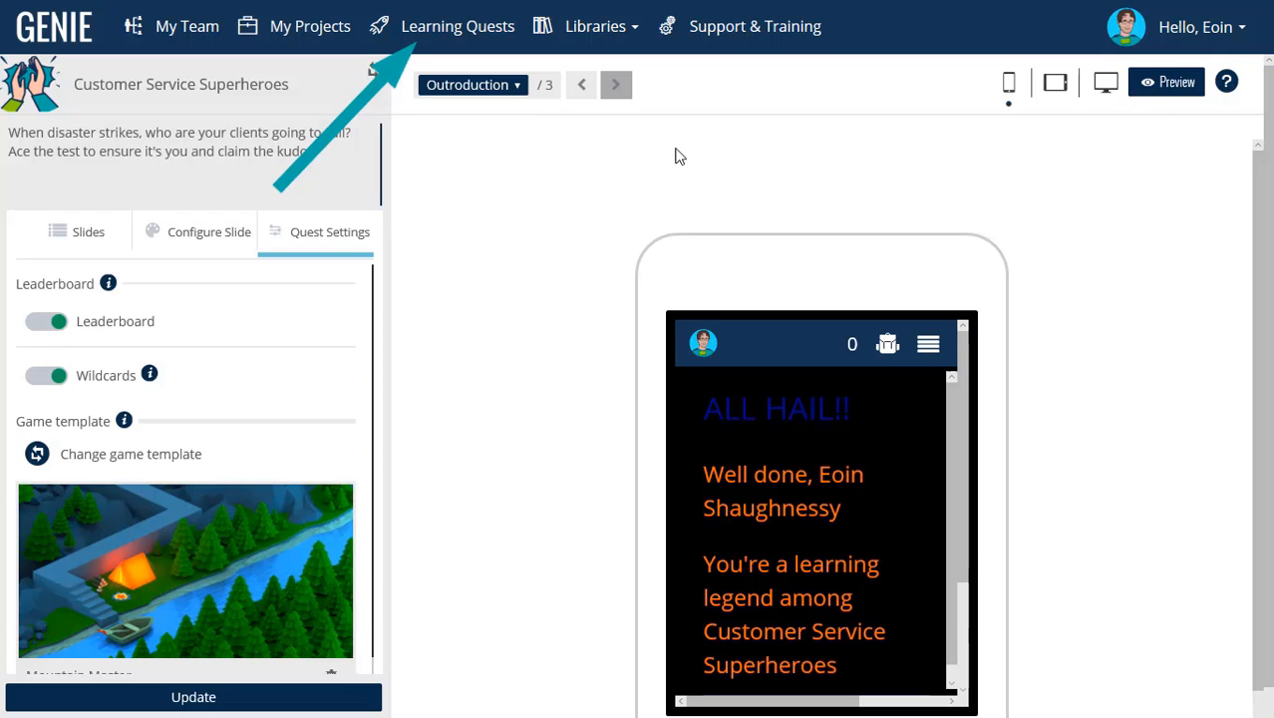
Show the 1.2, 2004 and Tincan export options on the Customer Service Superheroes quest card.
{"action": "left_click", "coordinate": [458, 26]}
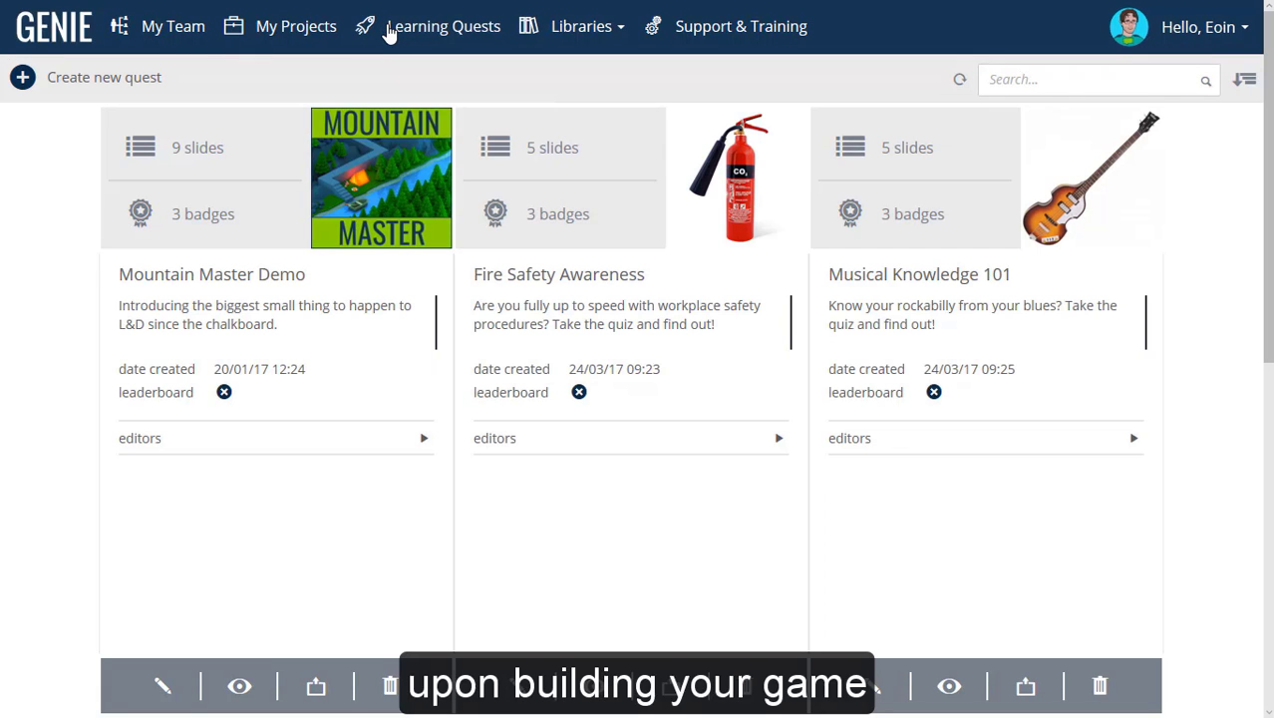
{"action": "scroll", "scroll_direction": "down", "scroll_amount": 3}
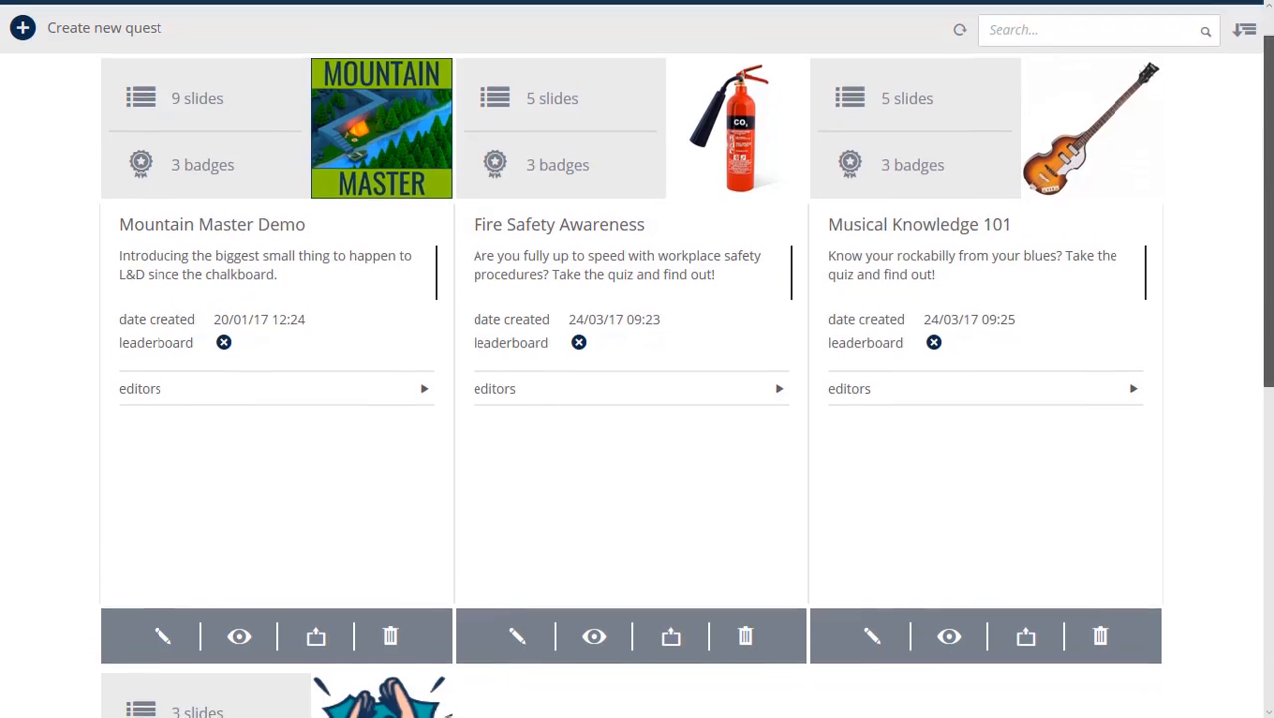
{"action": "scroll", "scroll_direction": "down", "scroll_amount": 3}
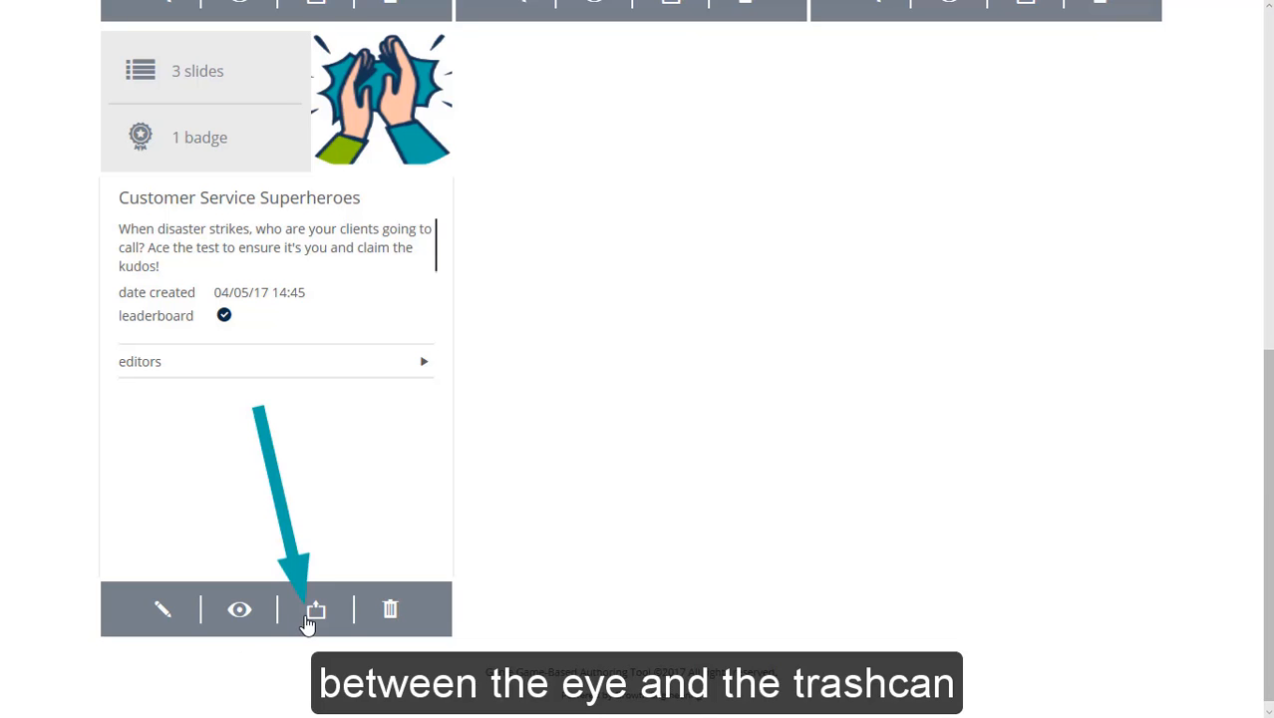
{"action": "left_click", "coordinate": [315, 610]}
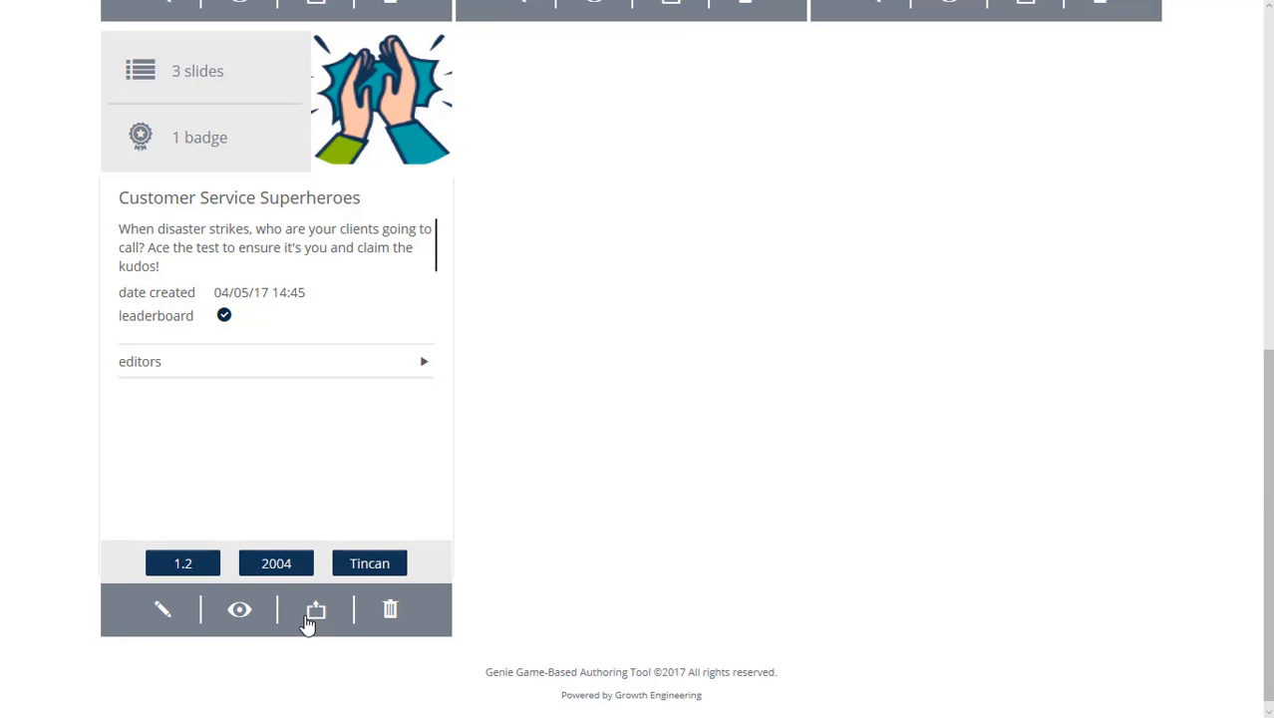